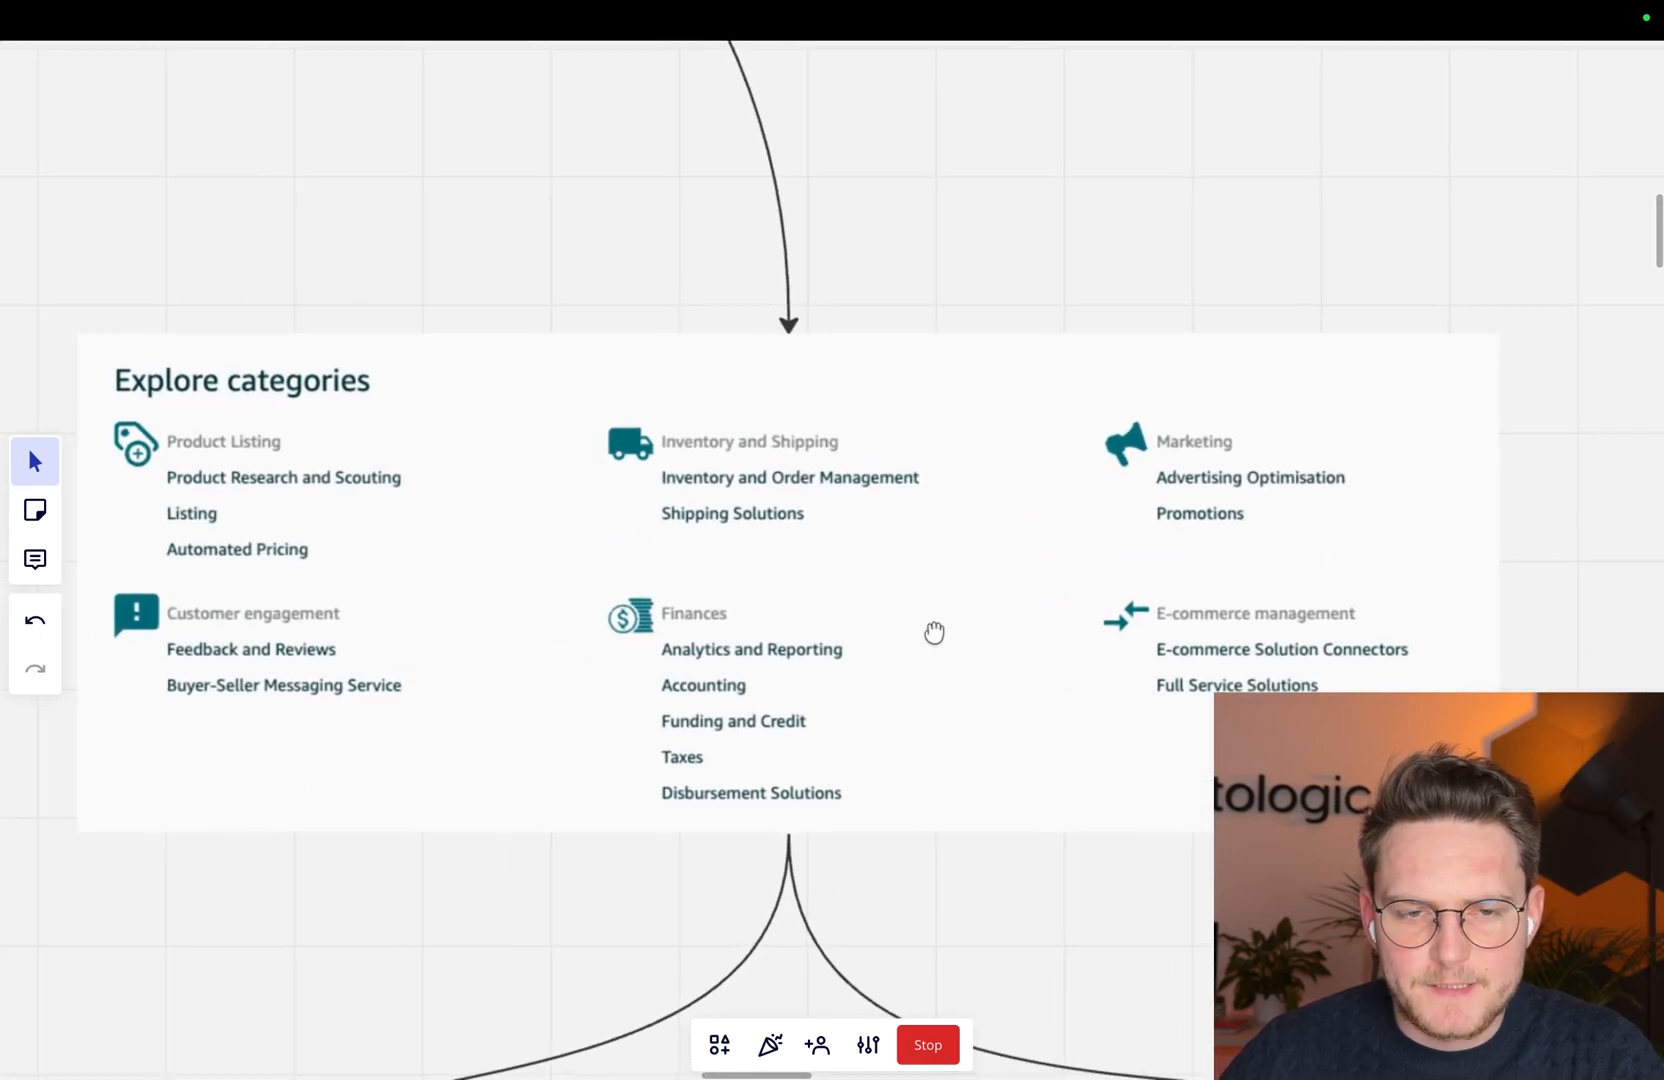
mouse_move(948, 474)
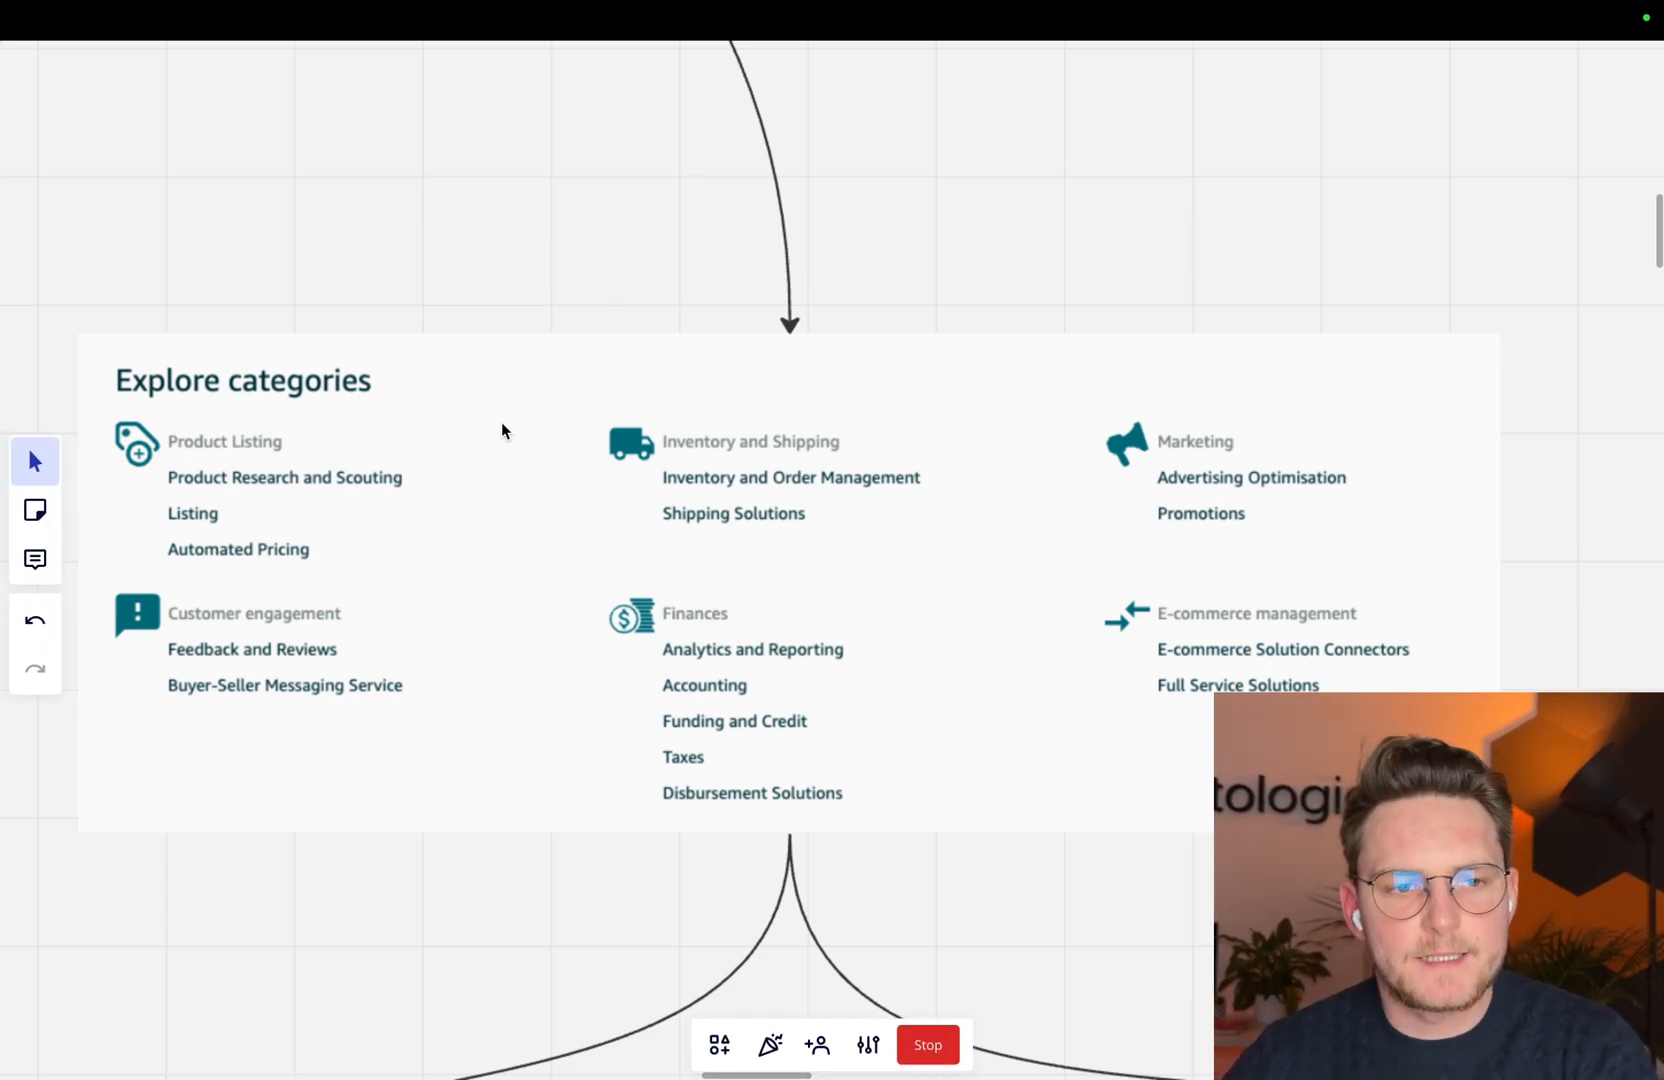
mouse_move(342, 466)
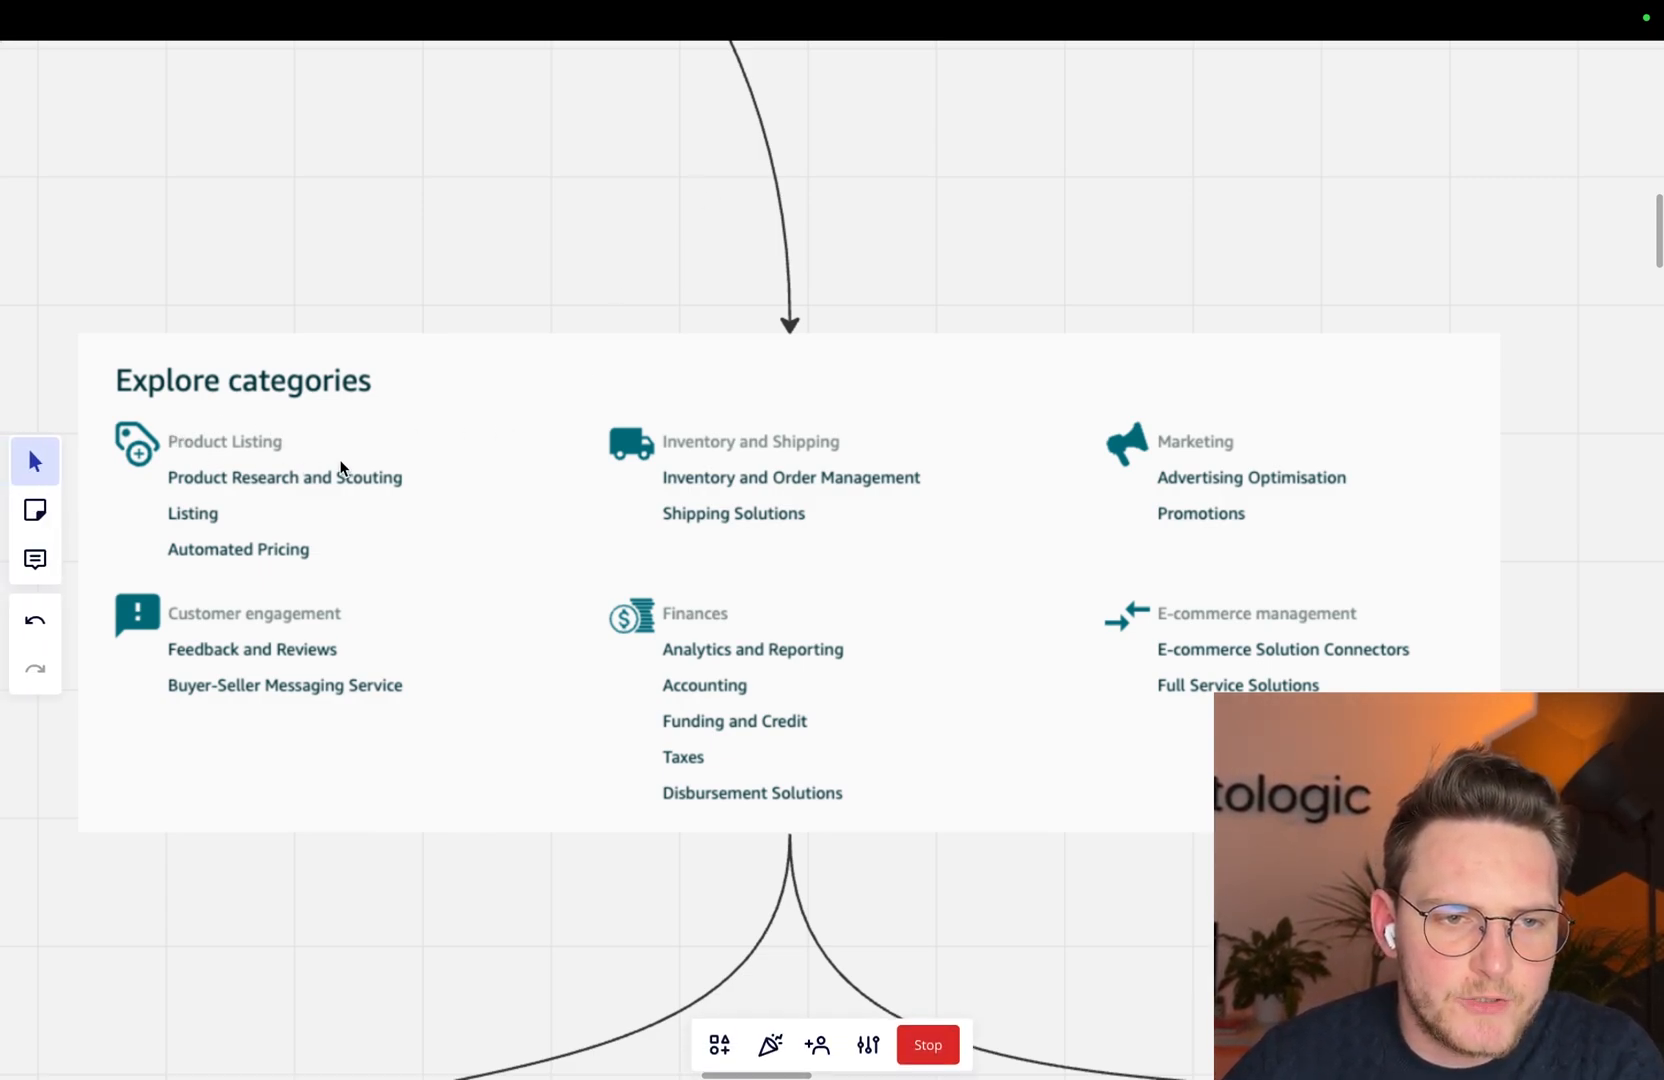
mouse_move(286, 570)
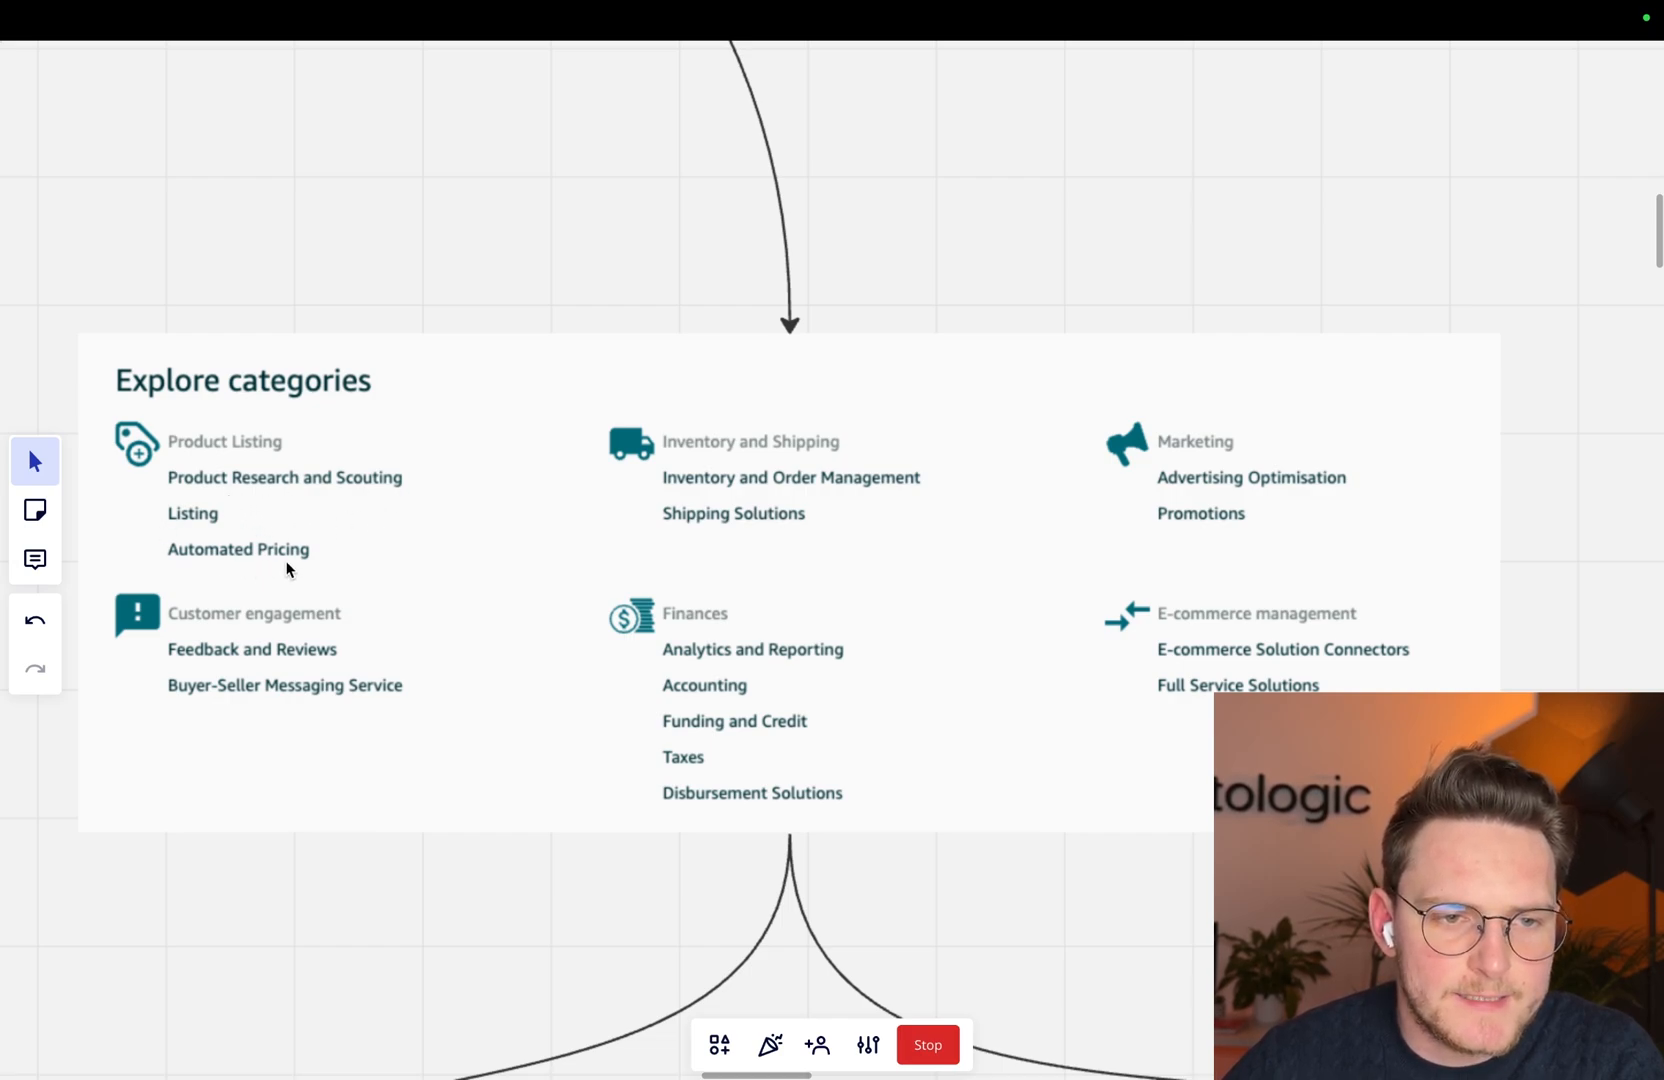
mouse_move(600, 516)
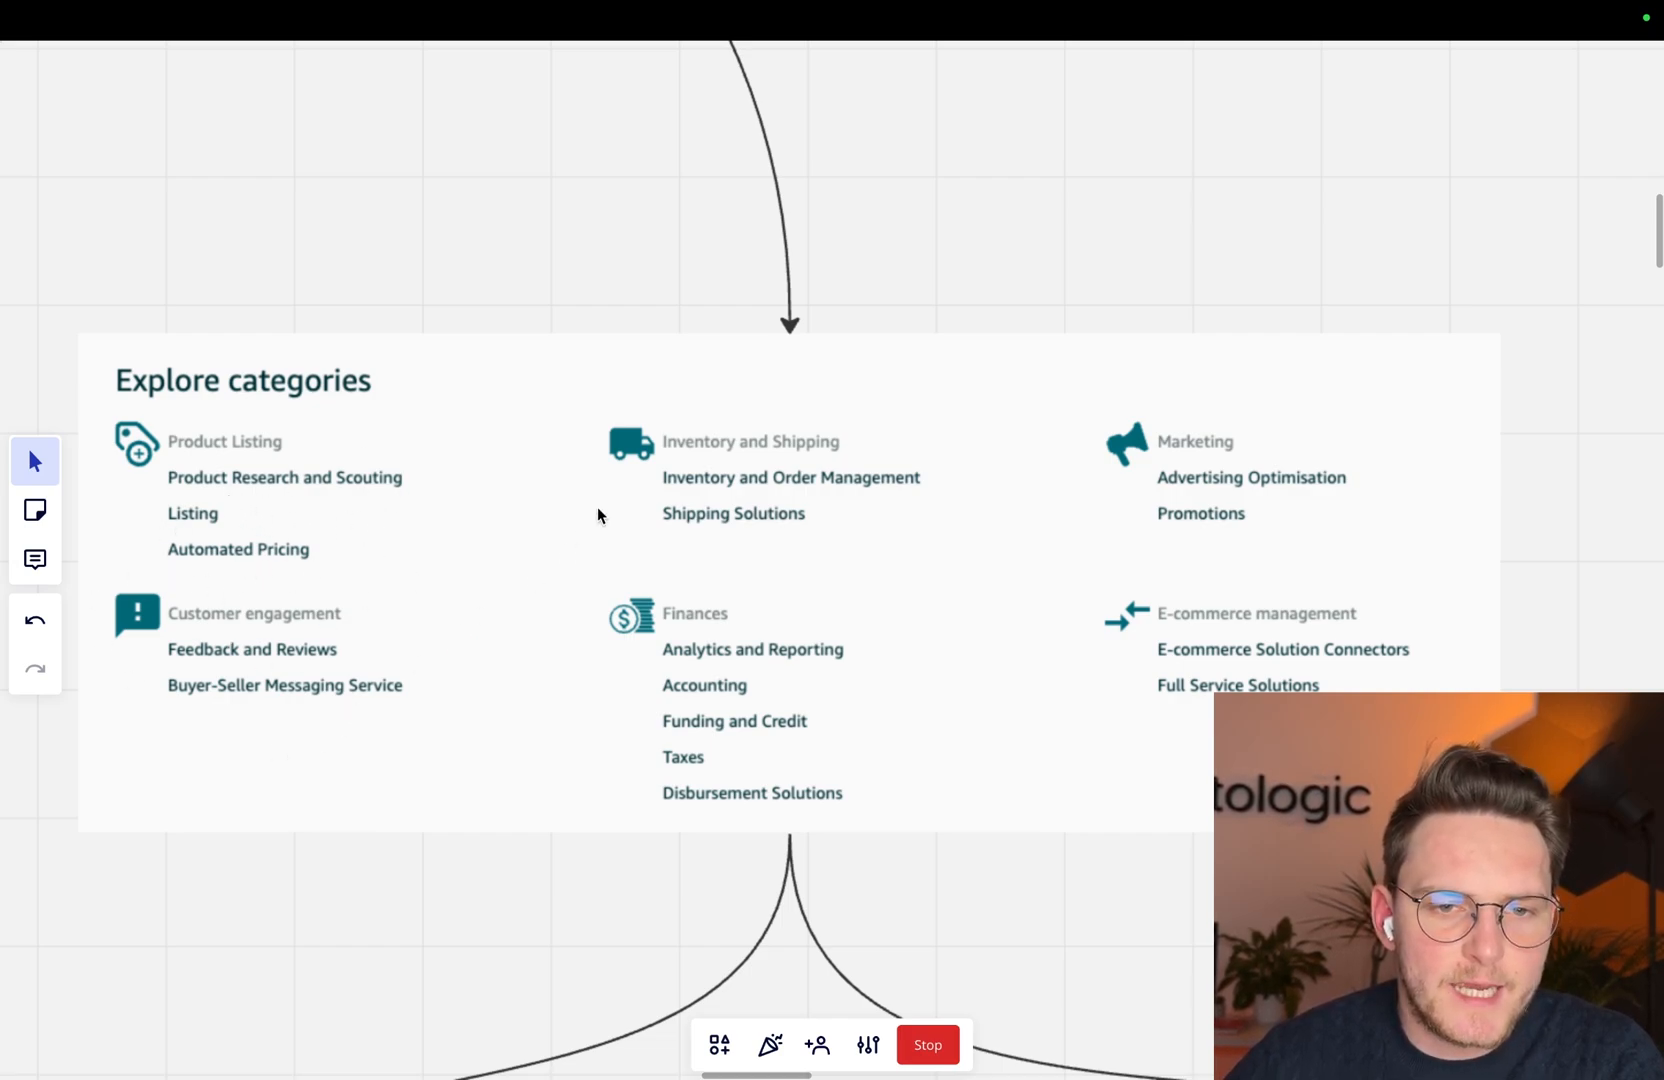
mouse_move(790, 640)
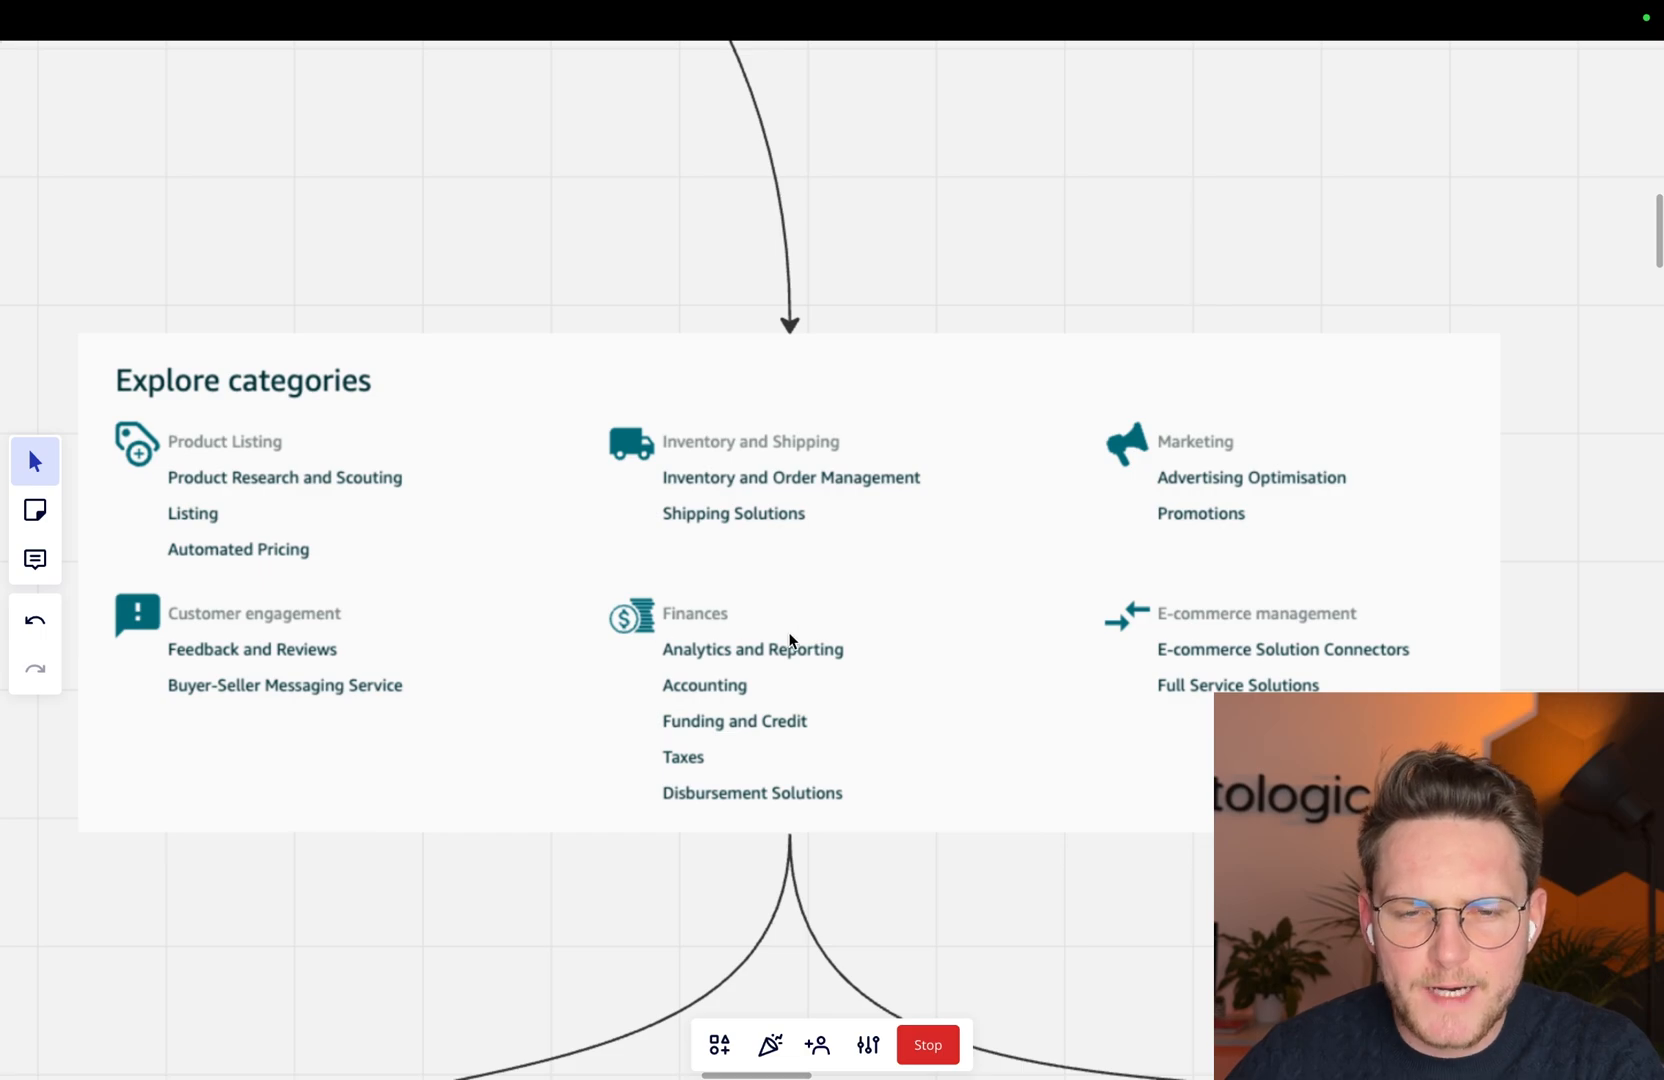
mouse_move(1402, 600)
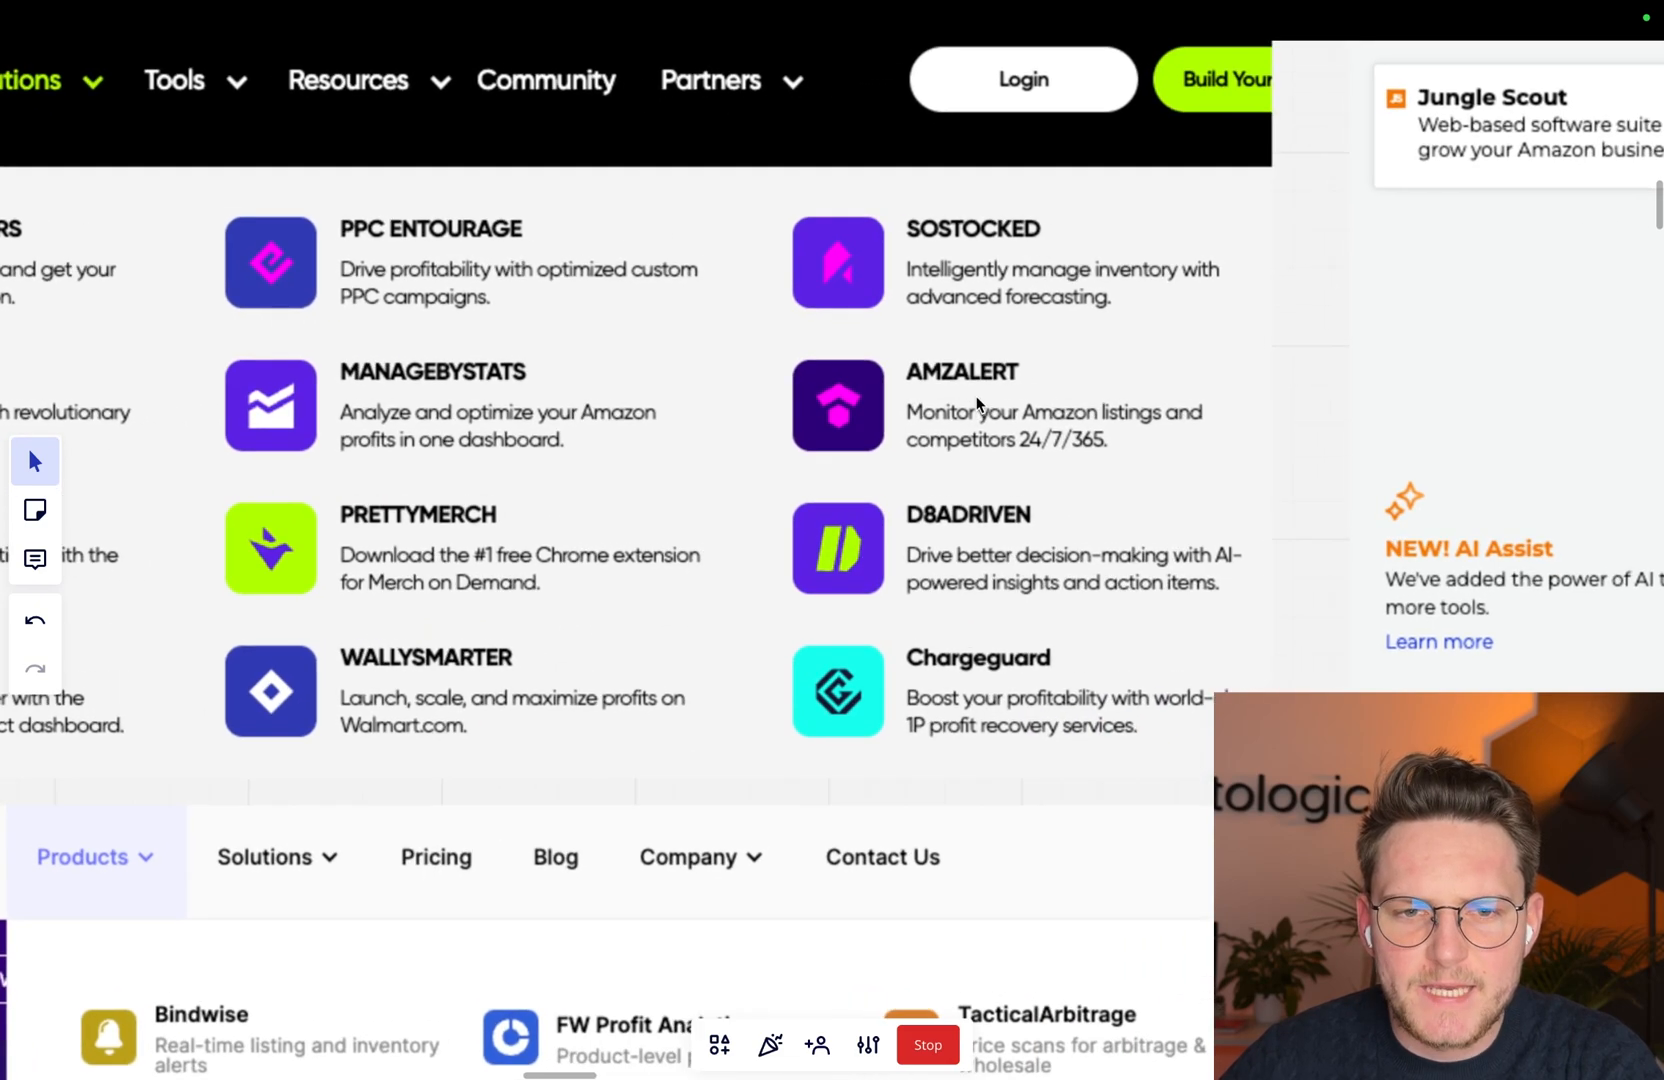
- Scroll the board down to the Carbon 6 Solutions and Threecolts Products screenshots
scroll(down, 3)
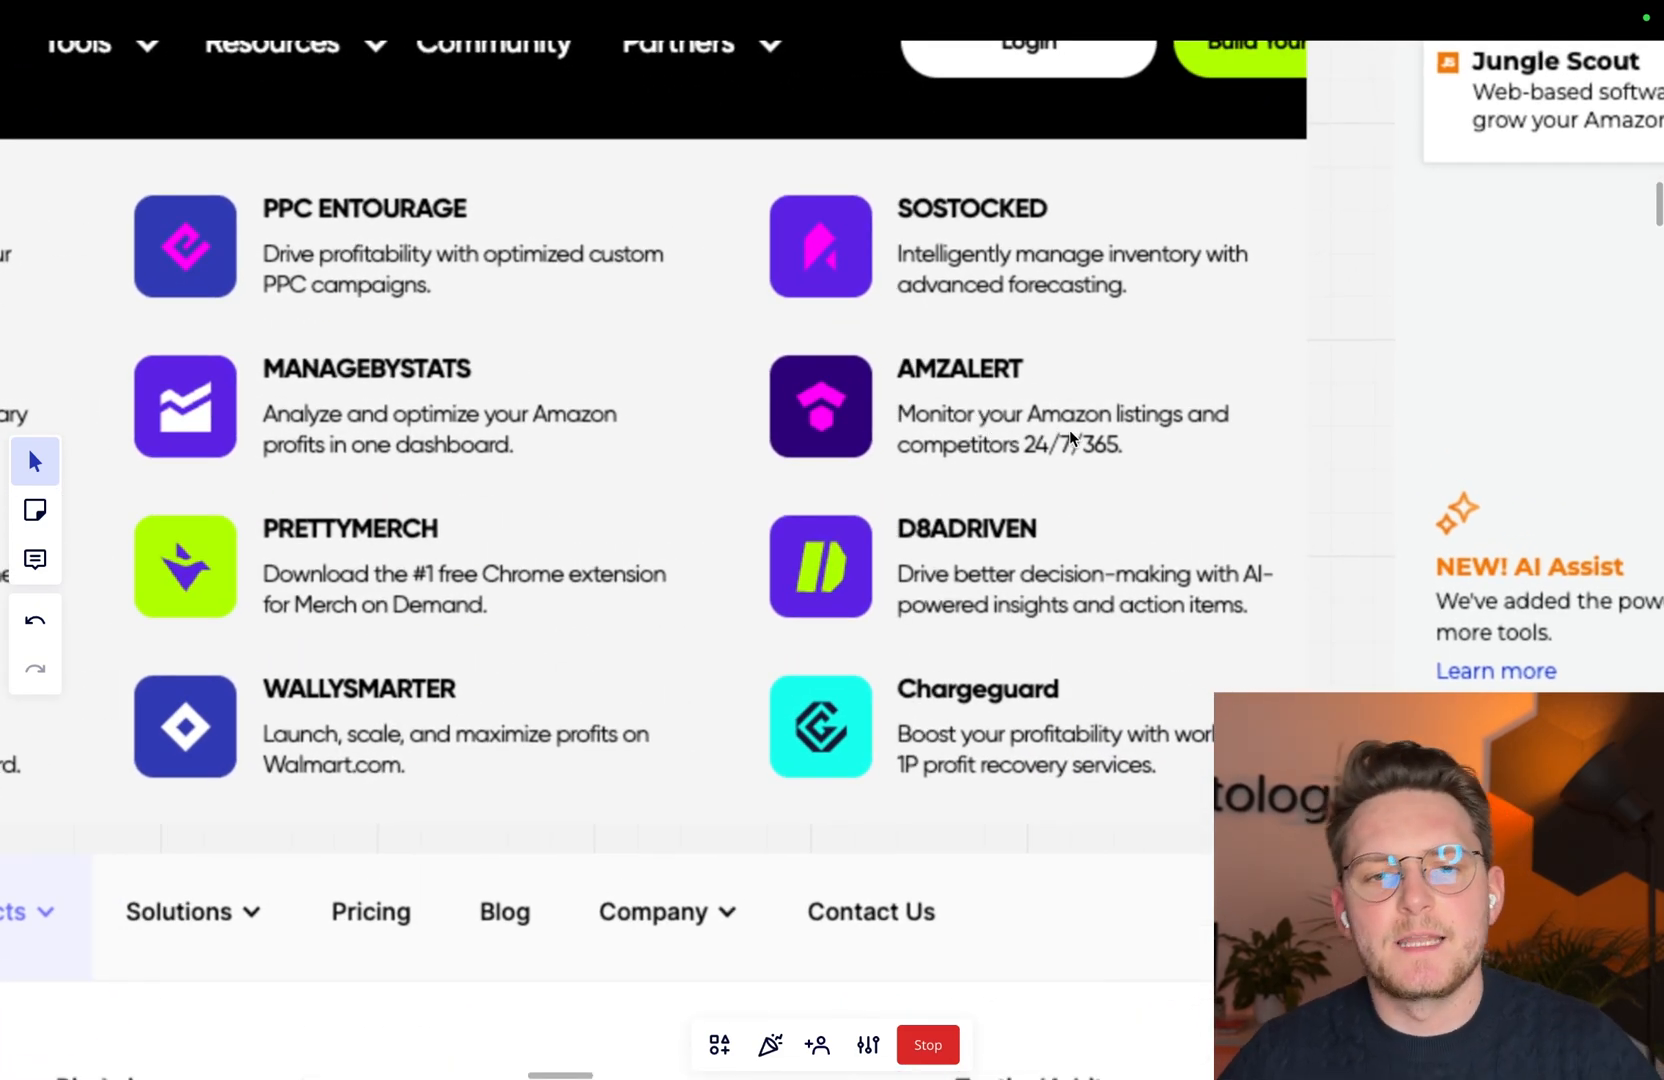
mouse_move(548, 576)
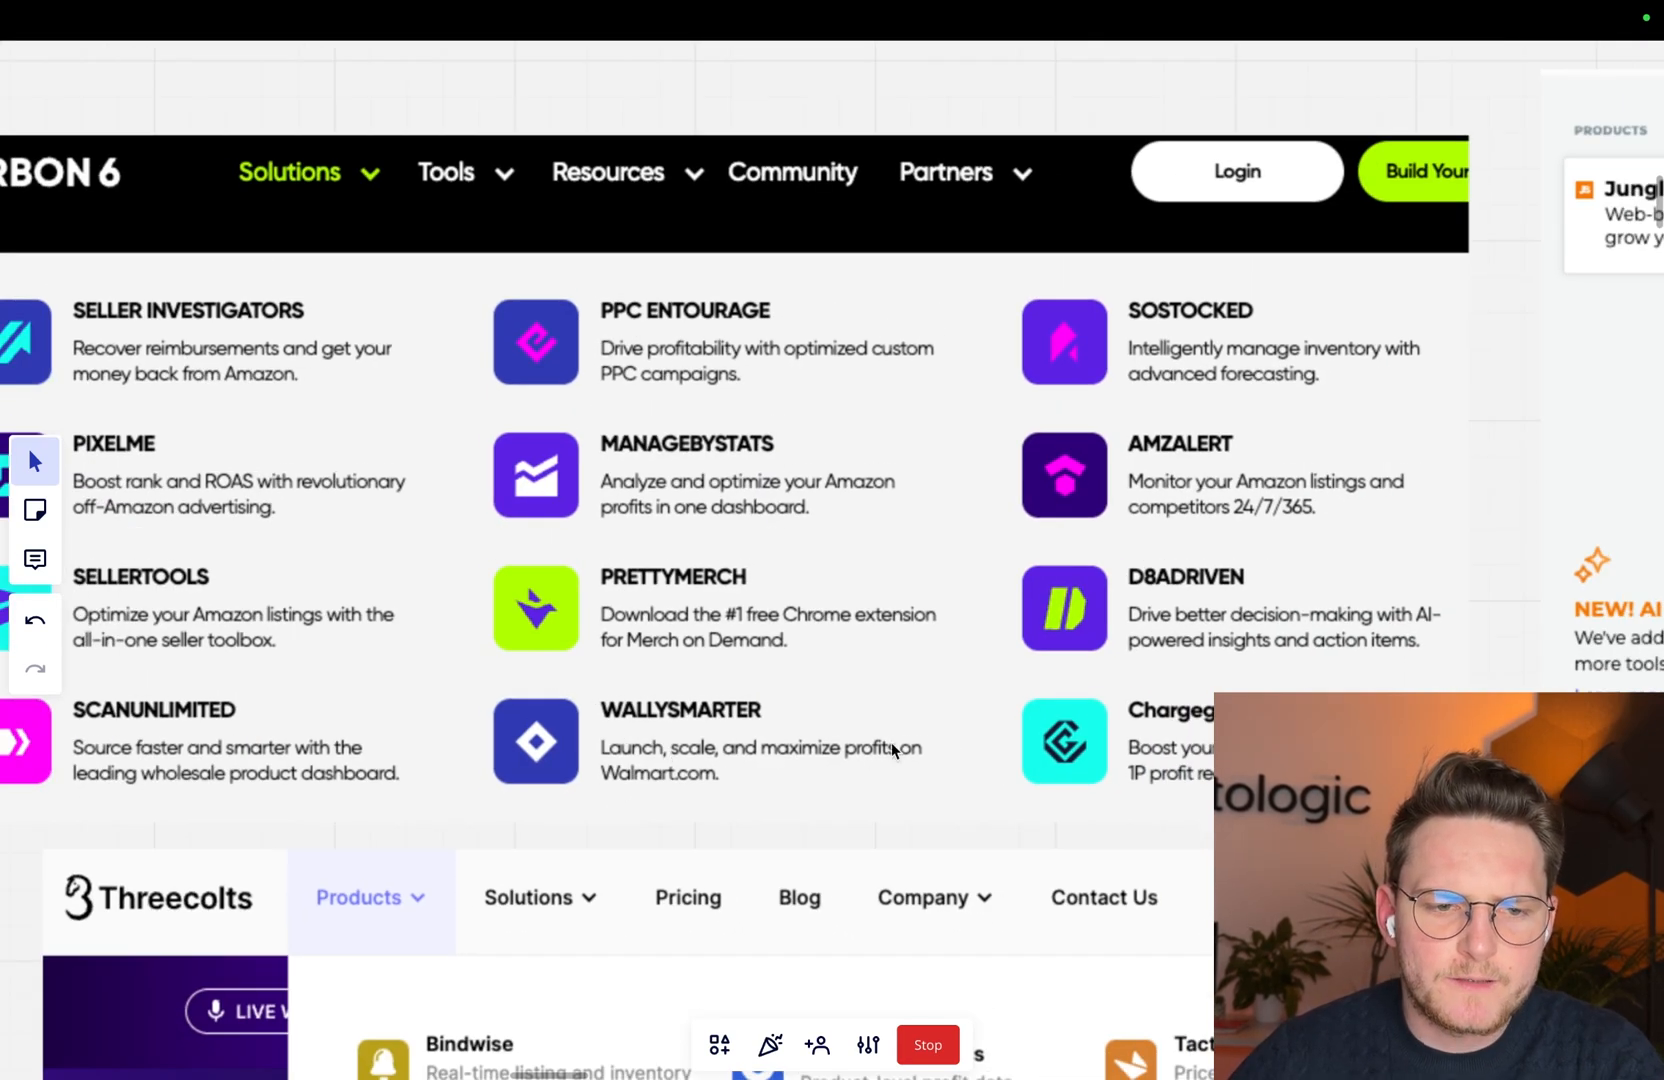
scroll(down, 3)
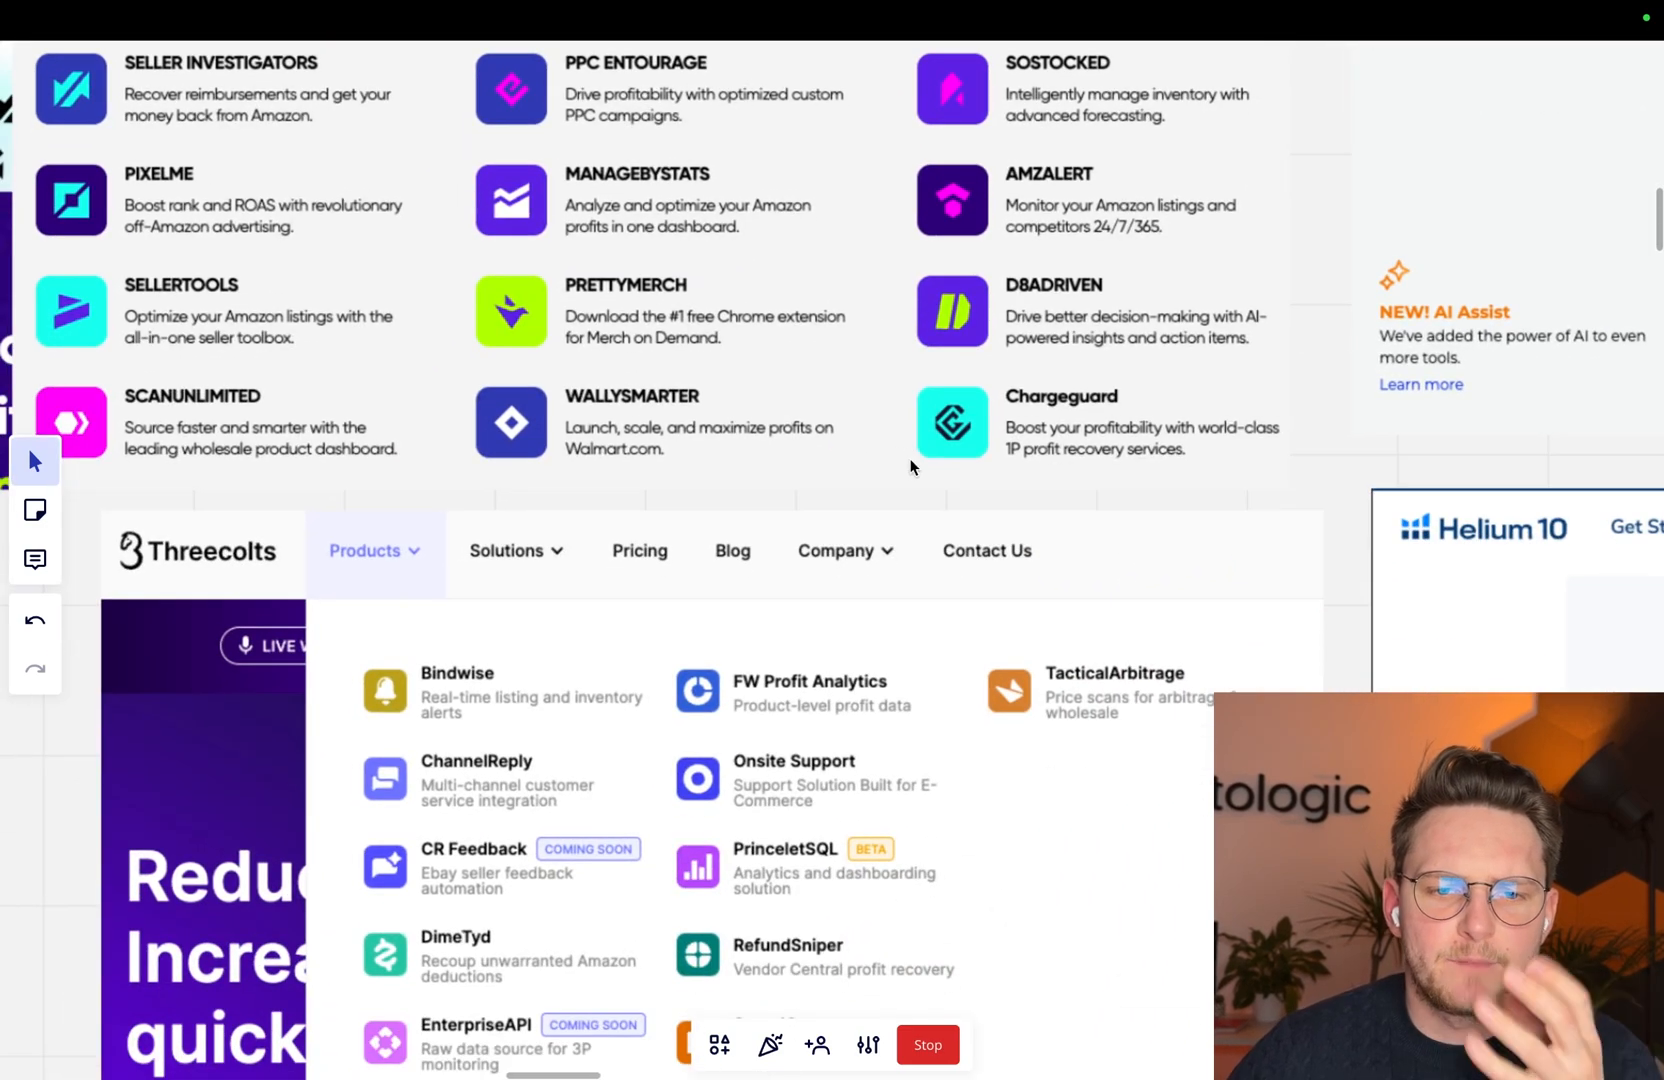
scroll(down, 3)
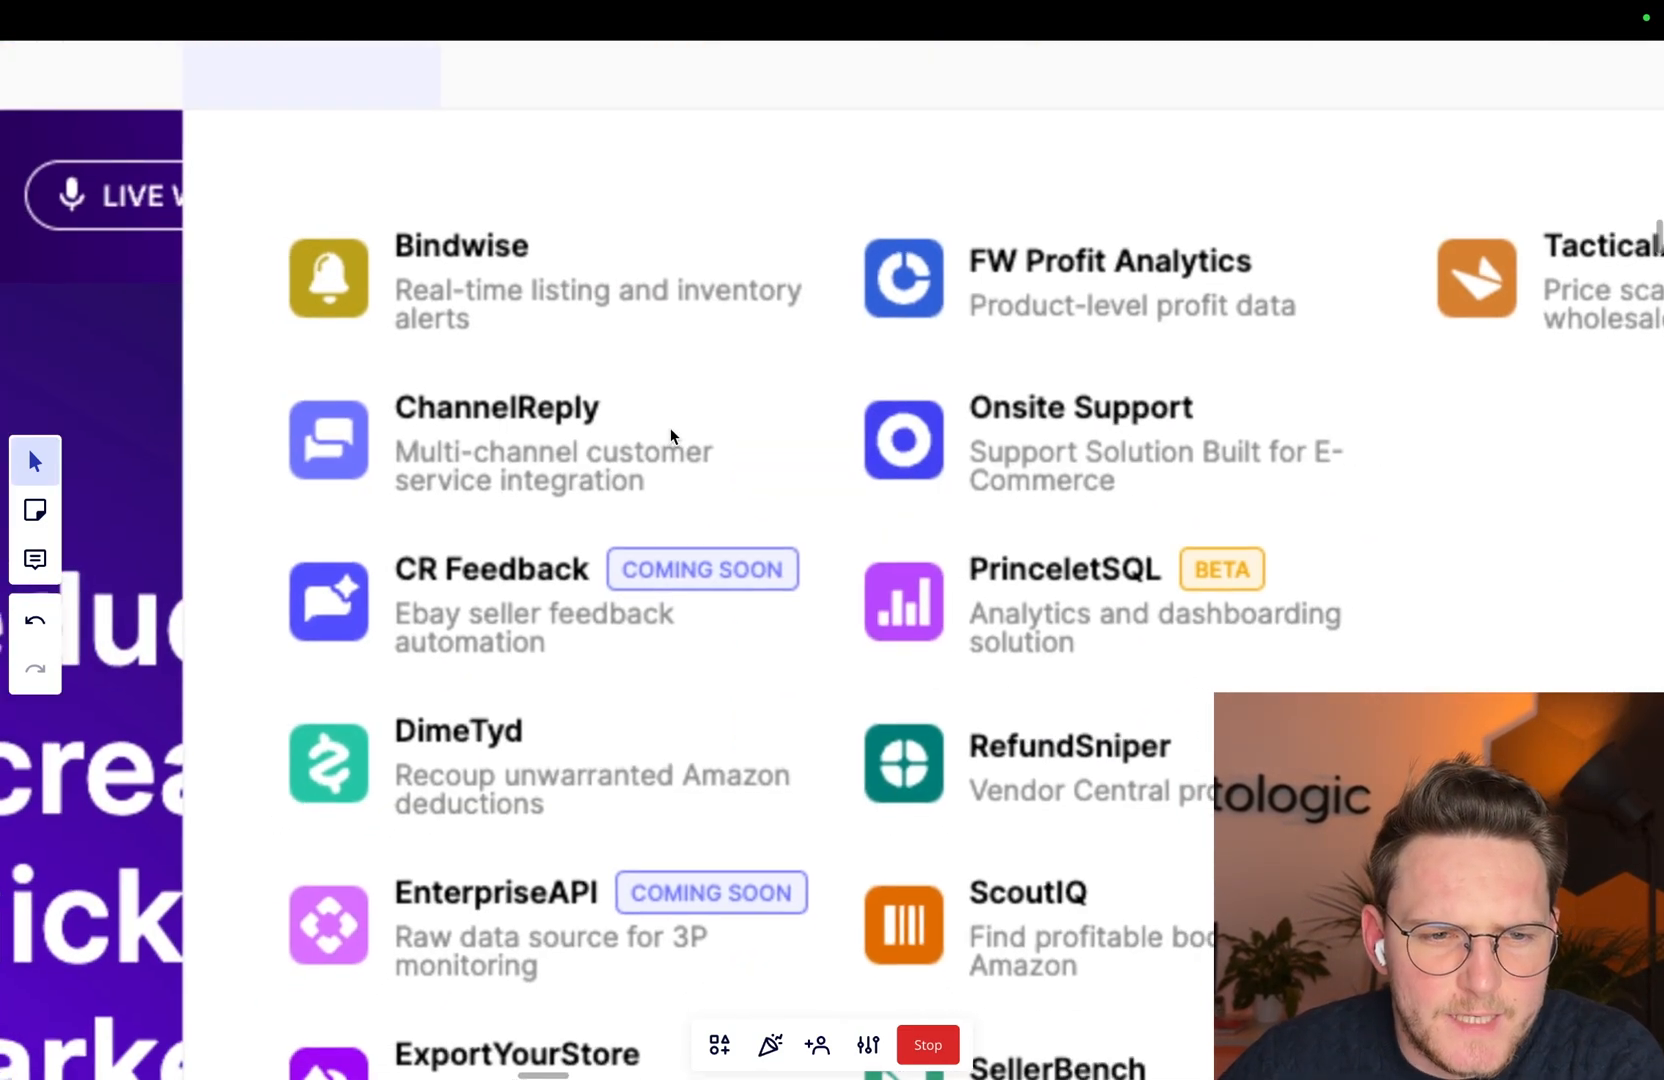
scroll(down, 3)
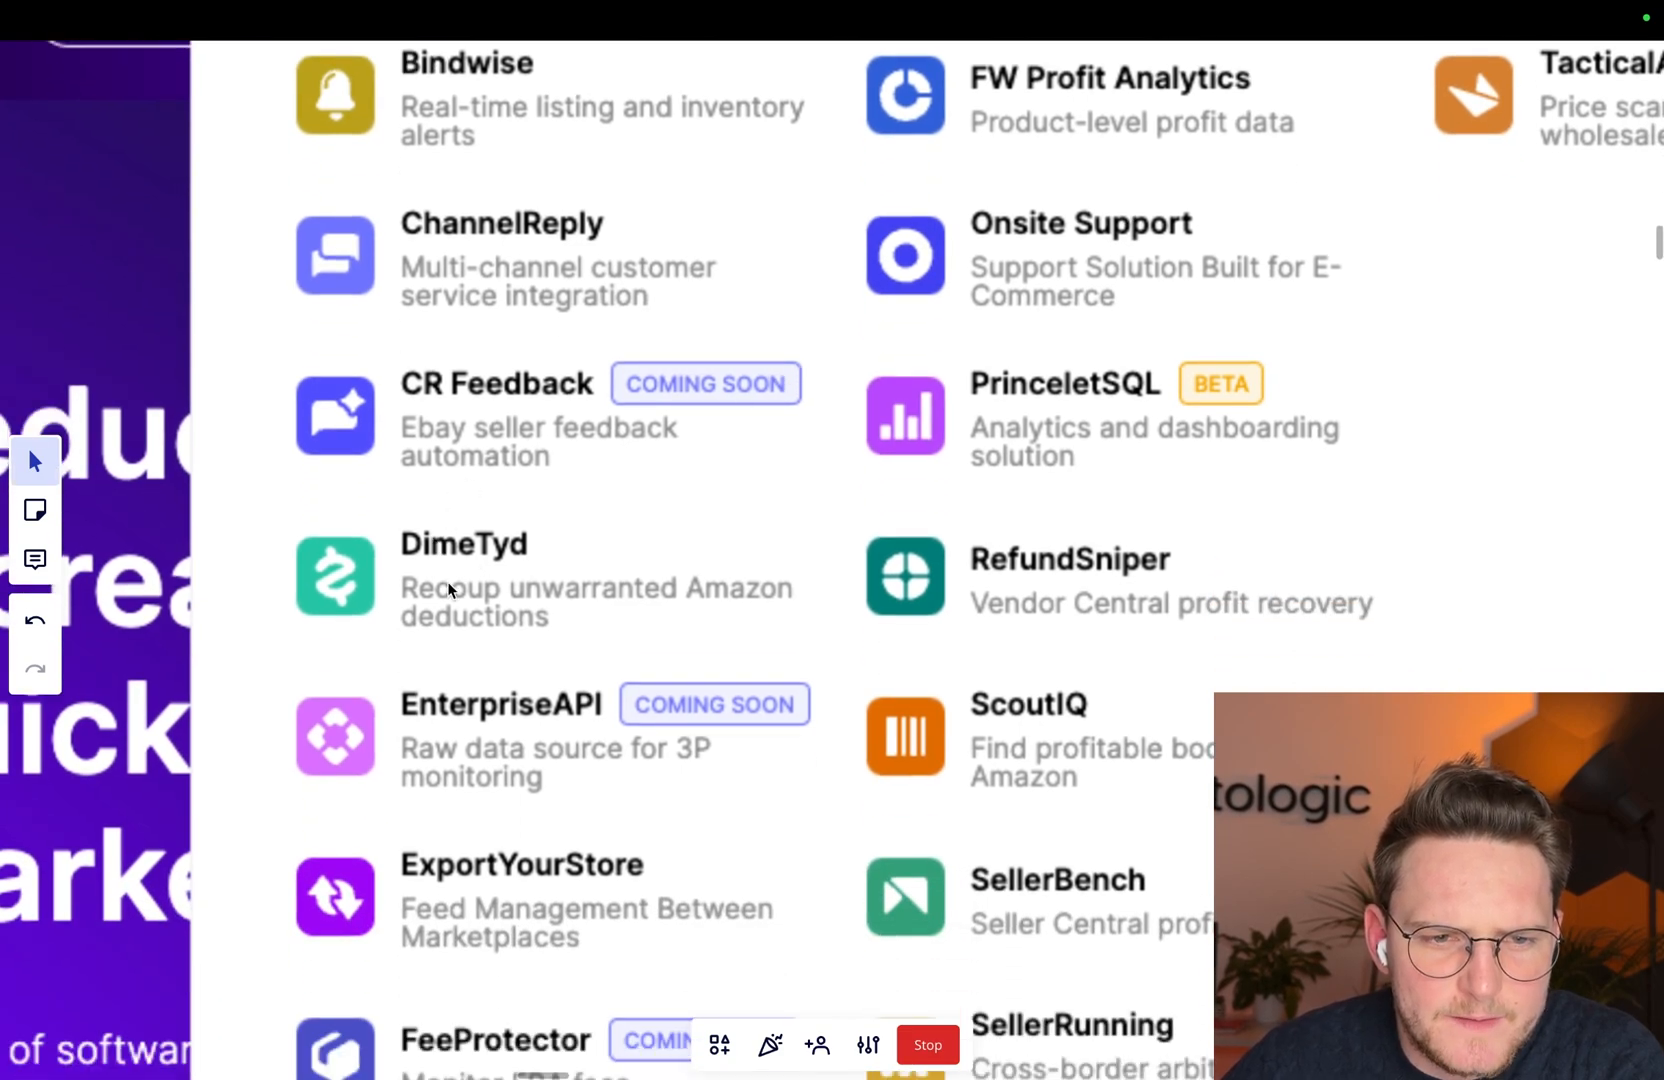
mouse_move(682, 636)
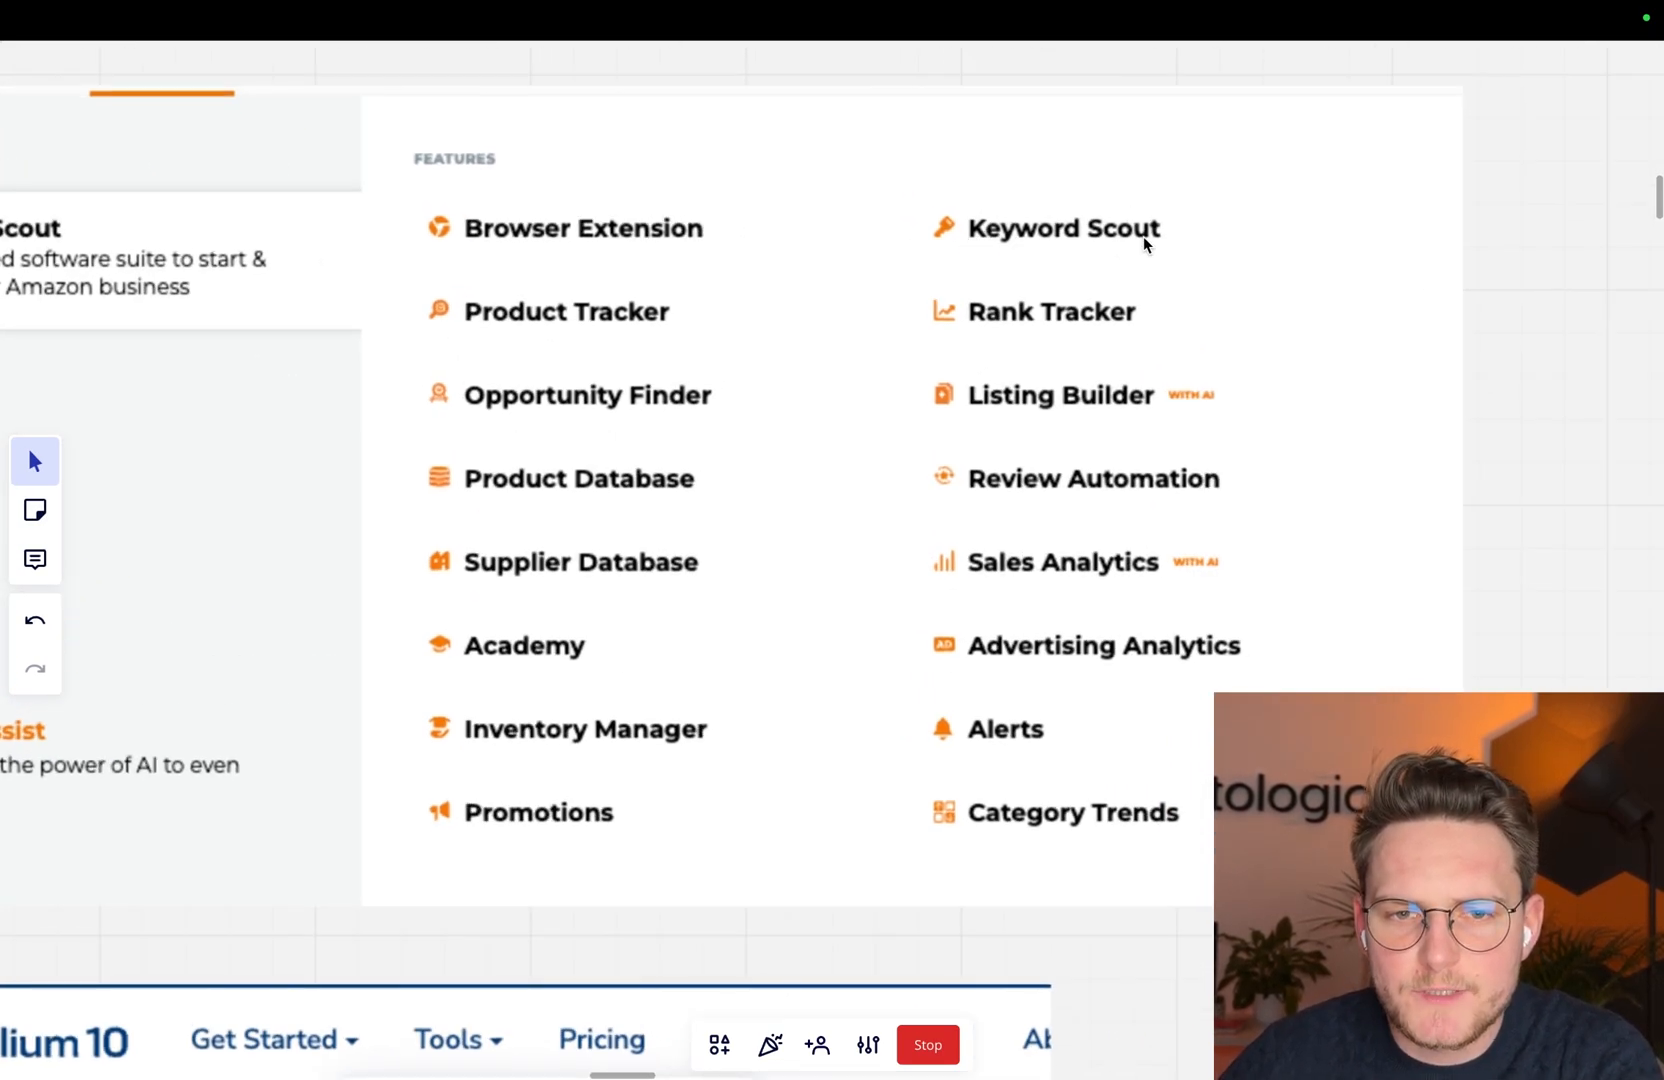
- Scroll down to the Jungle Scout Features and Helium 10 Tools screenshots
scroll(down, 3)
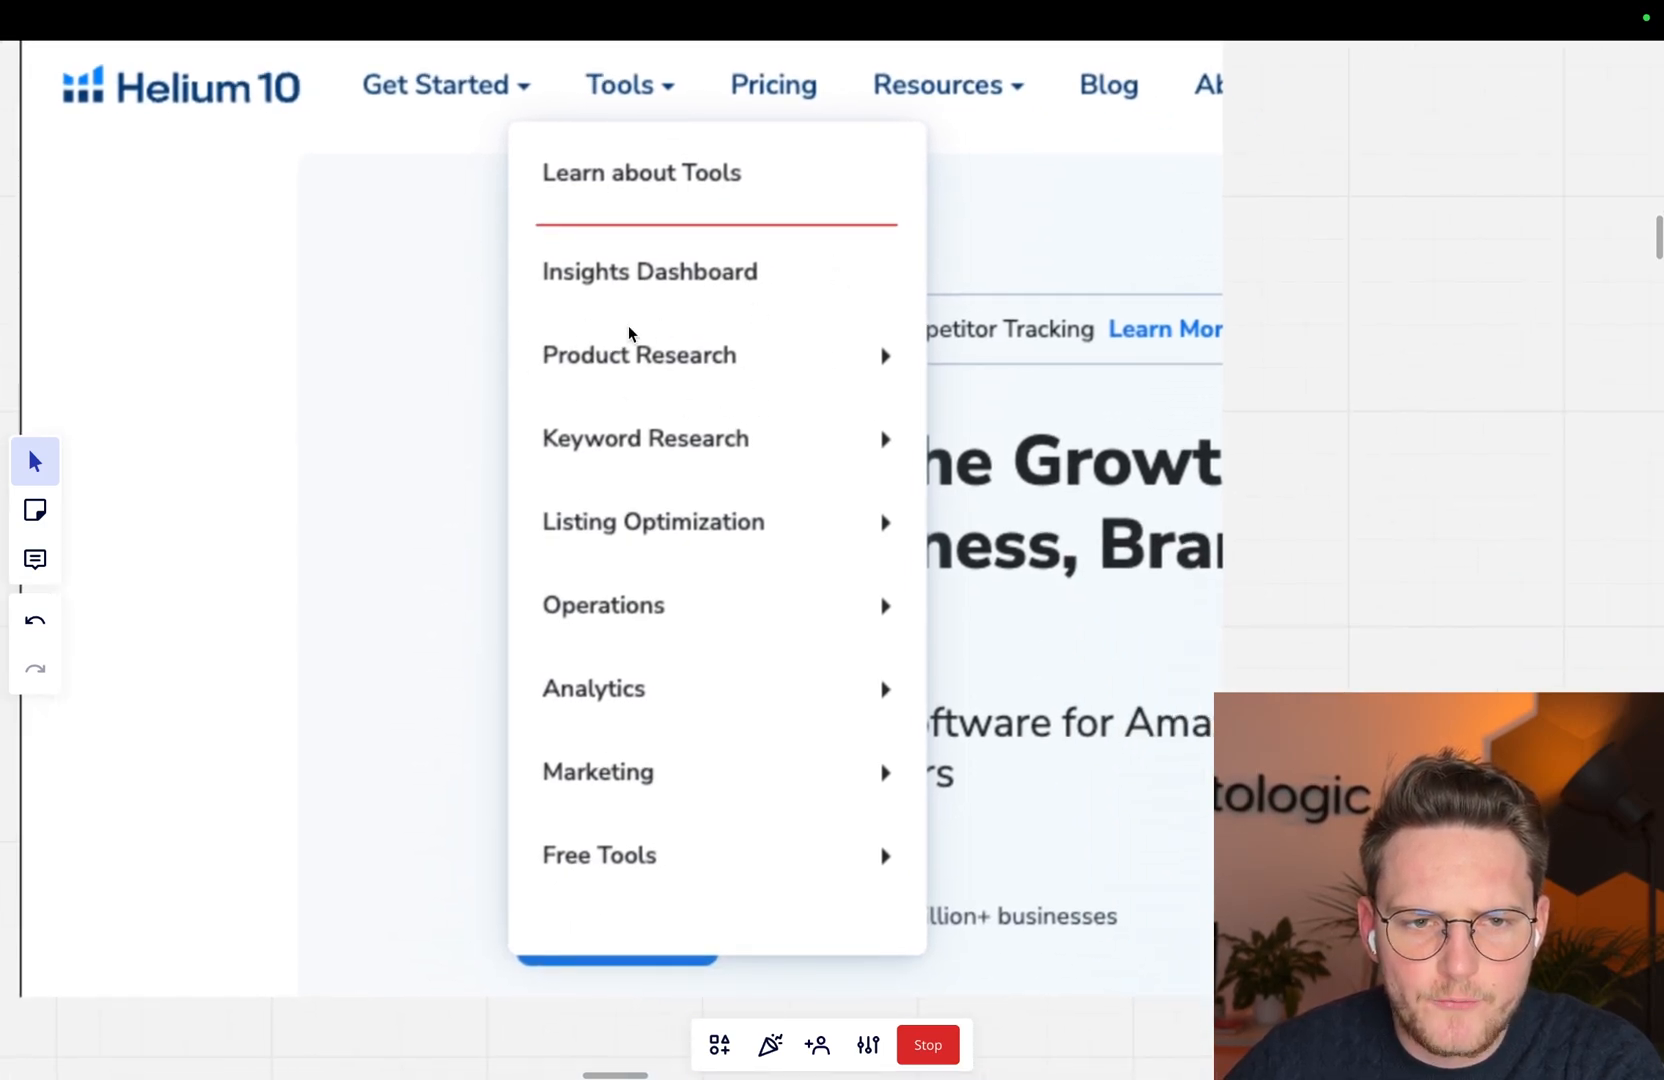
mouse_move(564, 578)
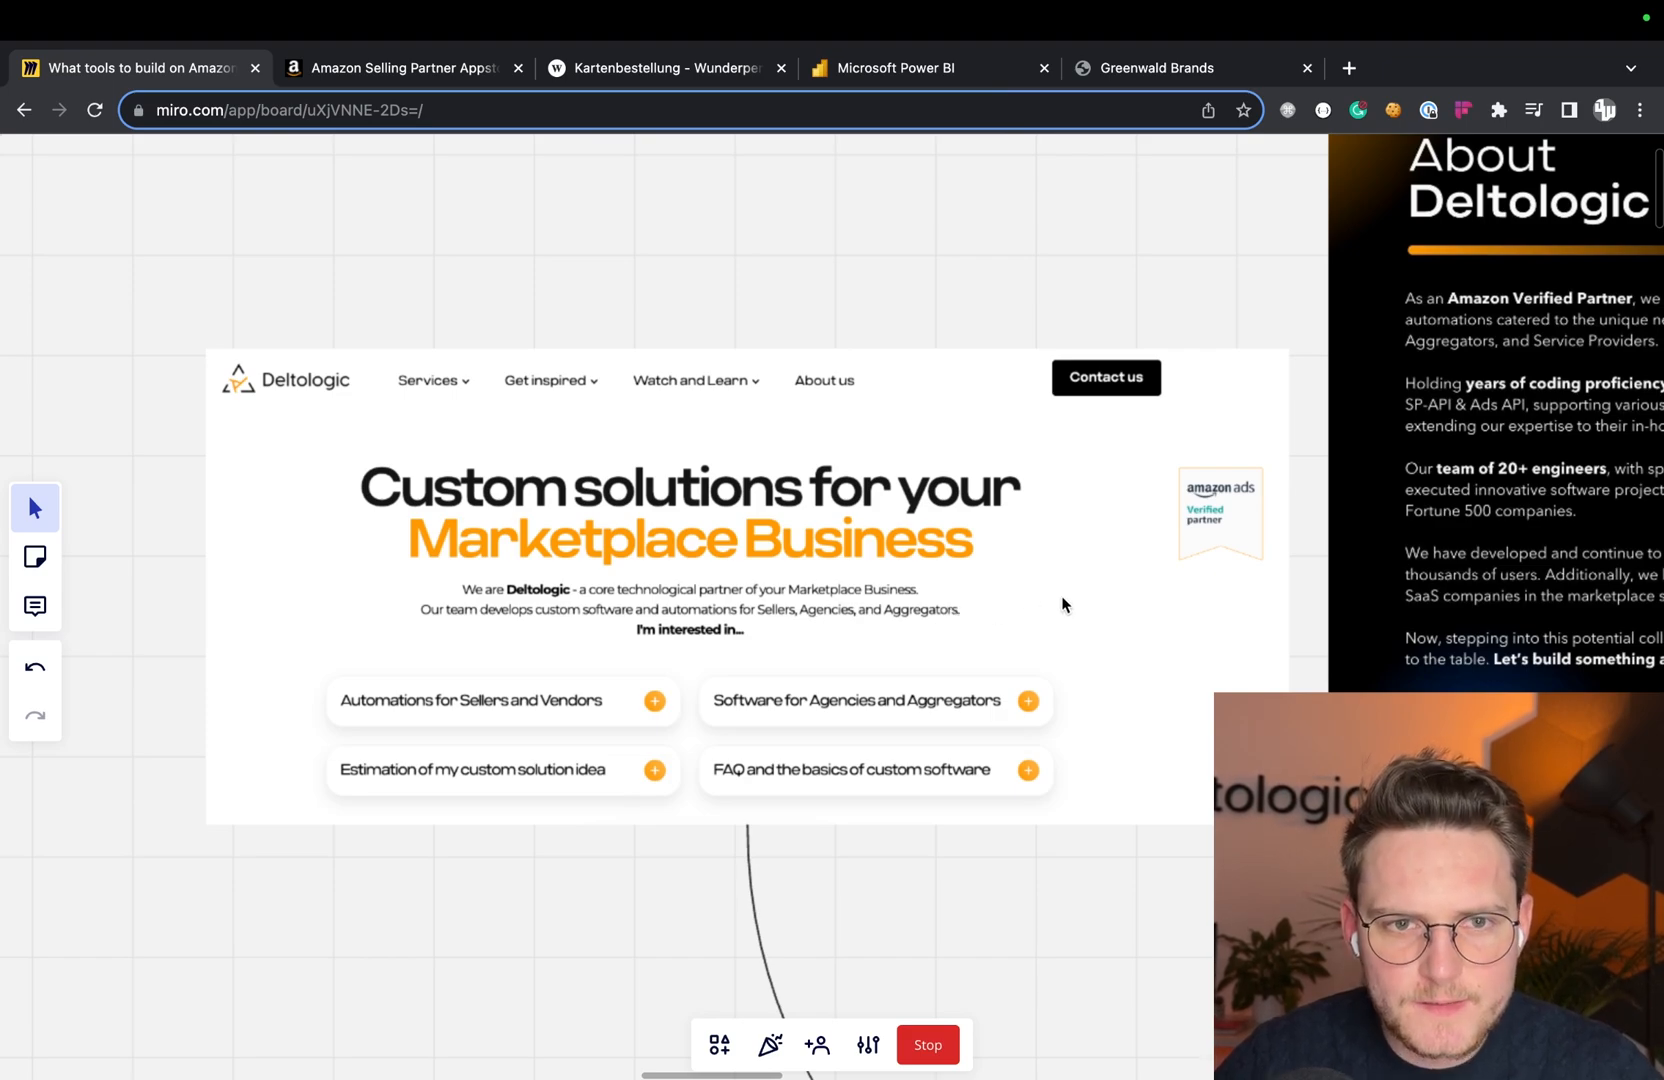
mouse_move(1084, 634)
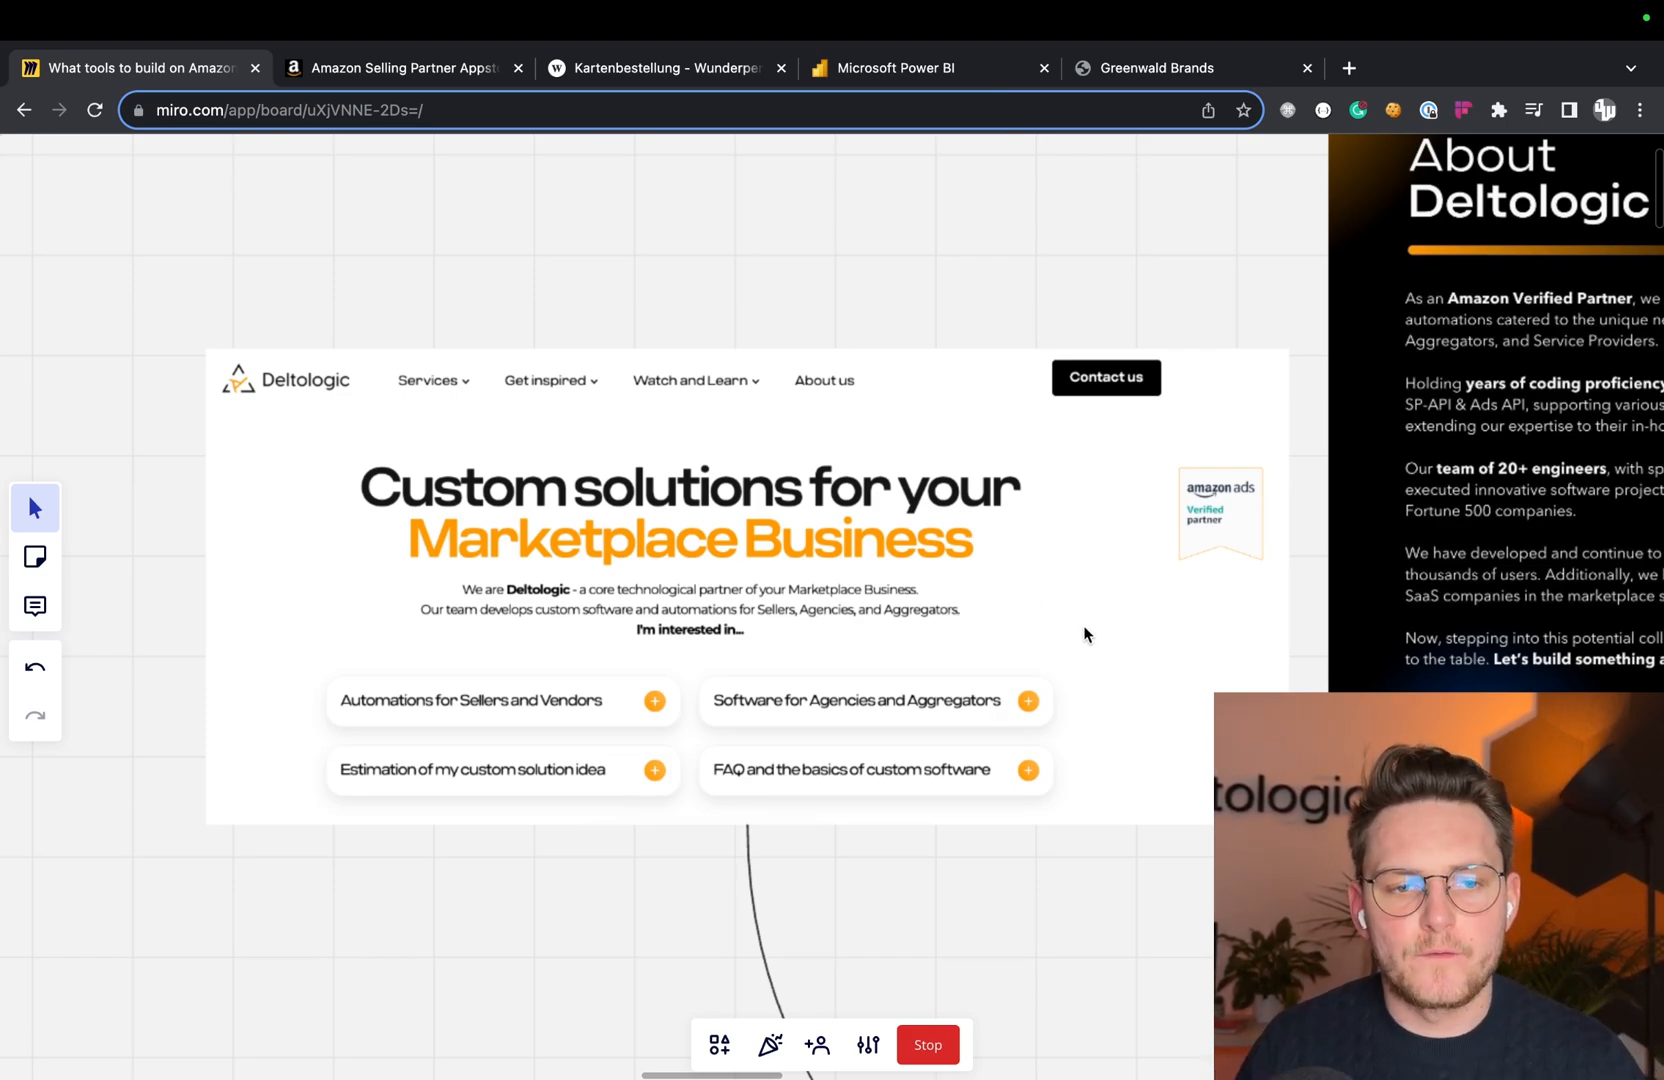
mouse_move(1008, 394)
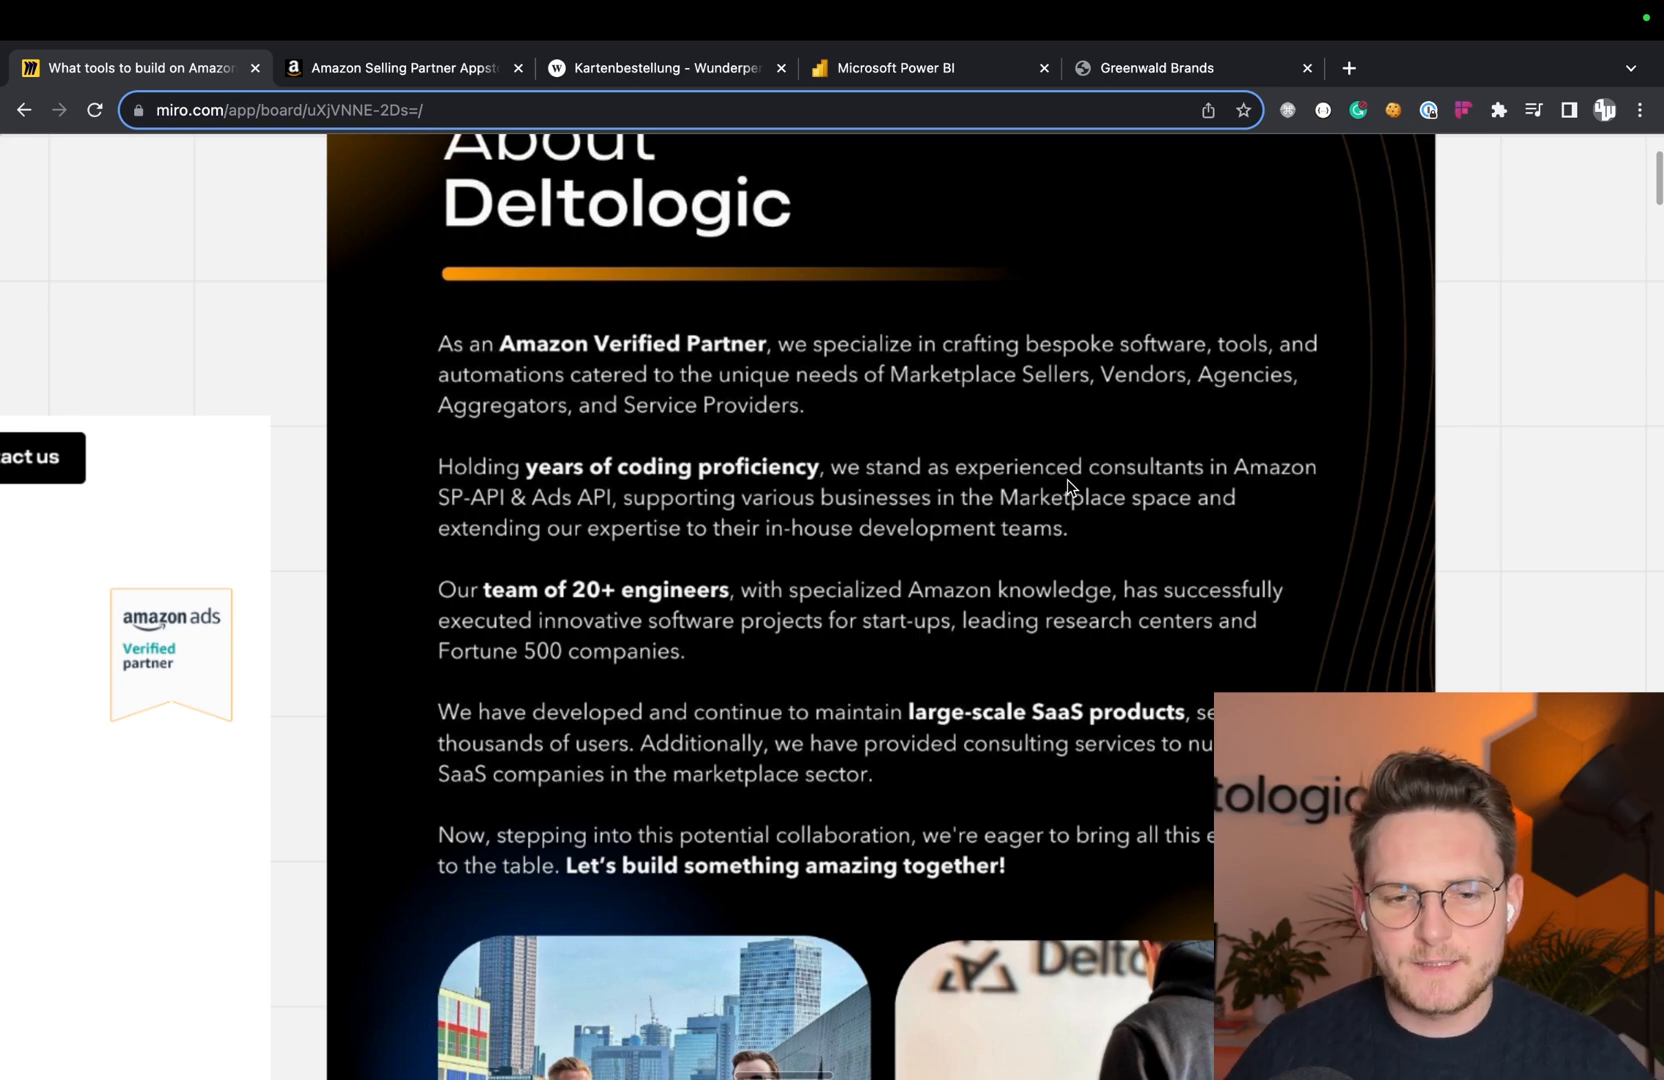
- Scroll from the About Deltologic screenshot back over the competitor tool screenshots cluster
scroll(down, 3)
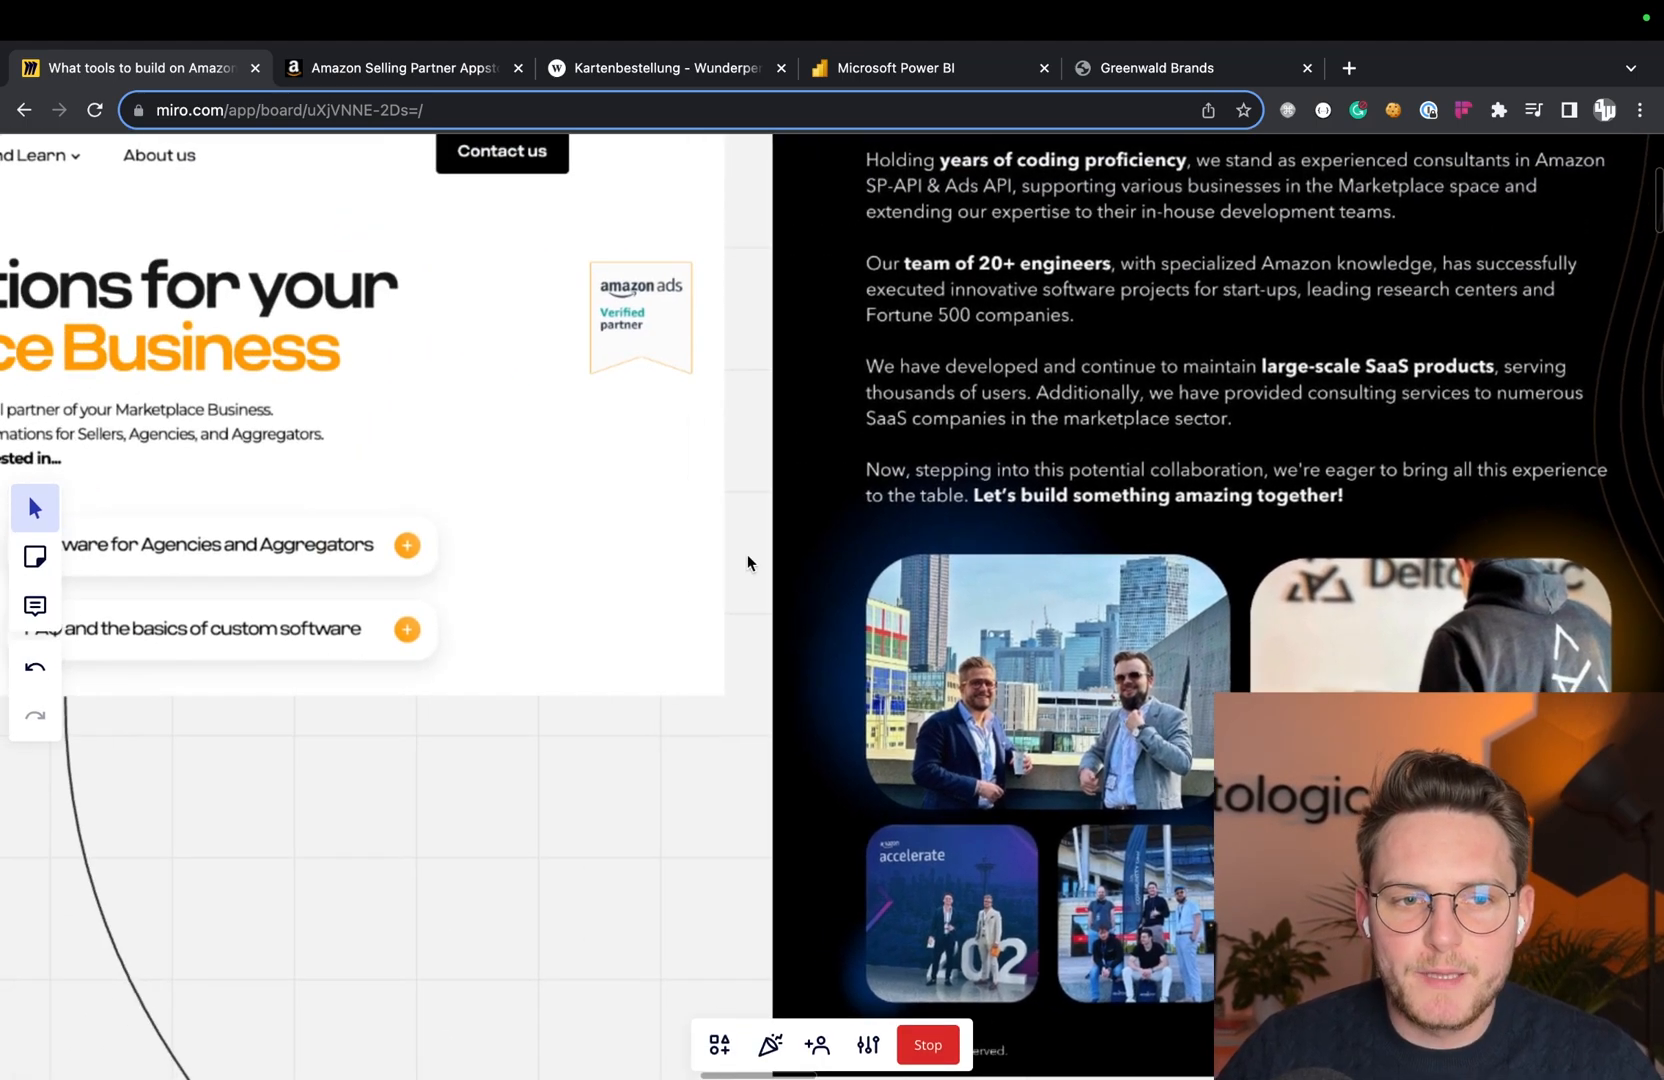
scroll(down, 3)
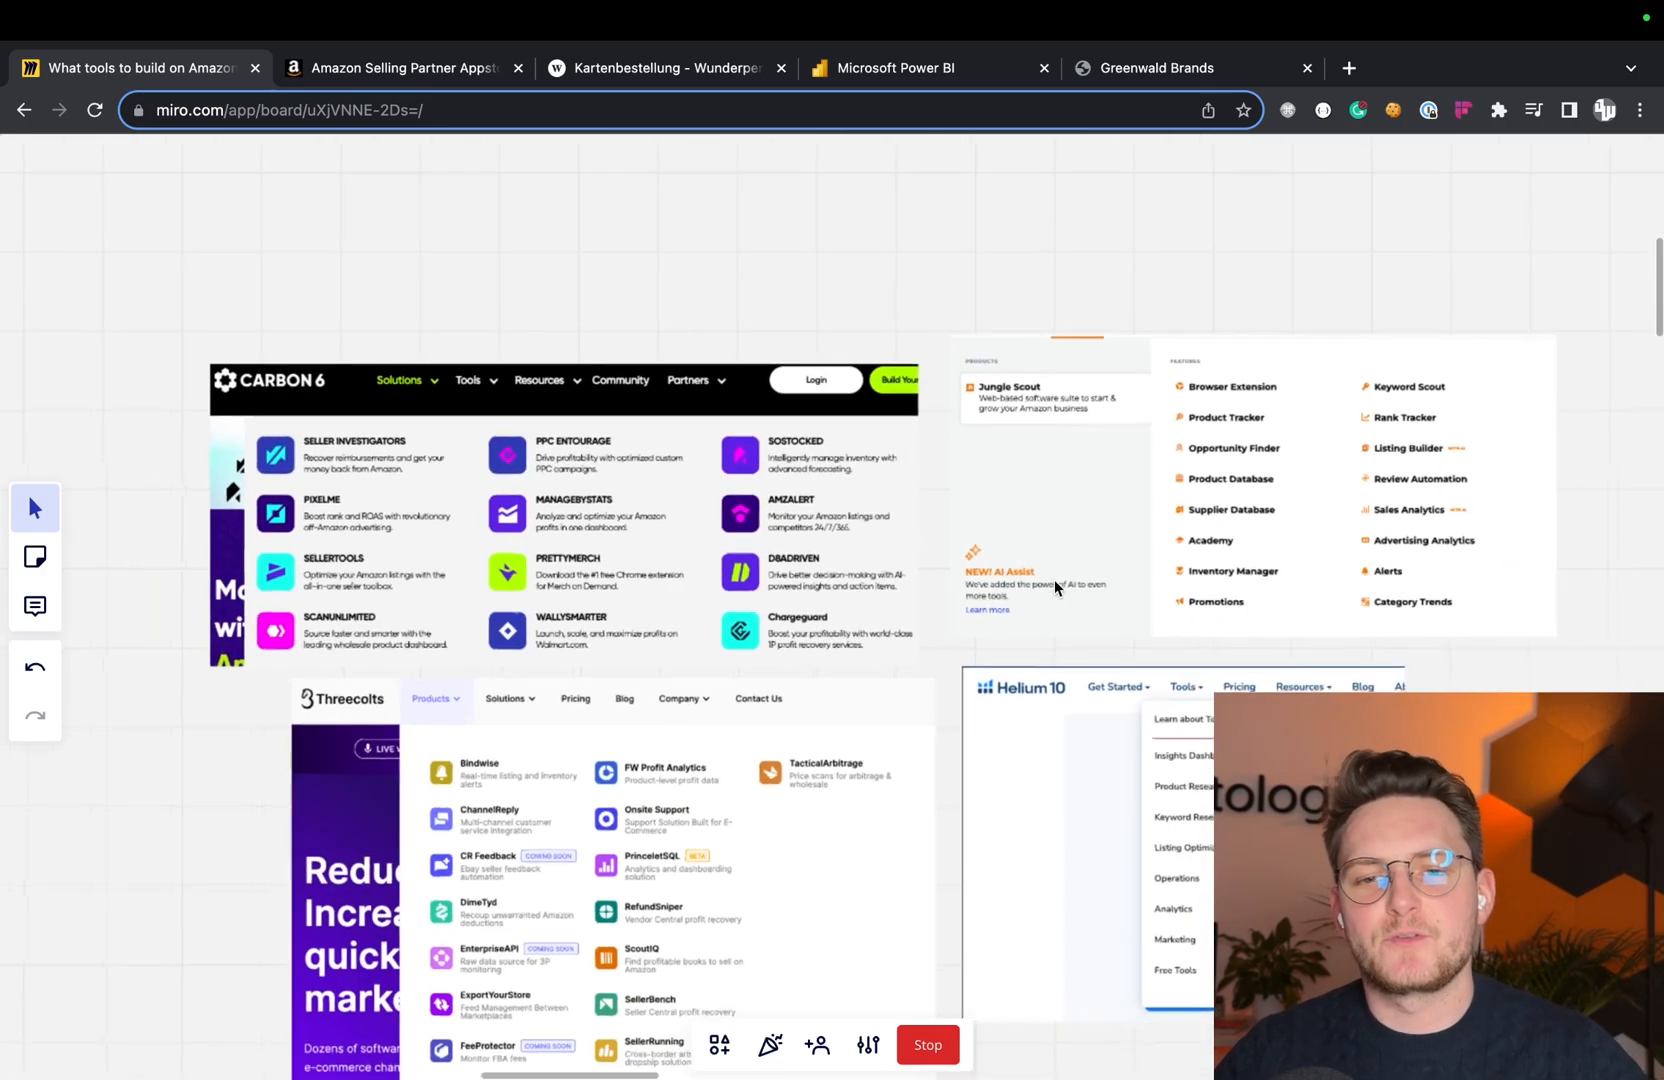
scroll(down, 3)
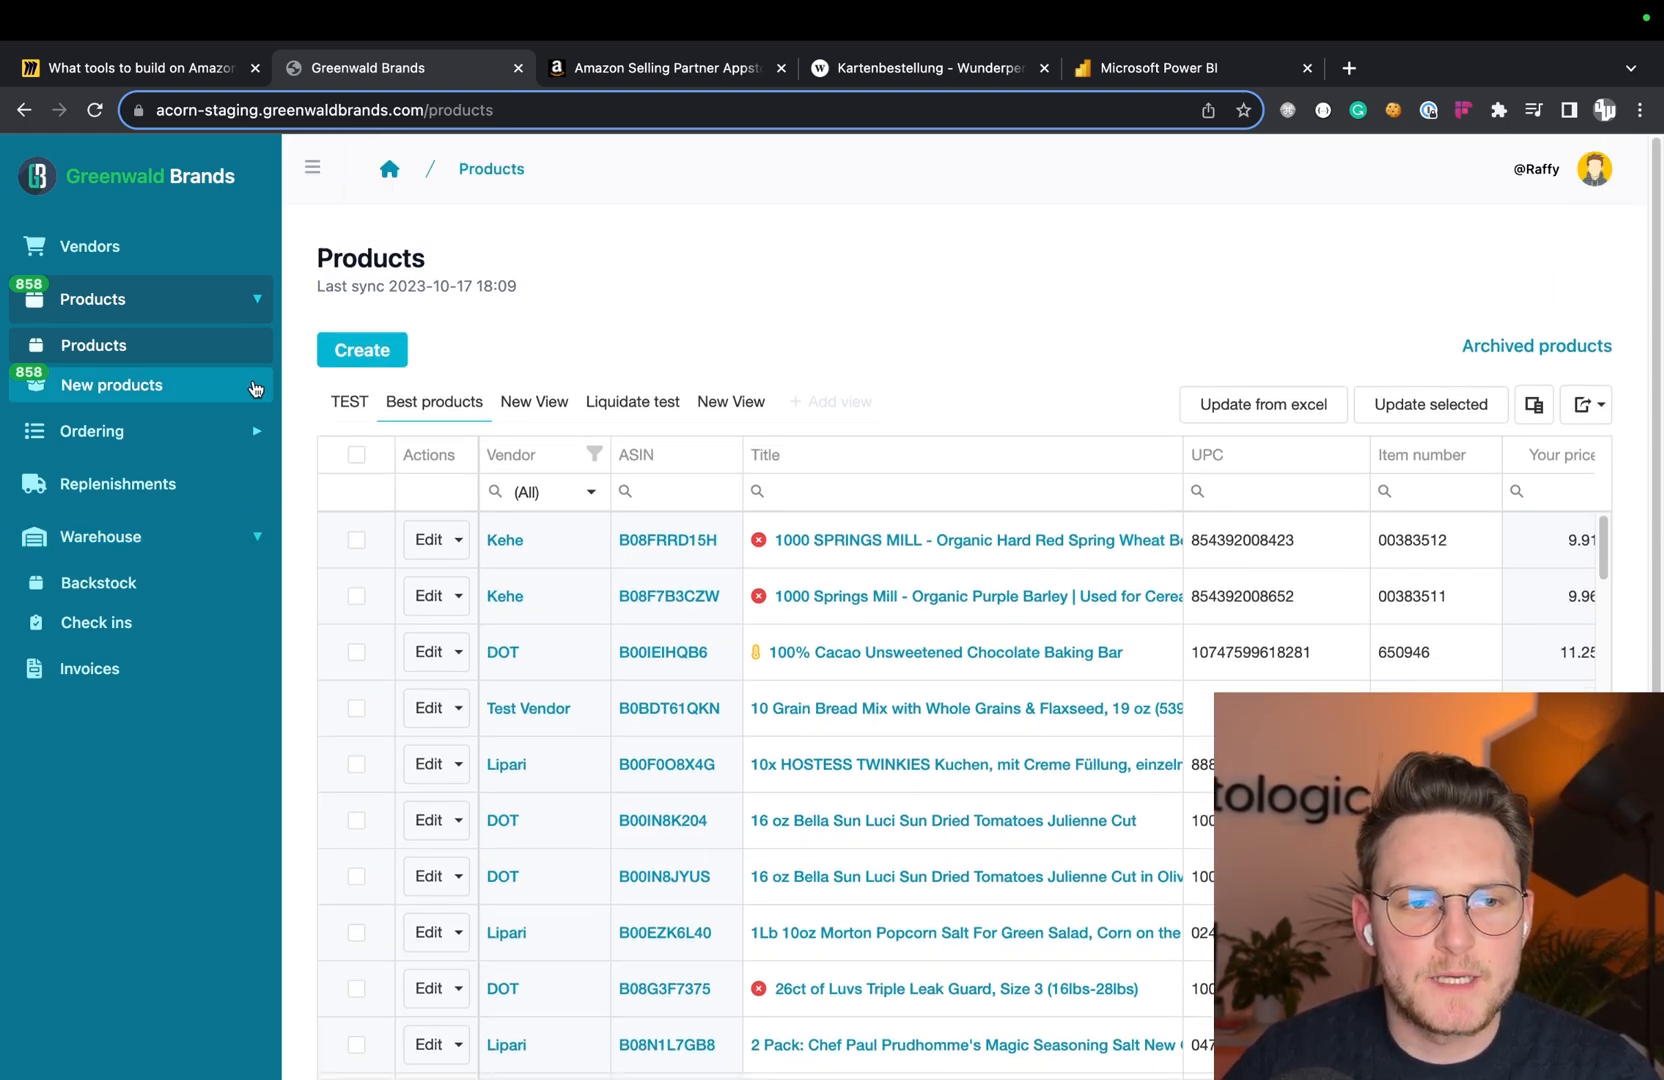
mouse_move(148, 536)
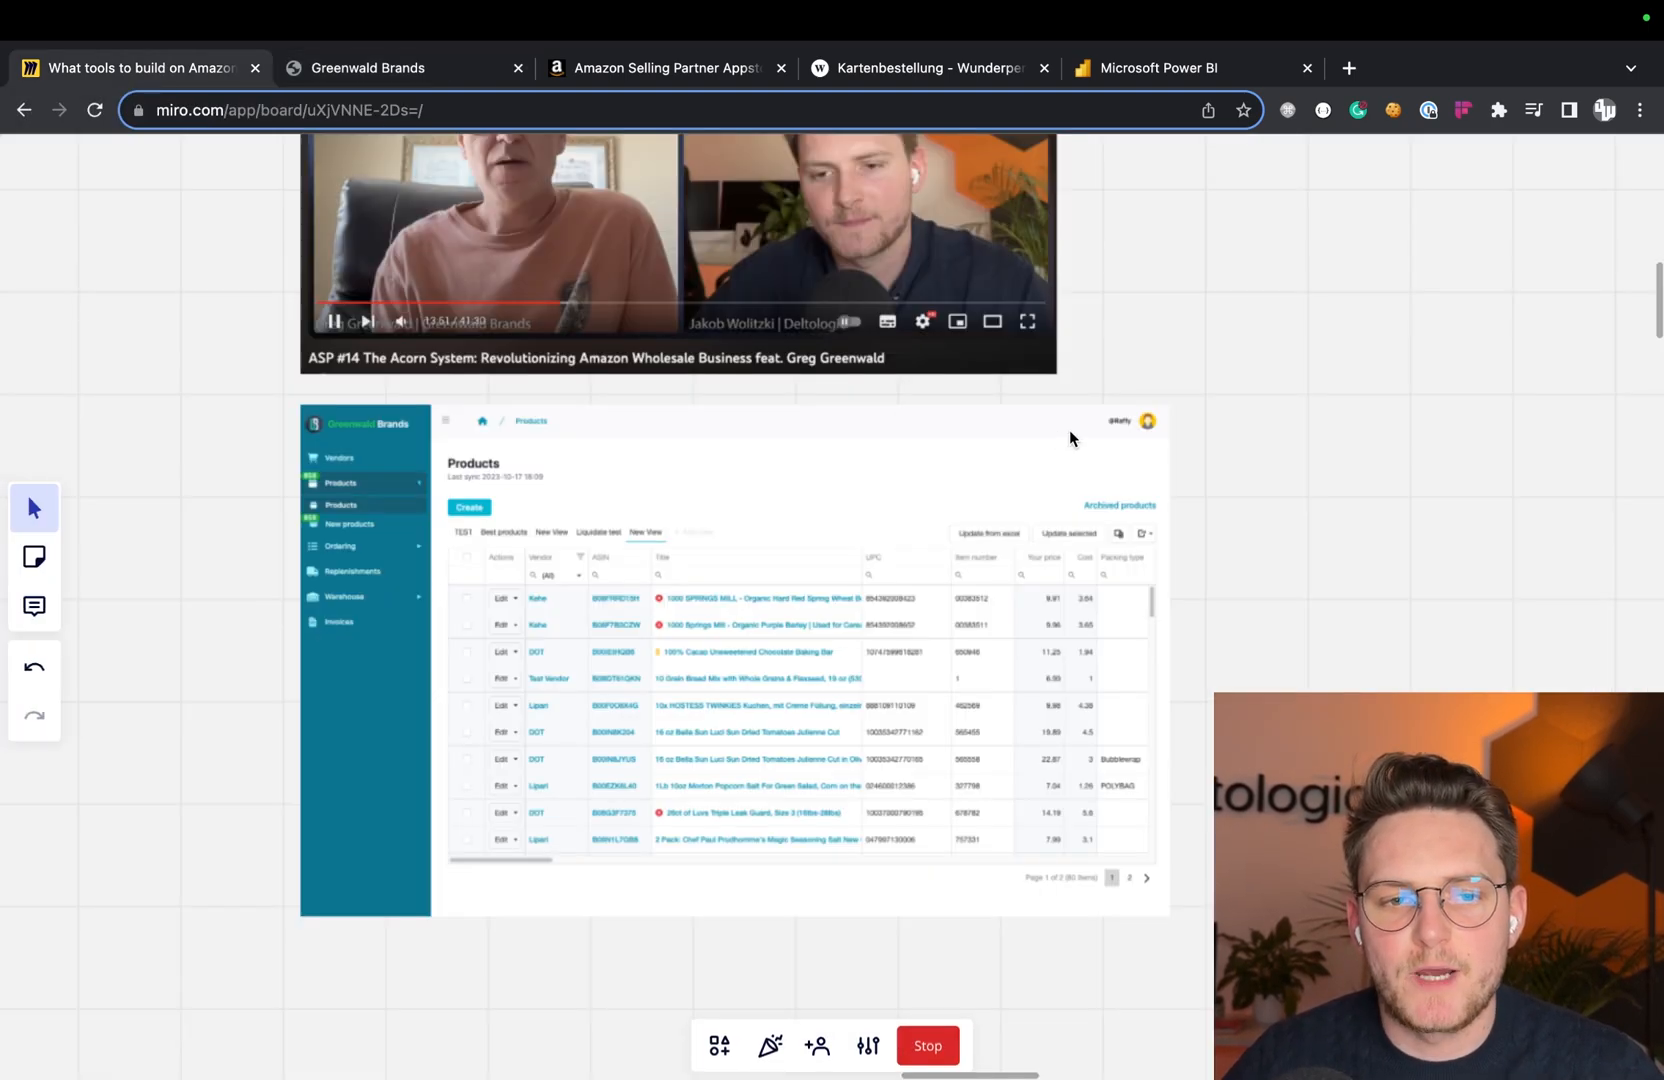
- Scroll past the VendorBI video and Key Metrics dashboard to the Wunderpen webshop images
scroll(down, 3)
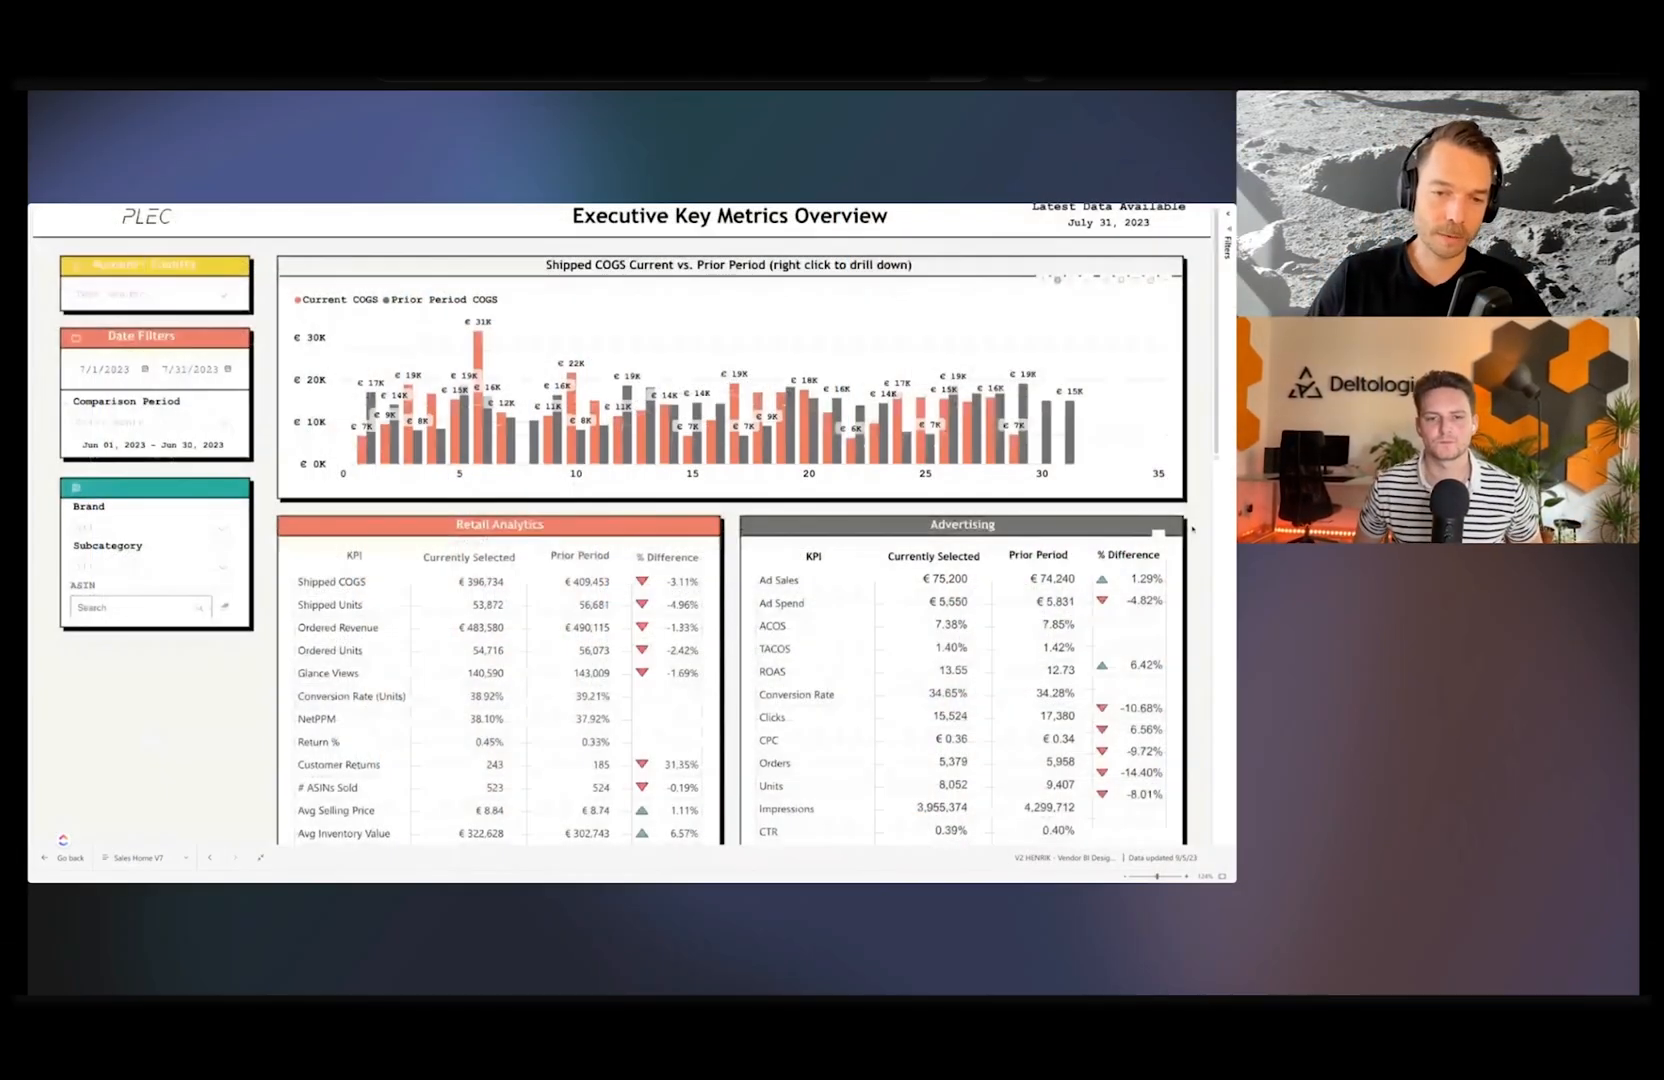
scroll(down, 3)
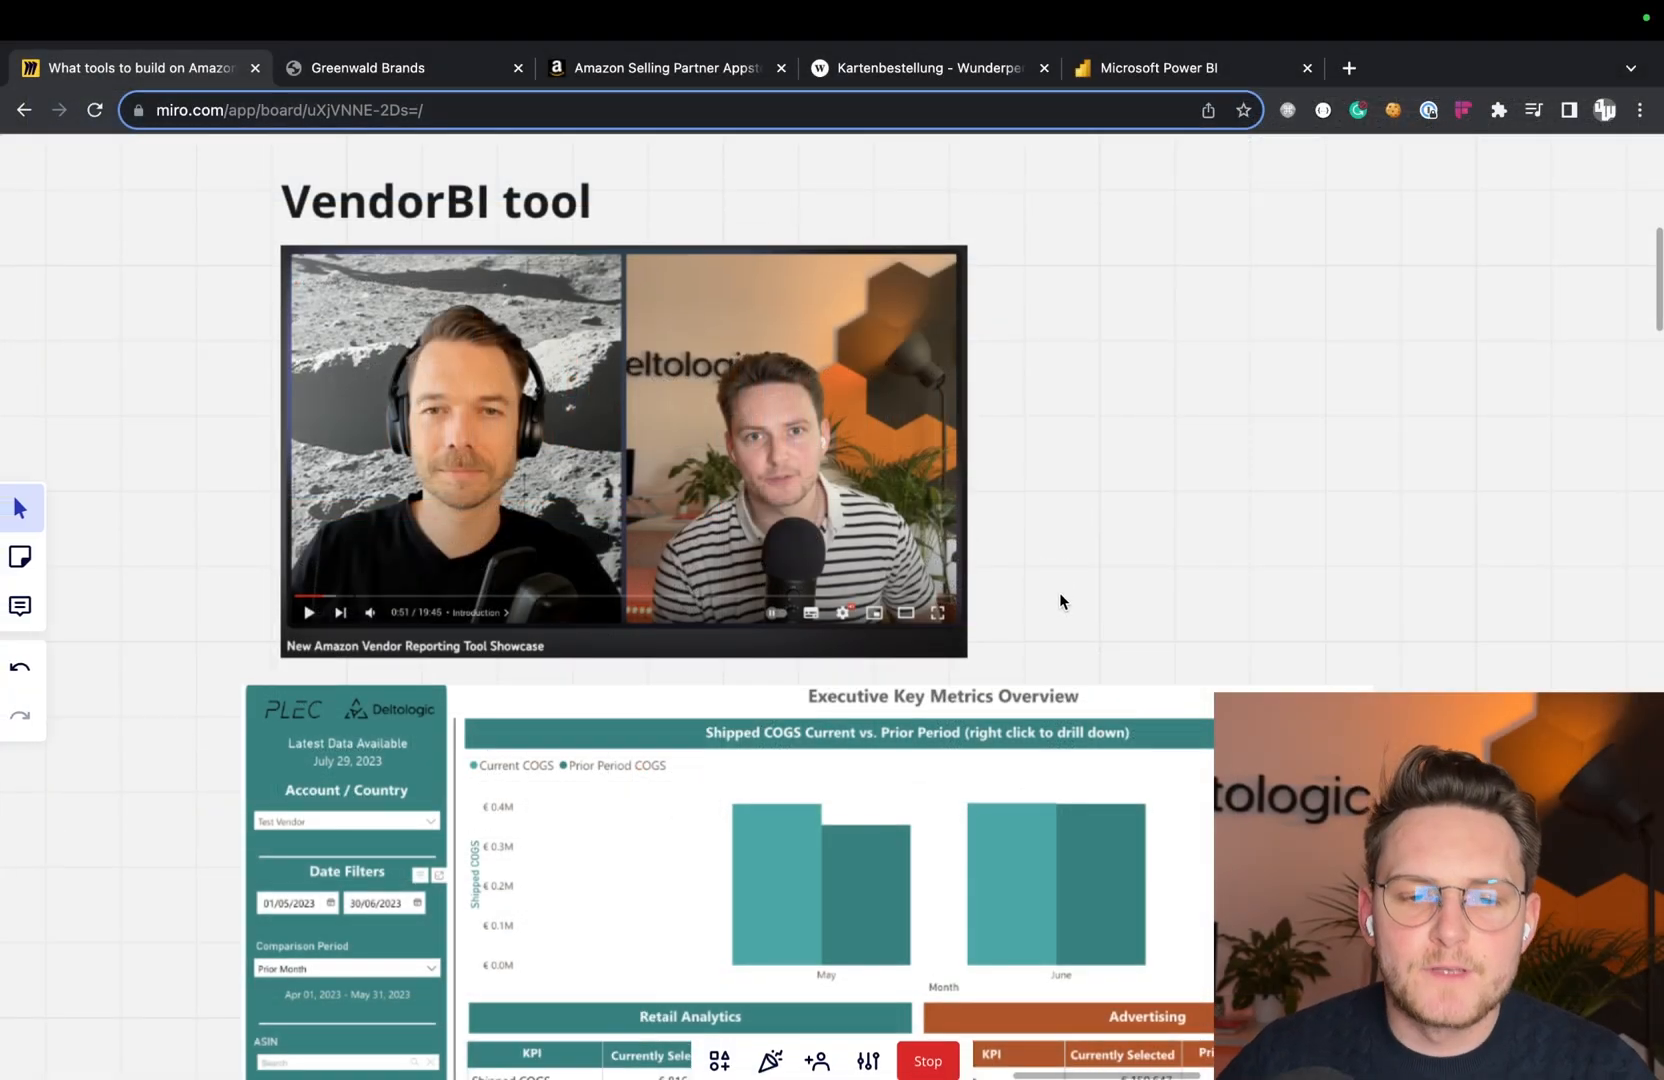
scroll(down, 3)
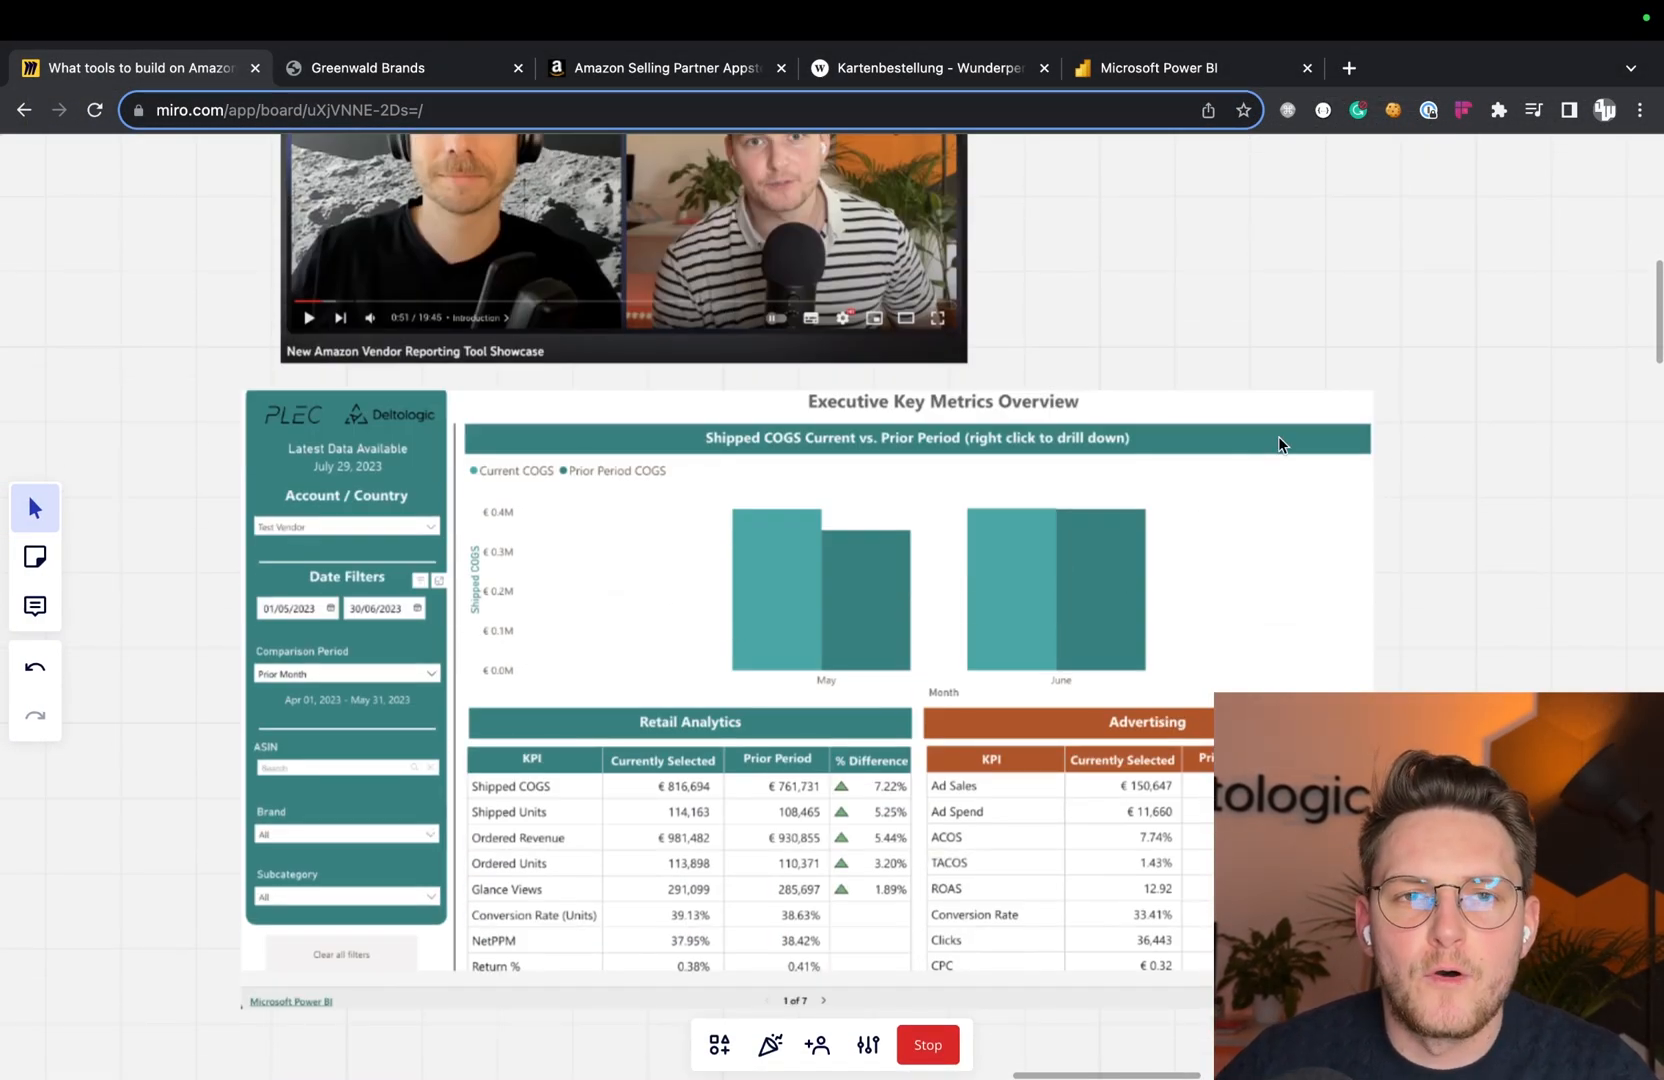
scroll(down, 3)
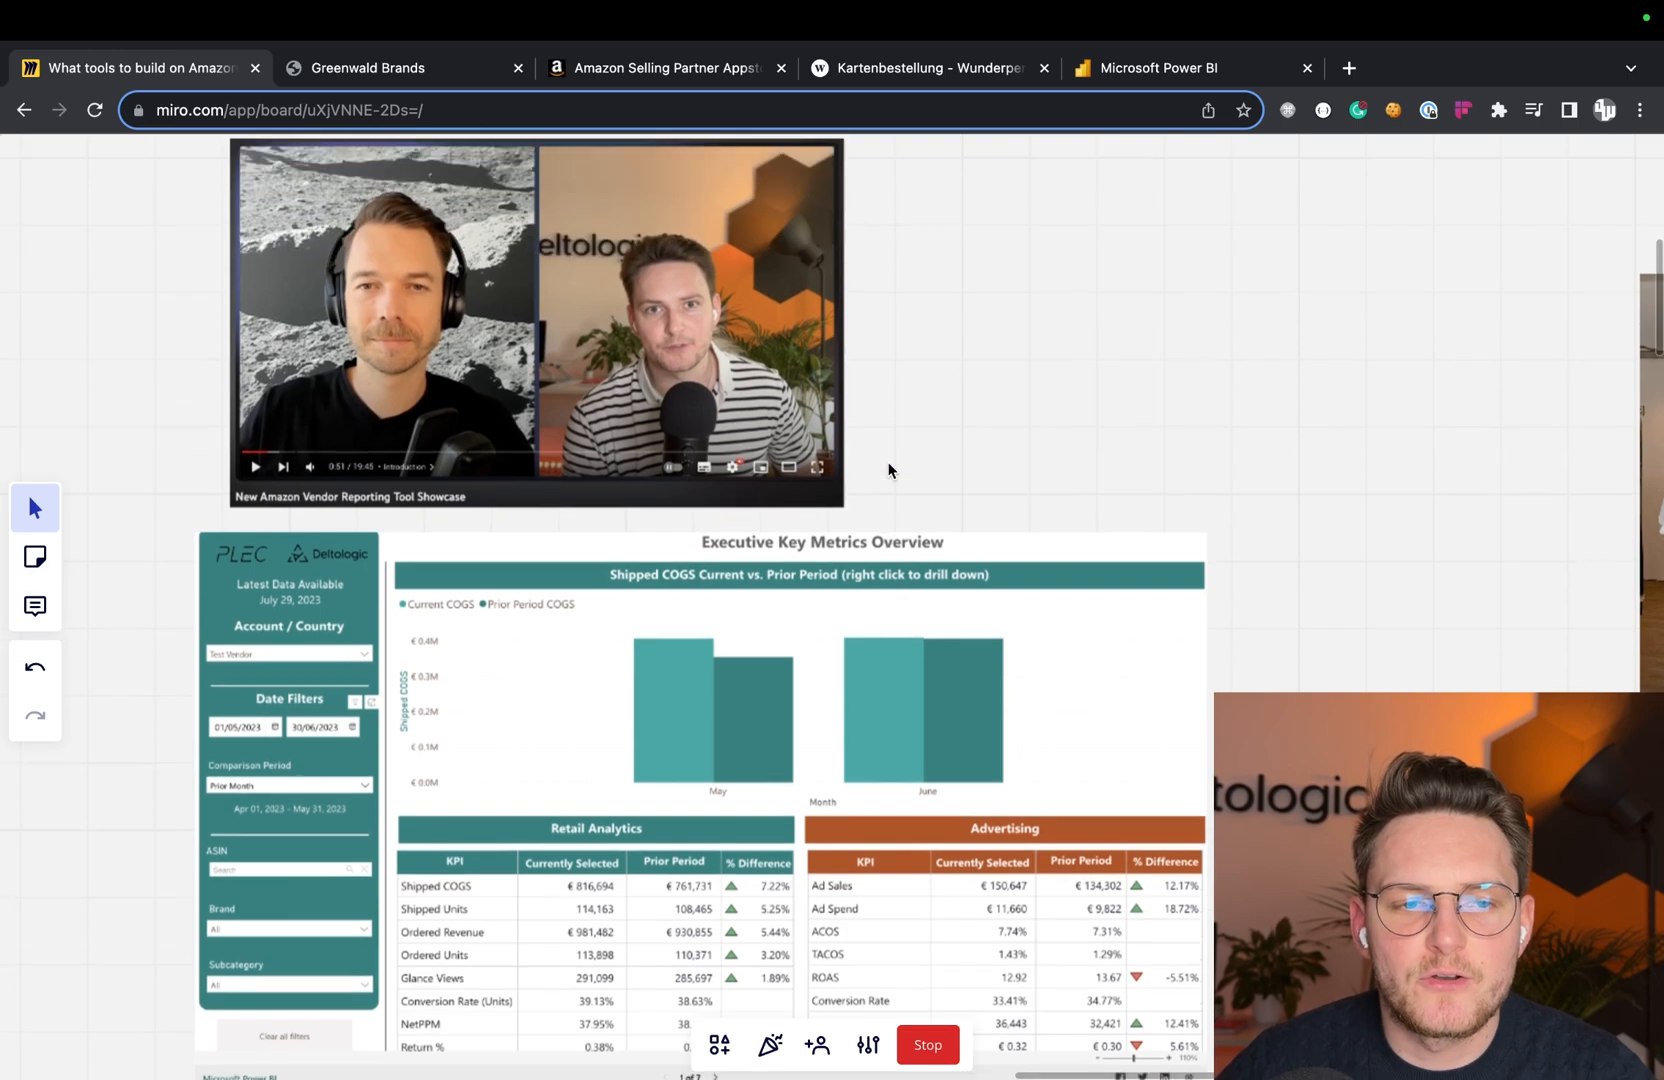
scroll(down, 3)
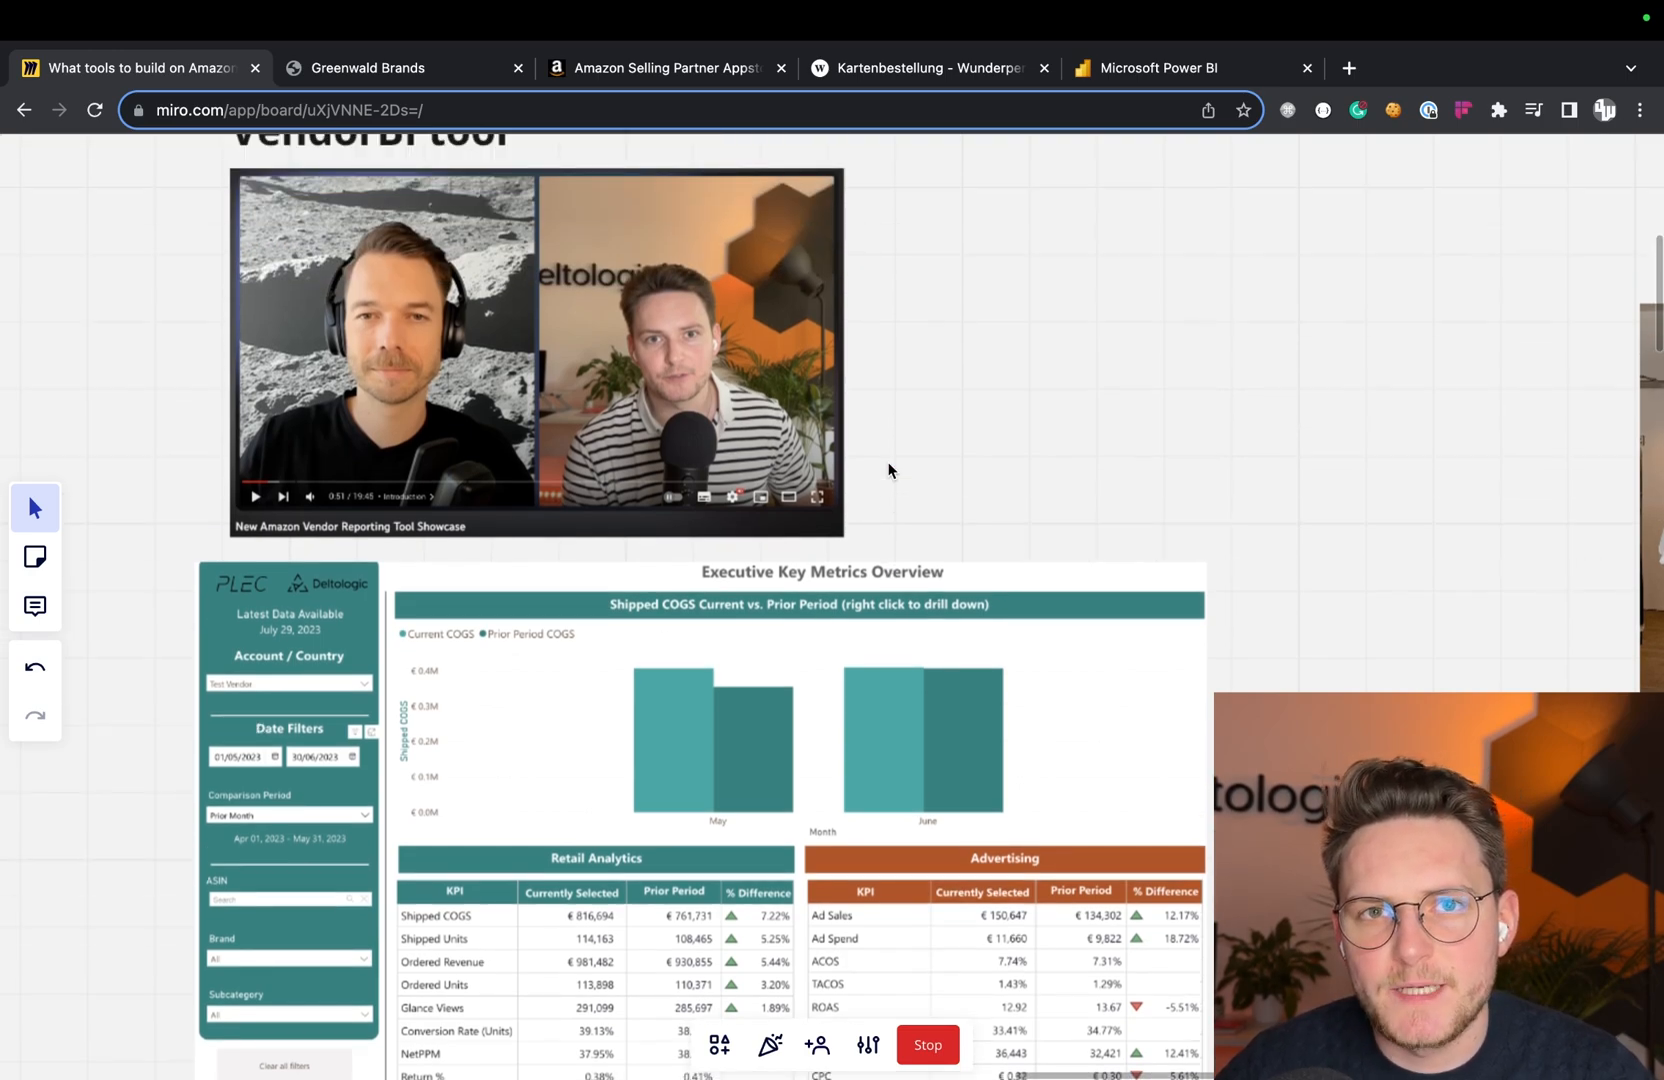
mouse_move(986, 450)
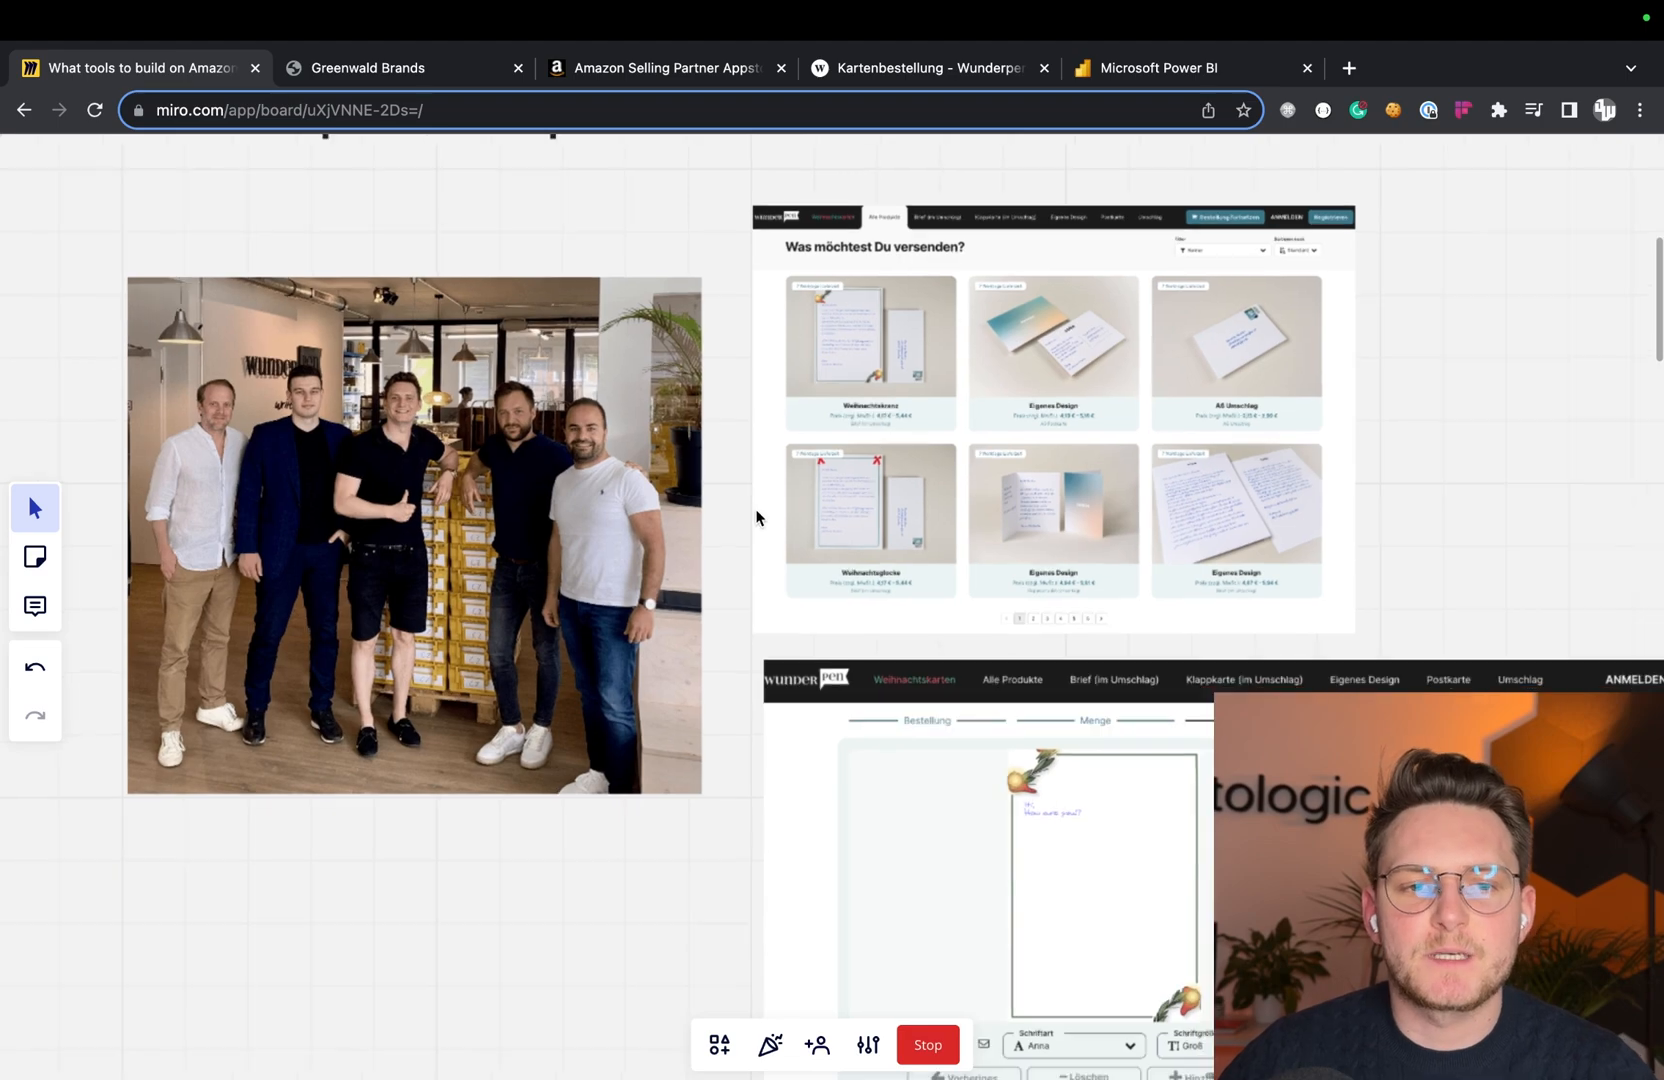
- Switch to the live Wunderpen shop tab showing the Weihnachtskranz card product page
scroll(down, 3)
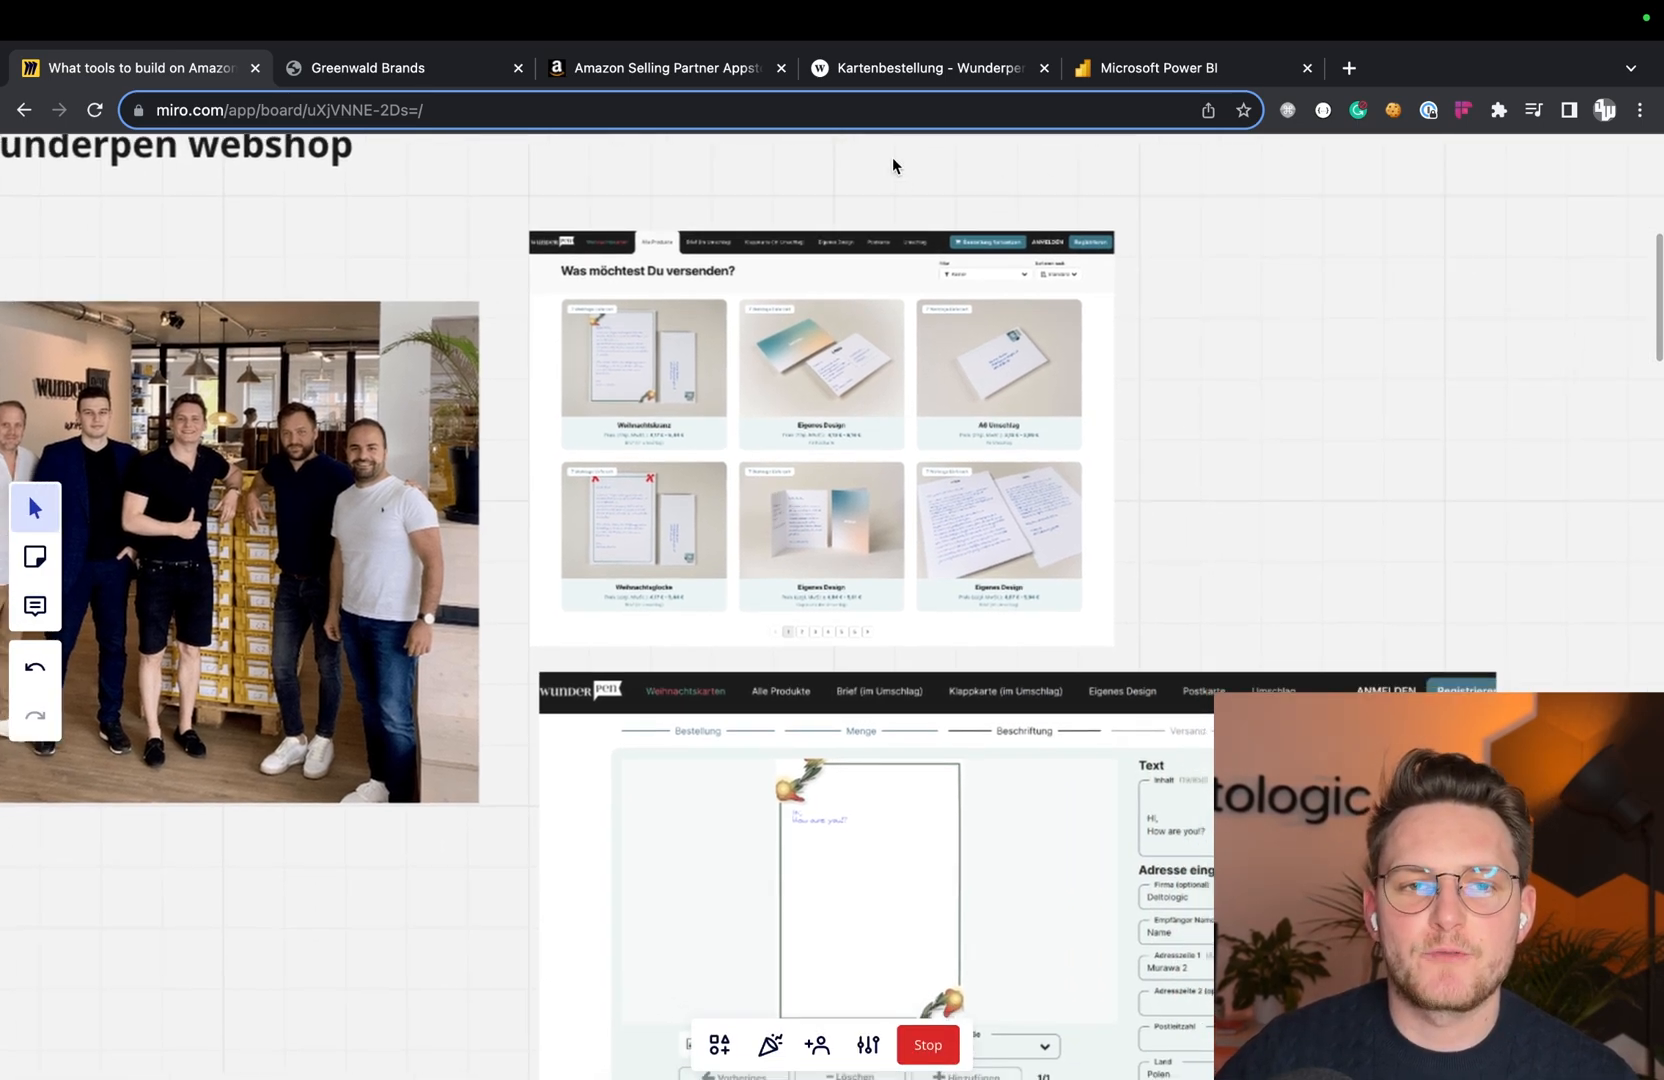
click(398, 68)
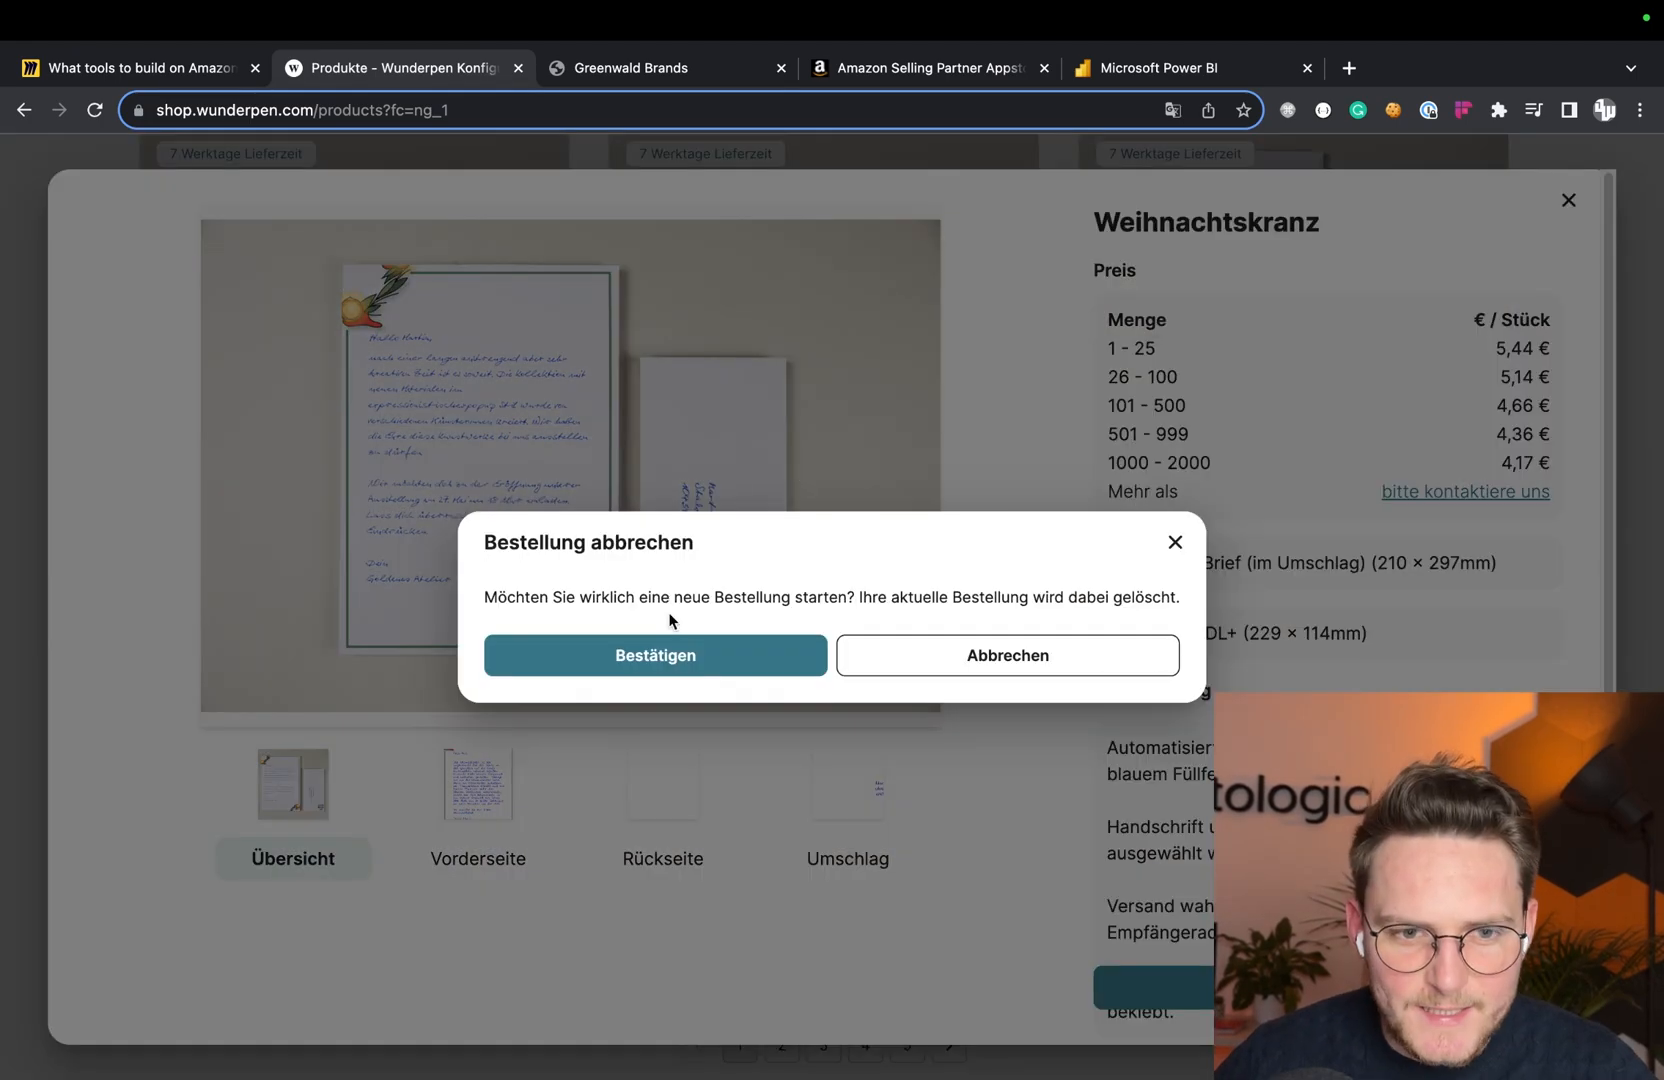
- Dismiss the Bestellung abbrechen confirmation prompt in the Wunderpen shop
click(654, 654)
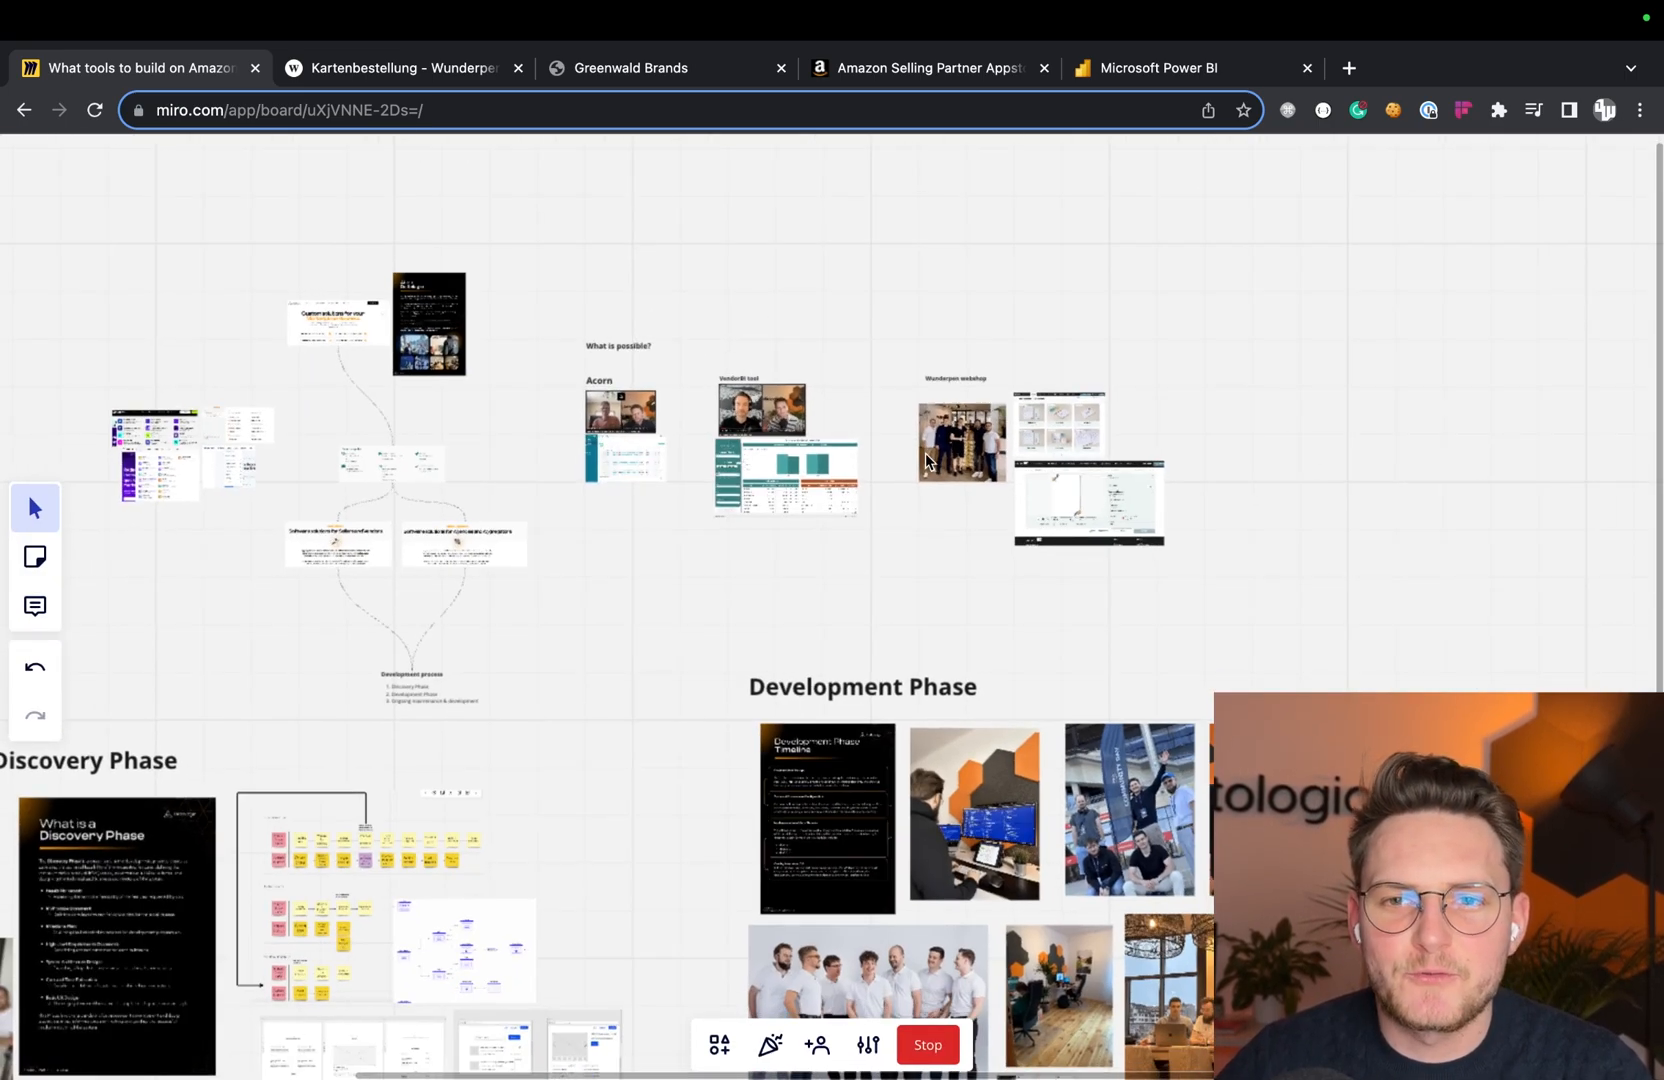
- Pan onto the Explore categories flowchart and scroll to the two Software solutions cards
drag(924, 462, 610, 482)
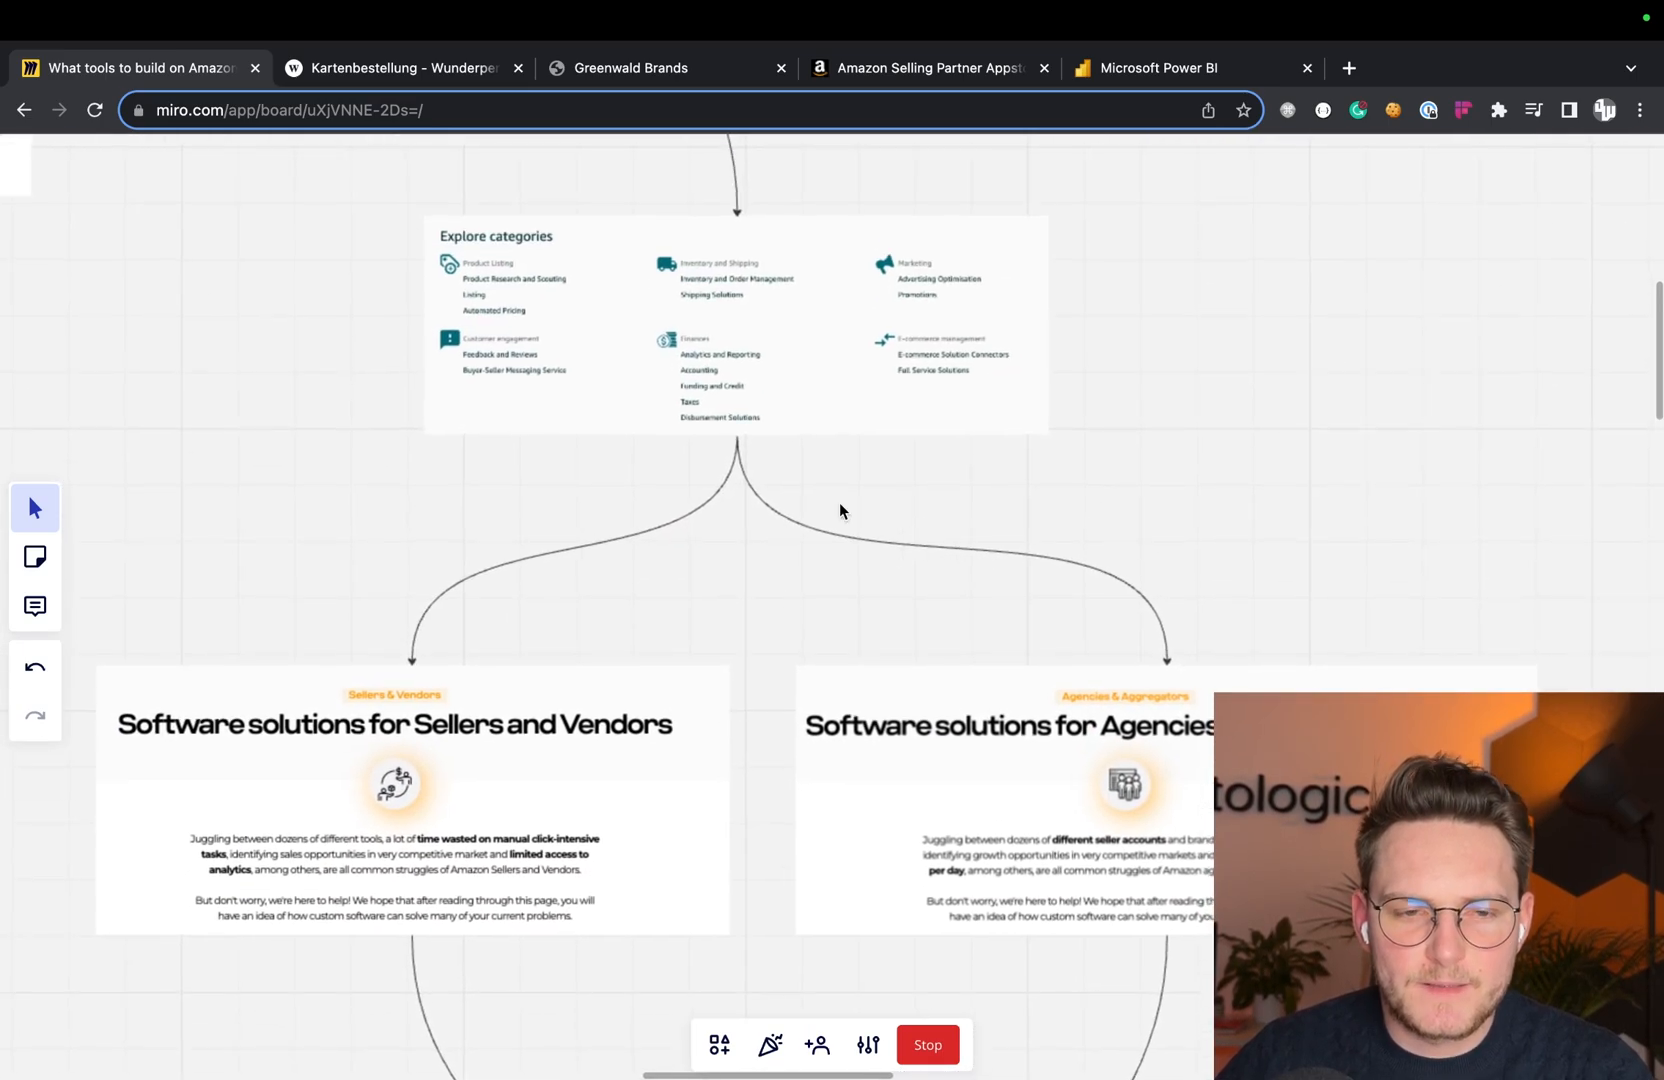
scroll(down, 3)
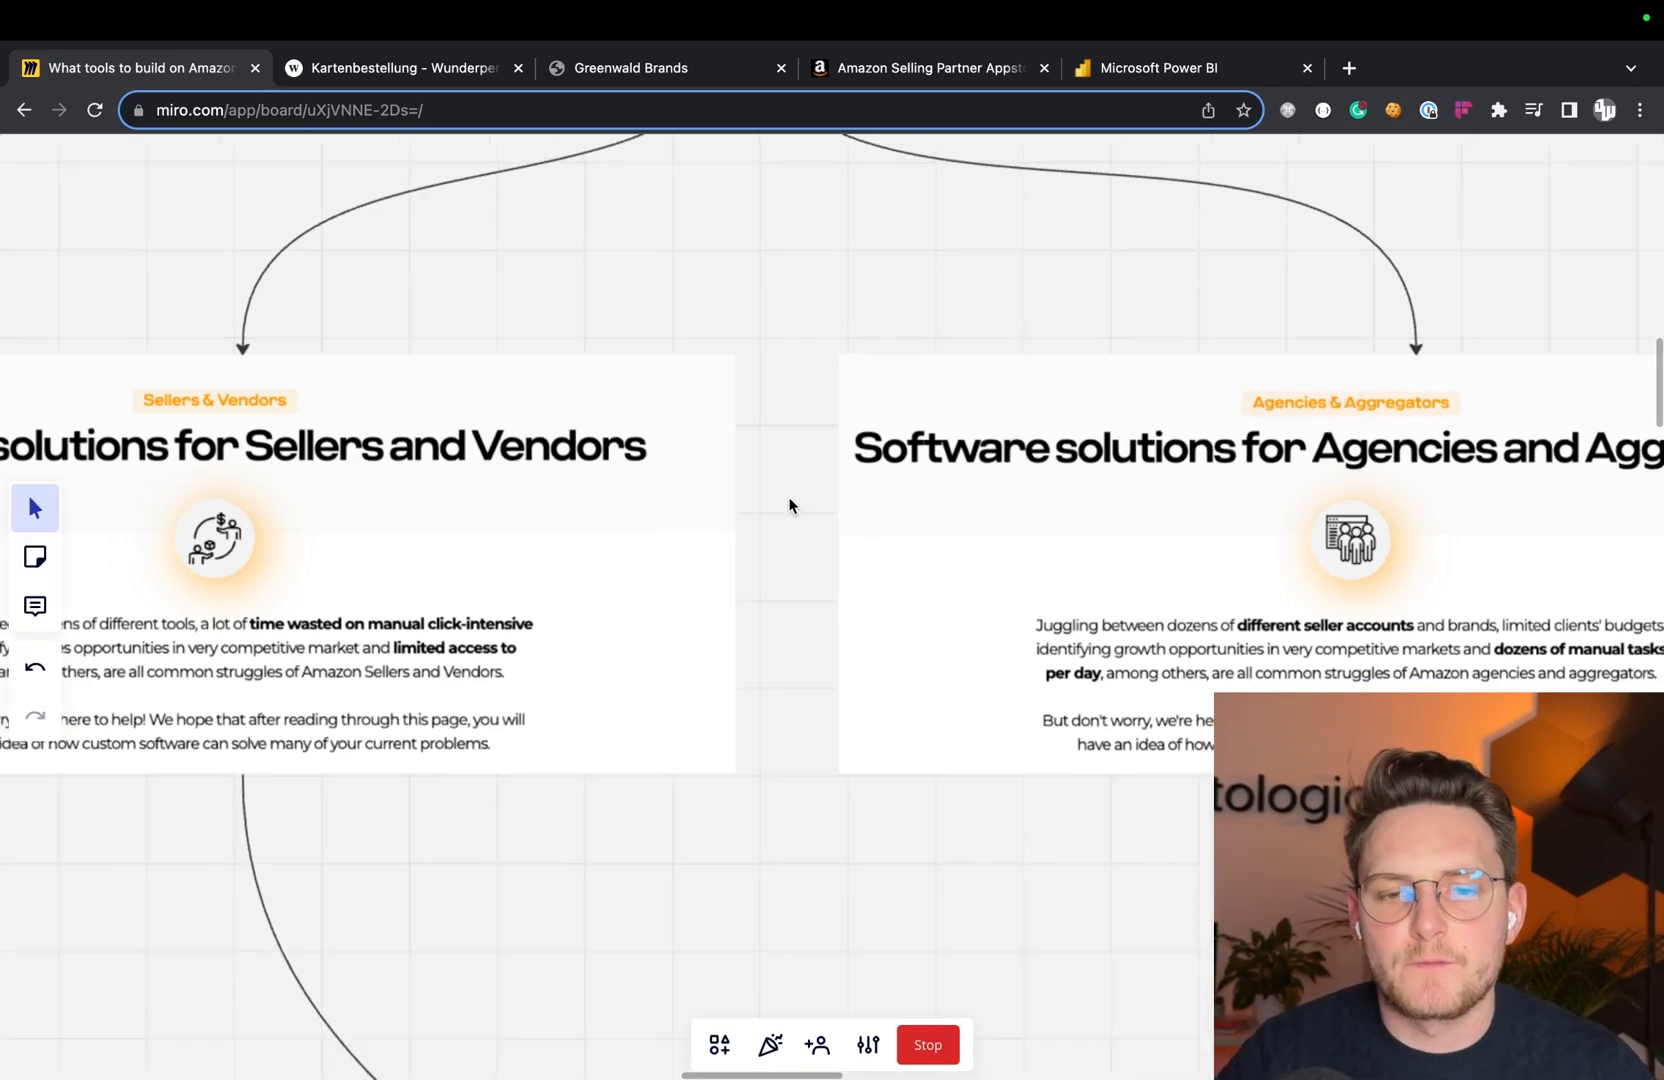
scroll(down, 3)
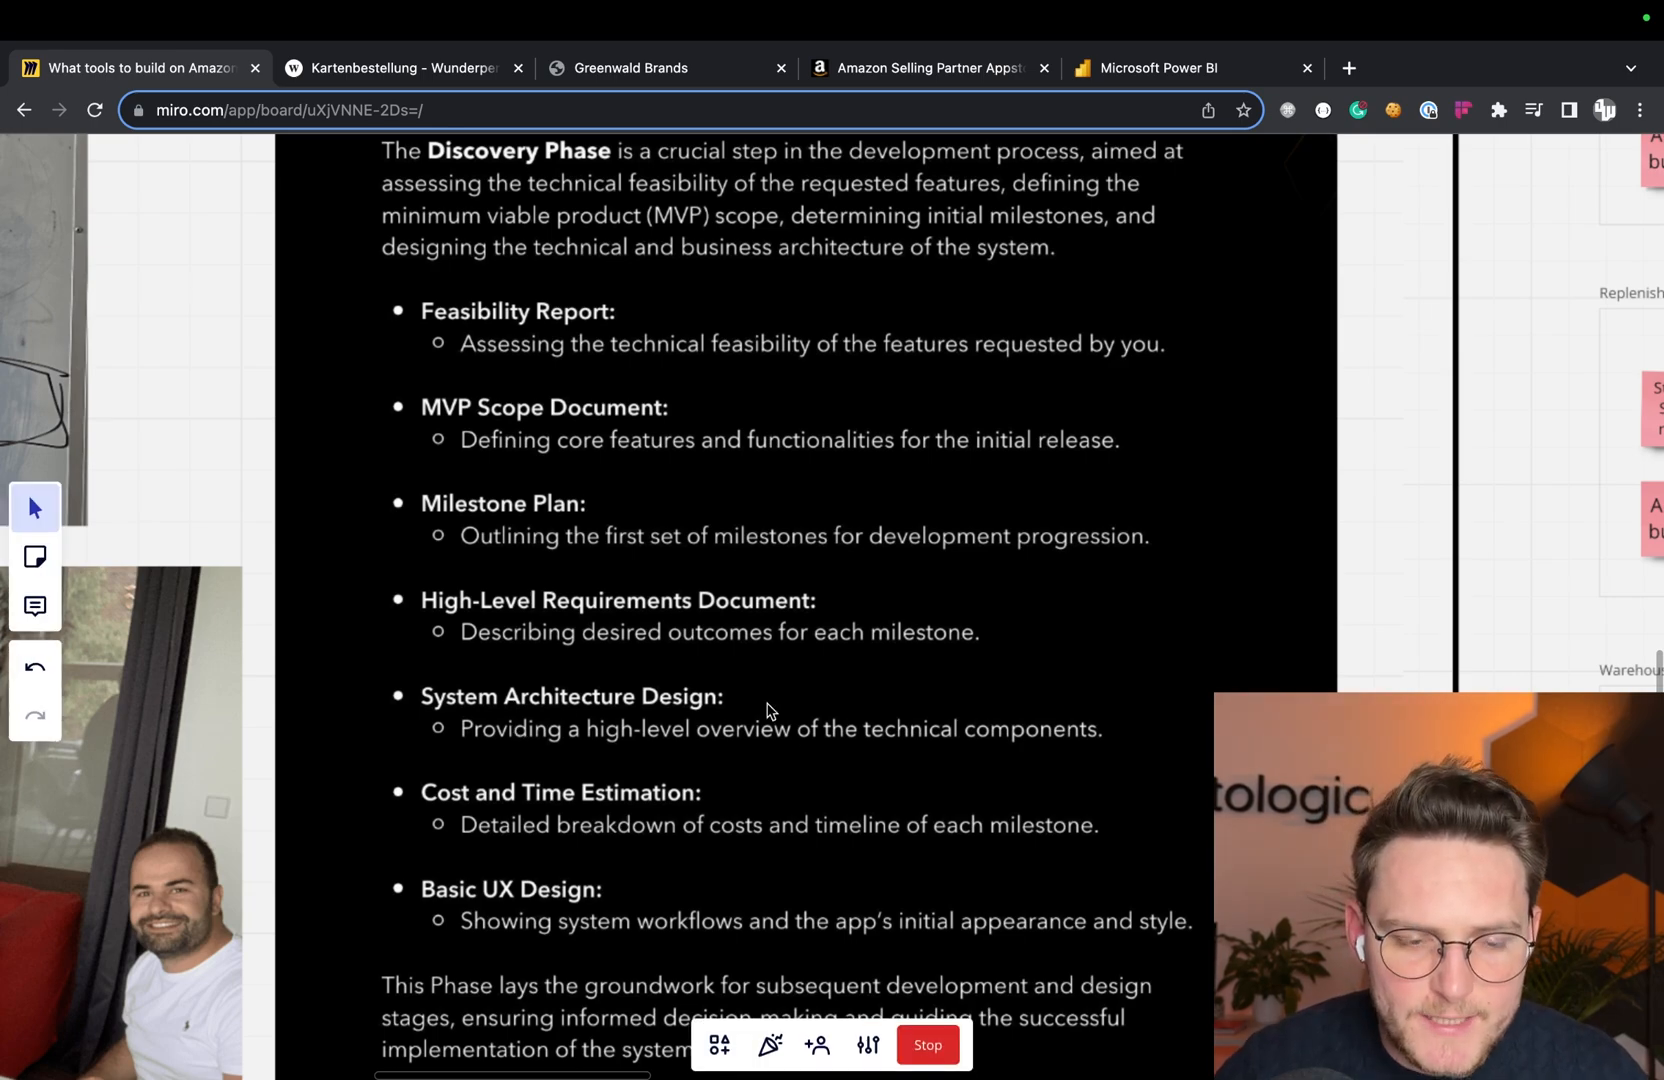
- Zoom out to show the workshop photo collage, Discovery Phase slide and tech diagrams
scroll(down, 3)
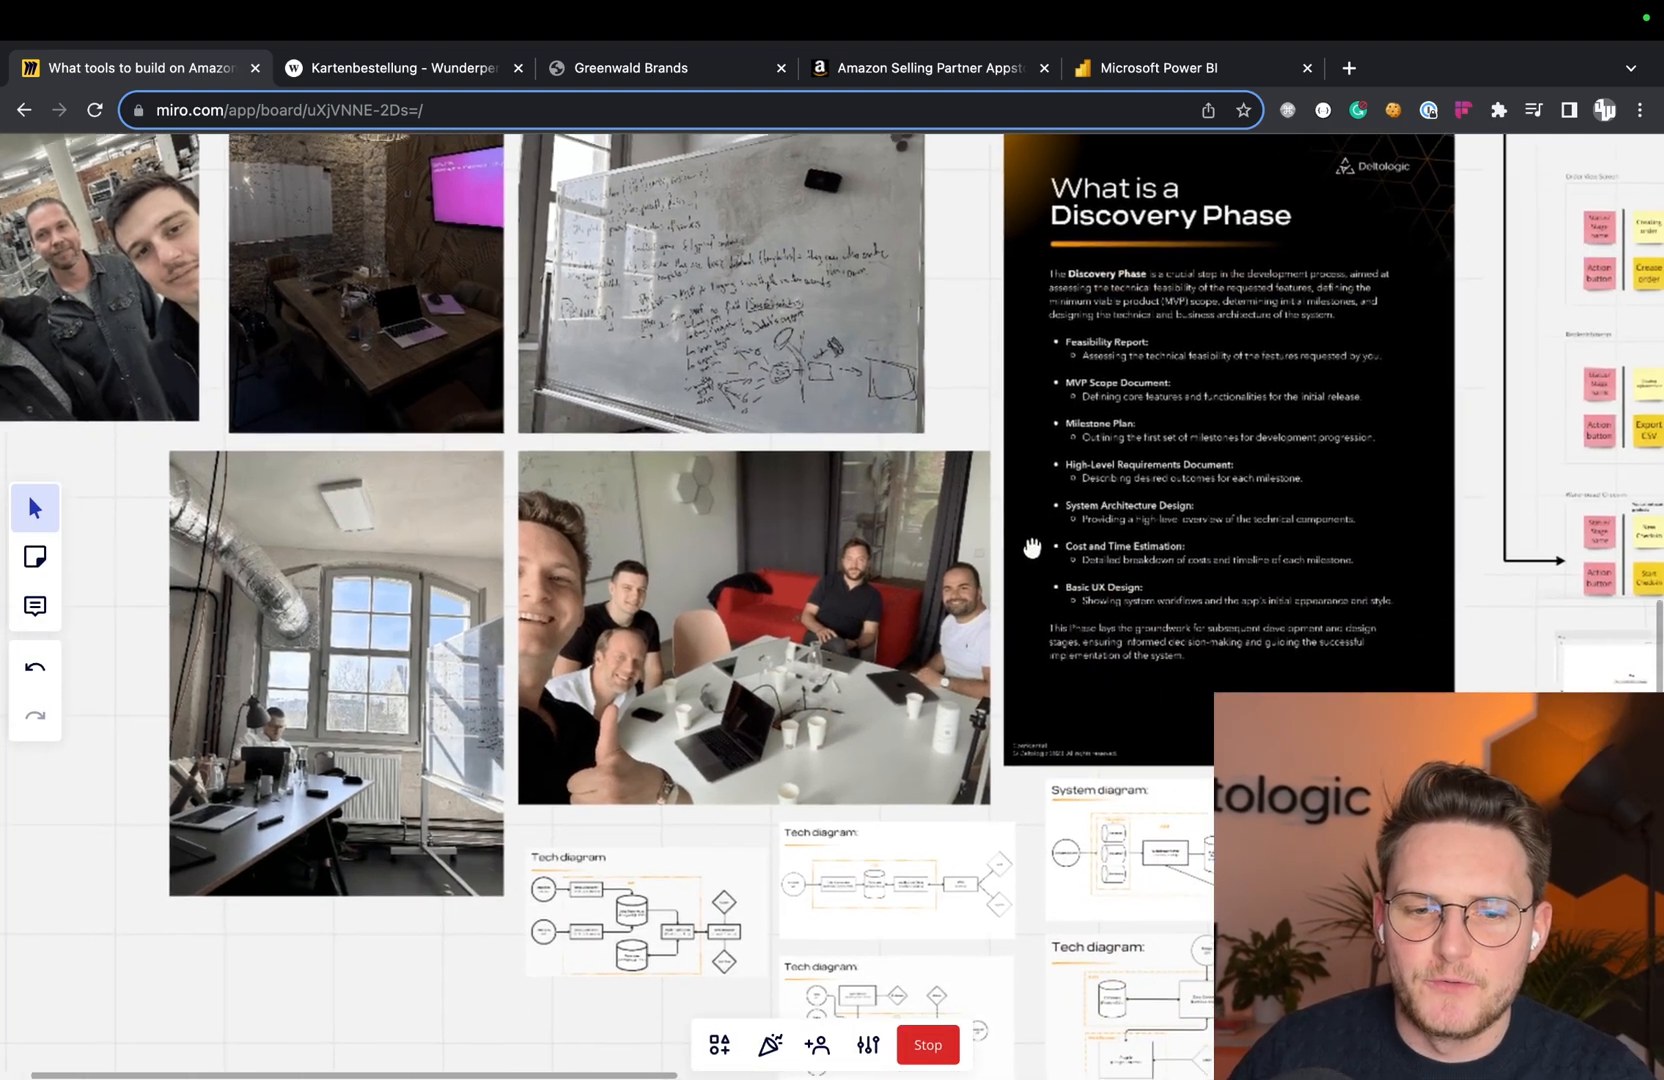
- Scroll and pan across the website wireframes down to the Development Phase heading
scroll(down, 3)
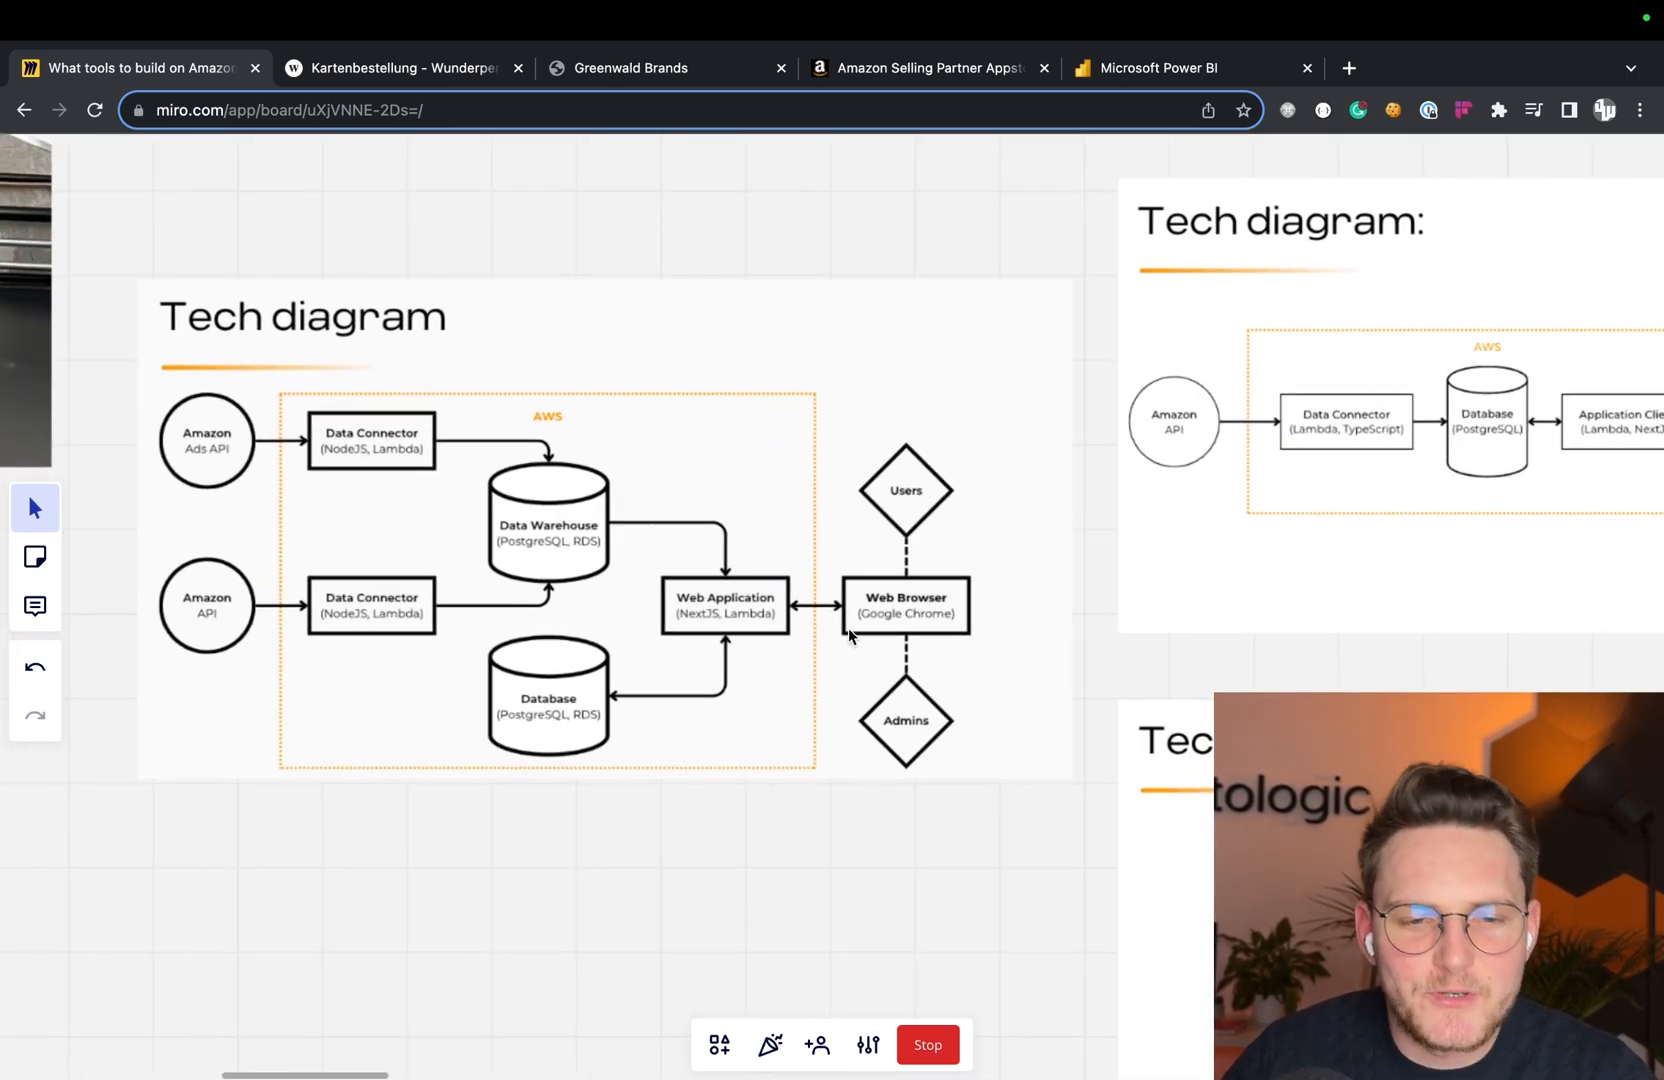
mouse_move(730, 402)
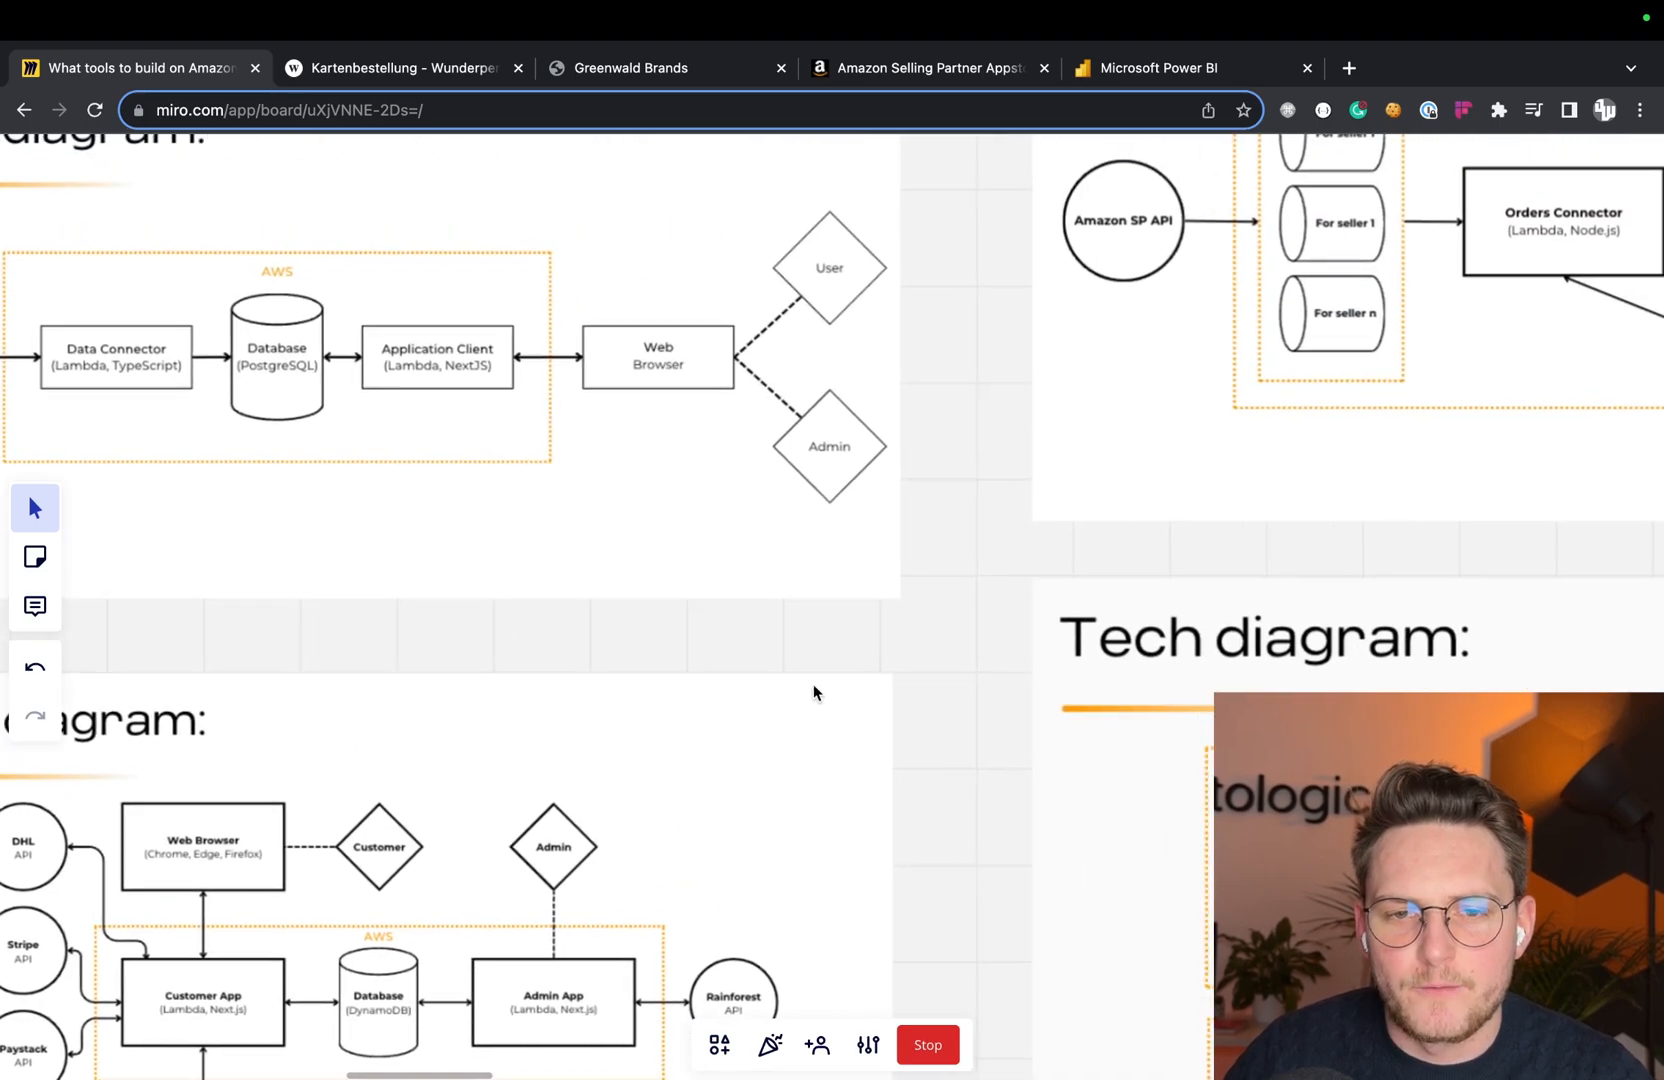
scroll(down, 3)
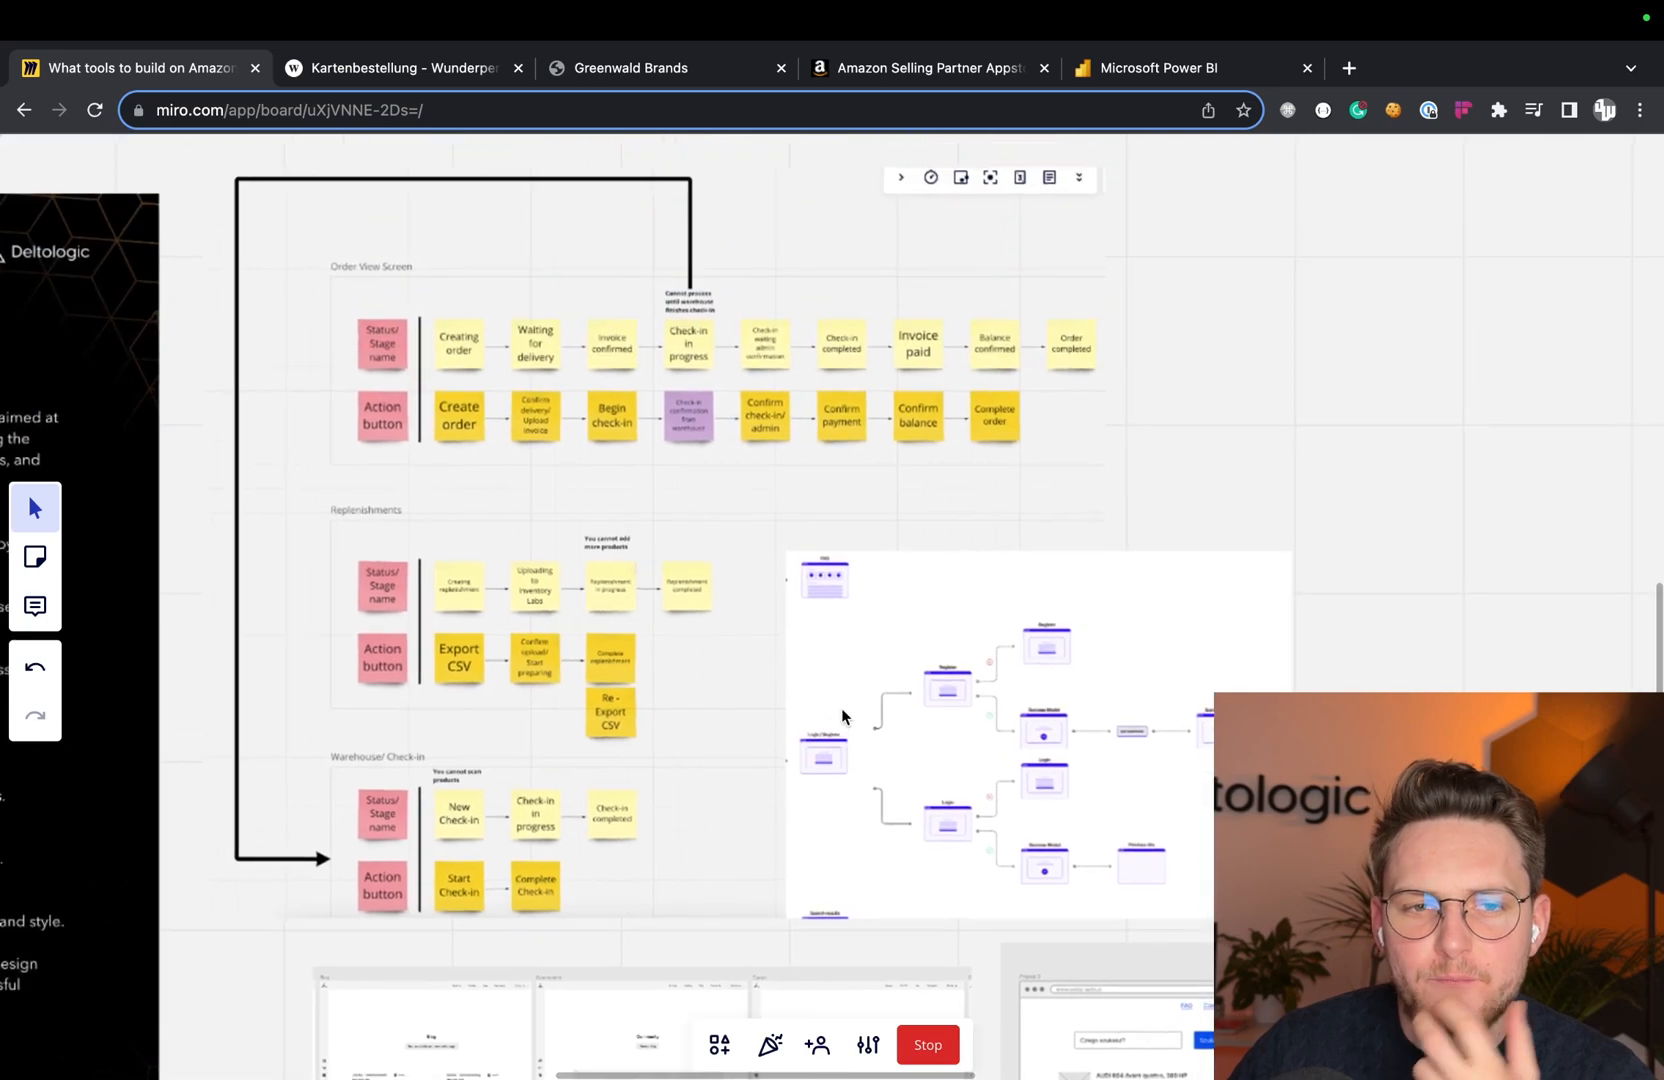
scroll(down, 3)
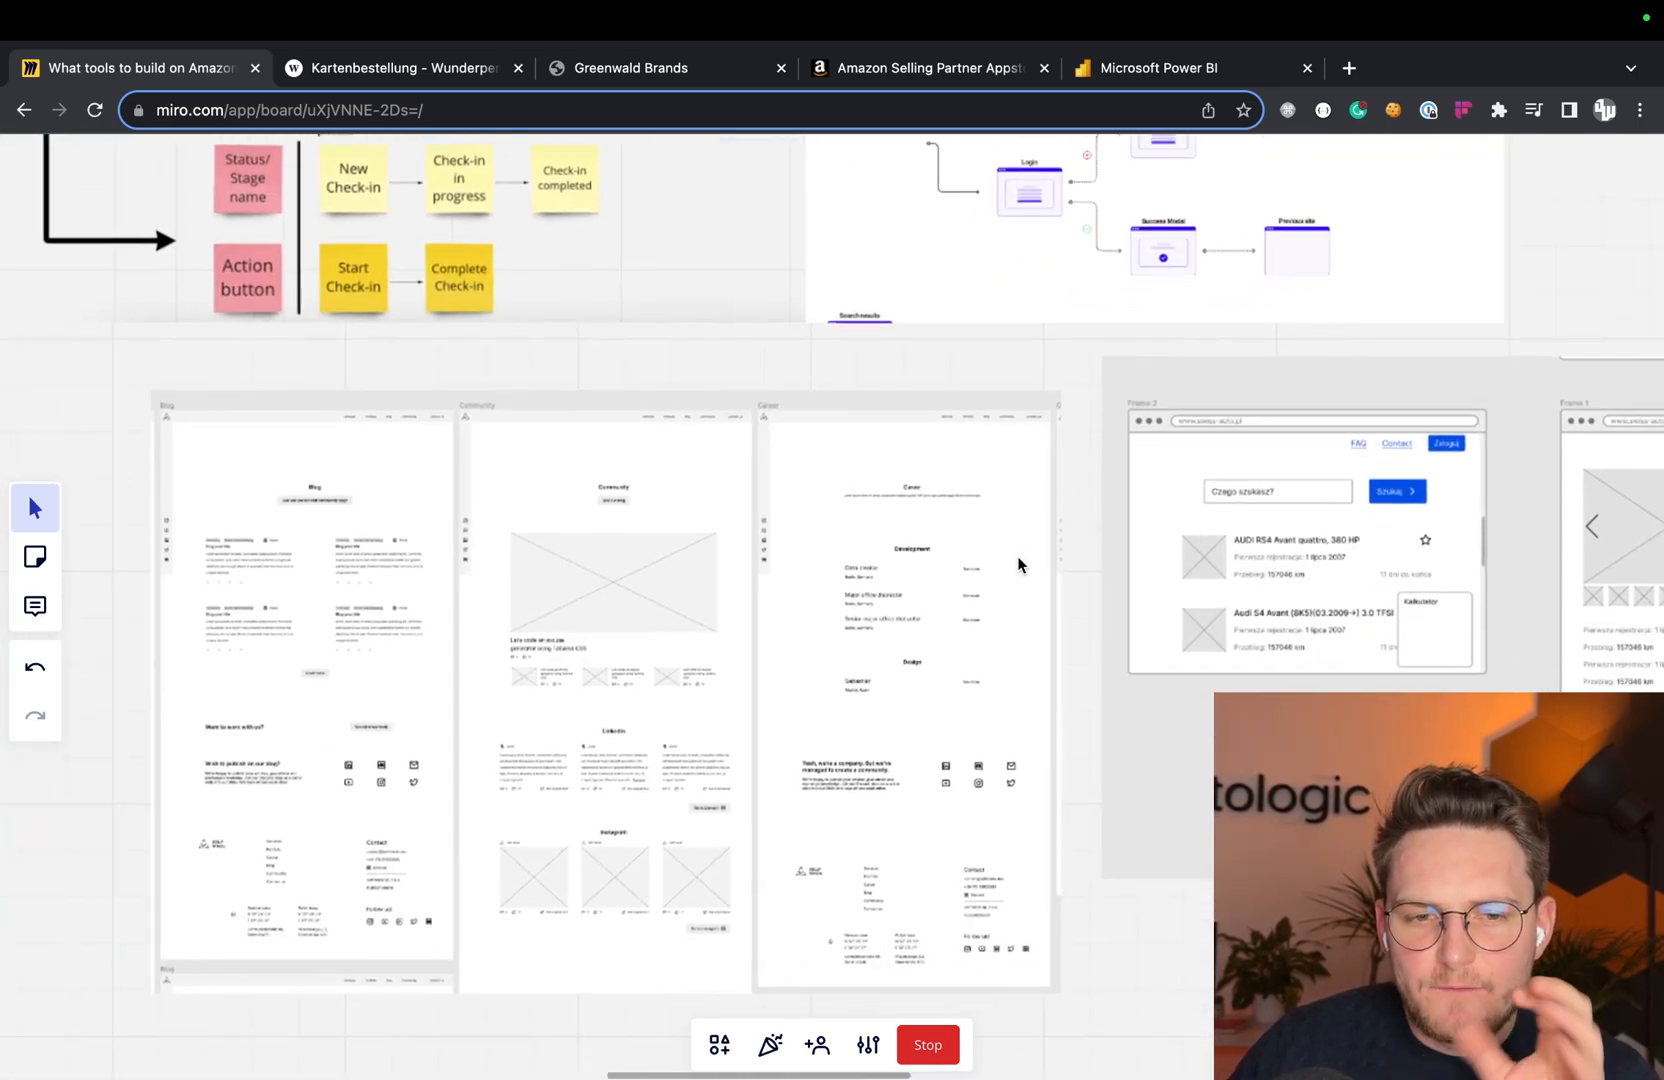
drag(1018, 562, 848, 578)
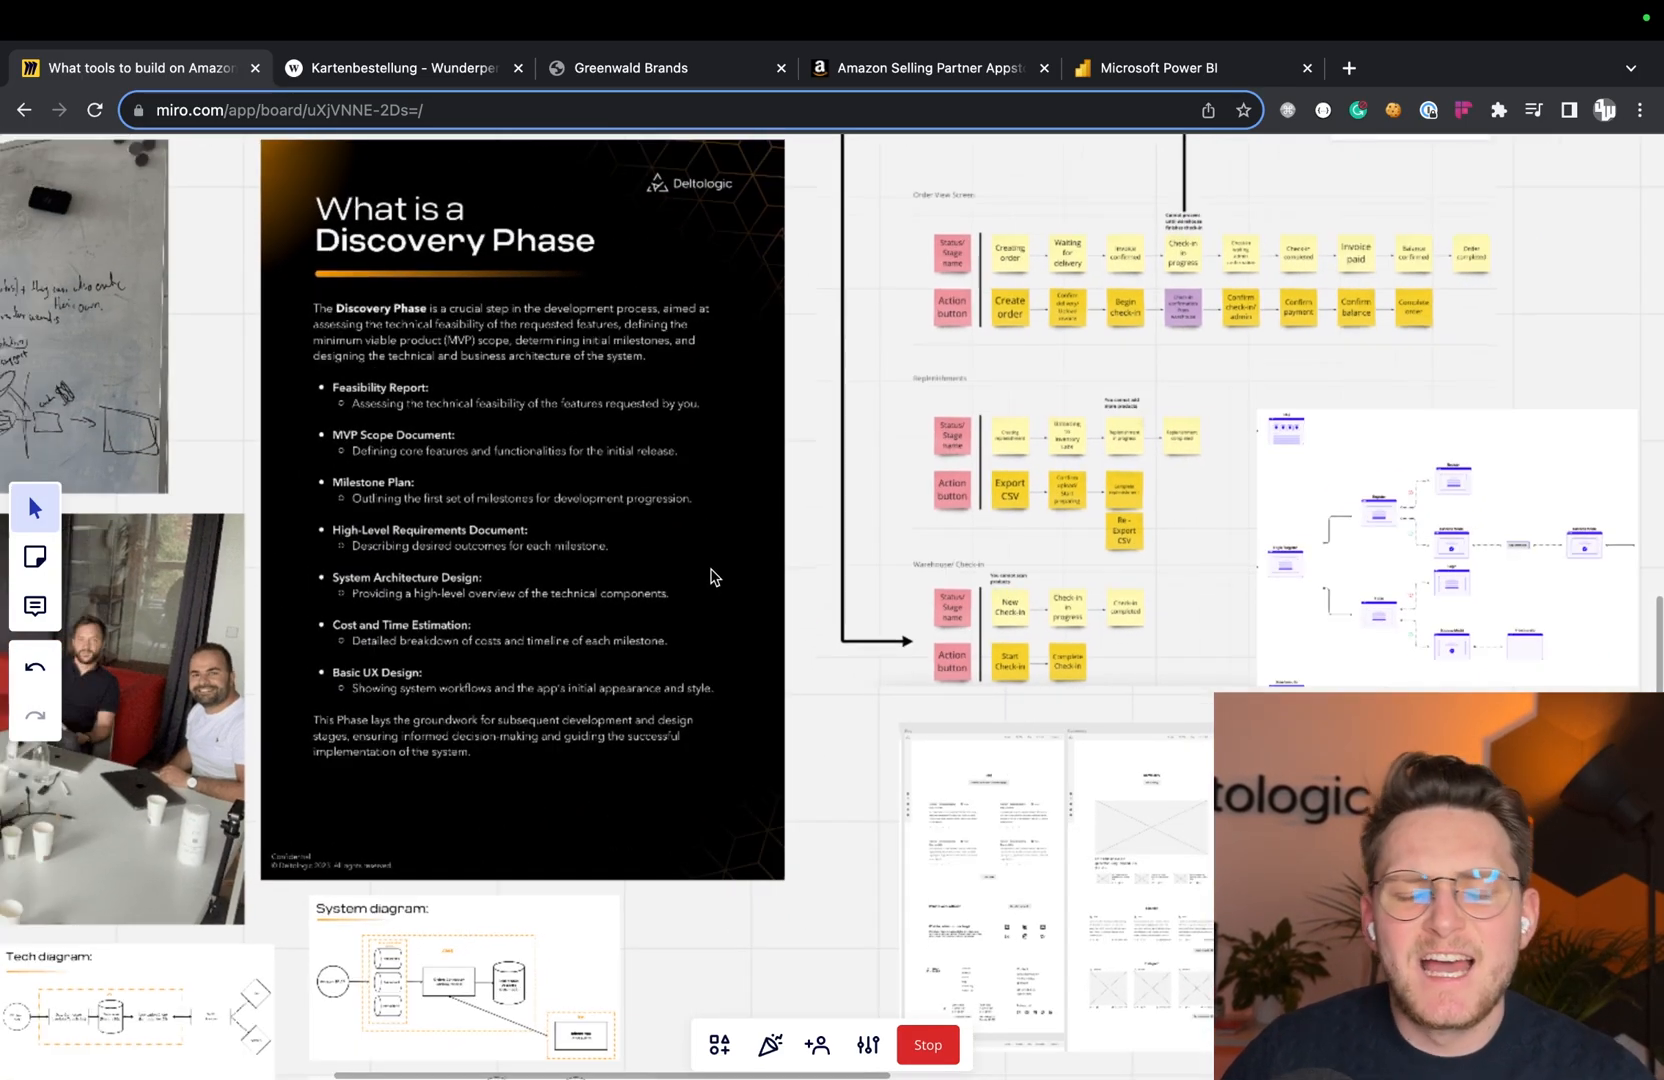
scroll(down, 3)
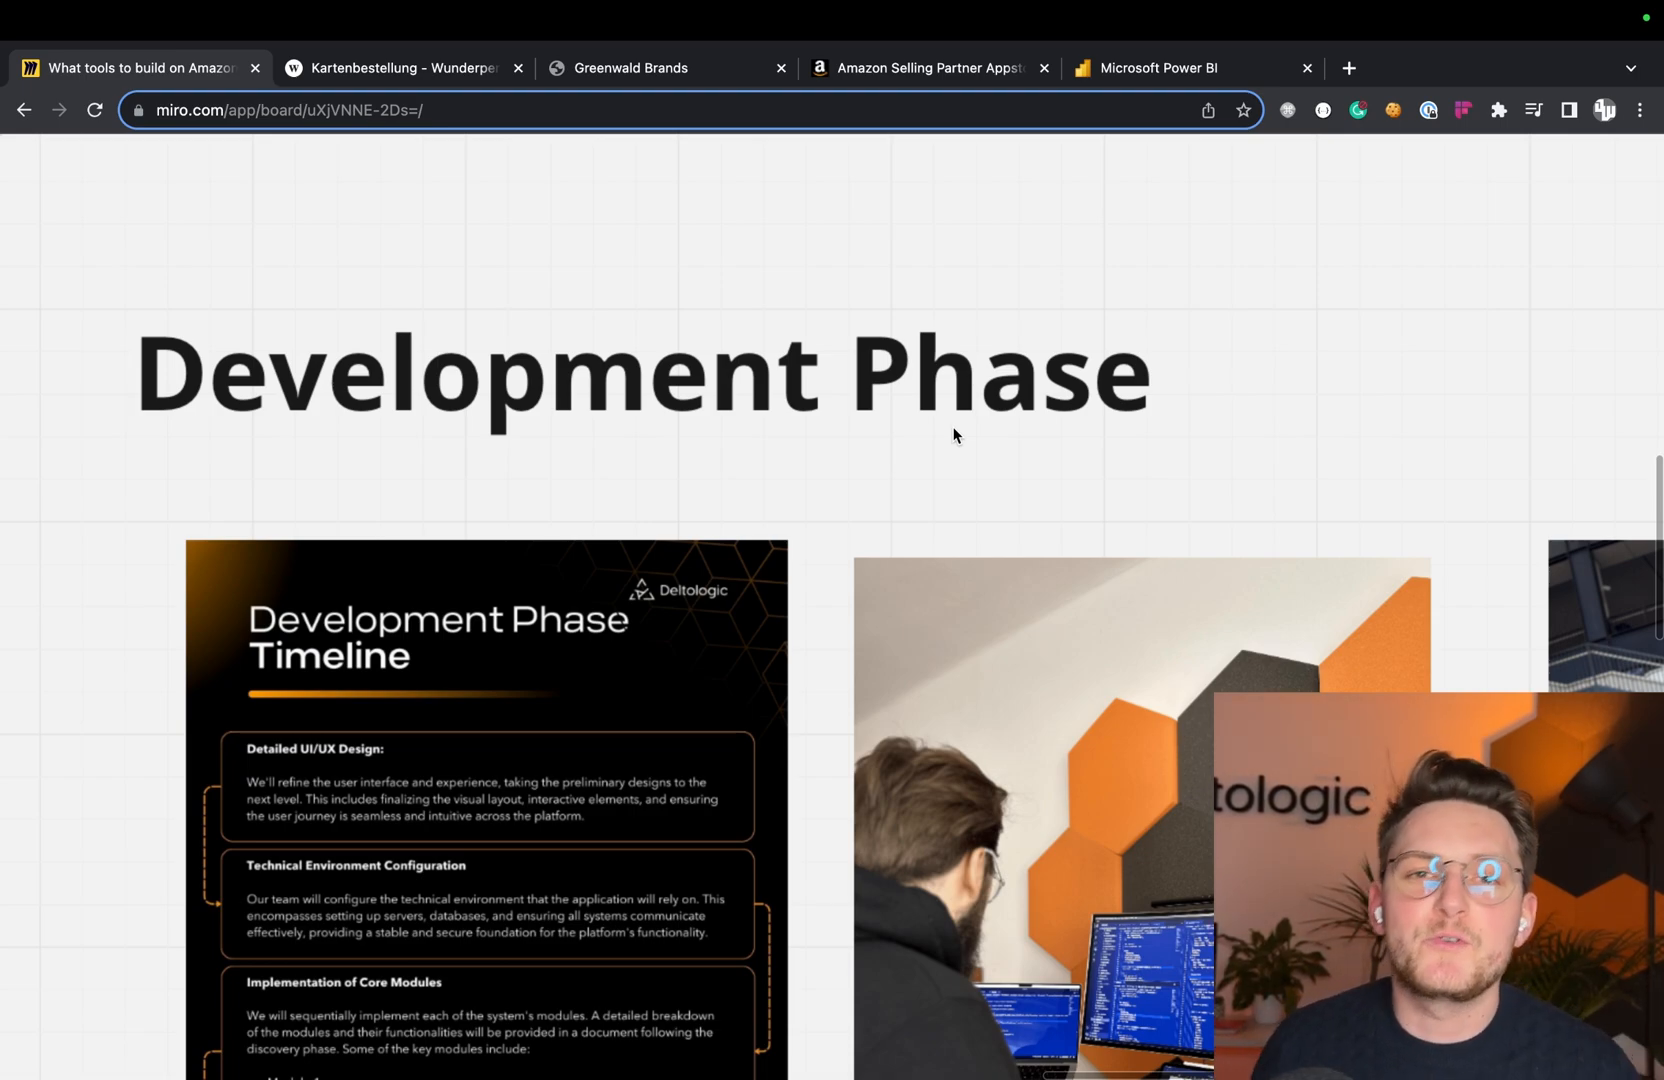
- Zoom in until the Development Phase Timeline slide's UI/UX and core modules text is readable
scroll(down, 3)
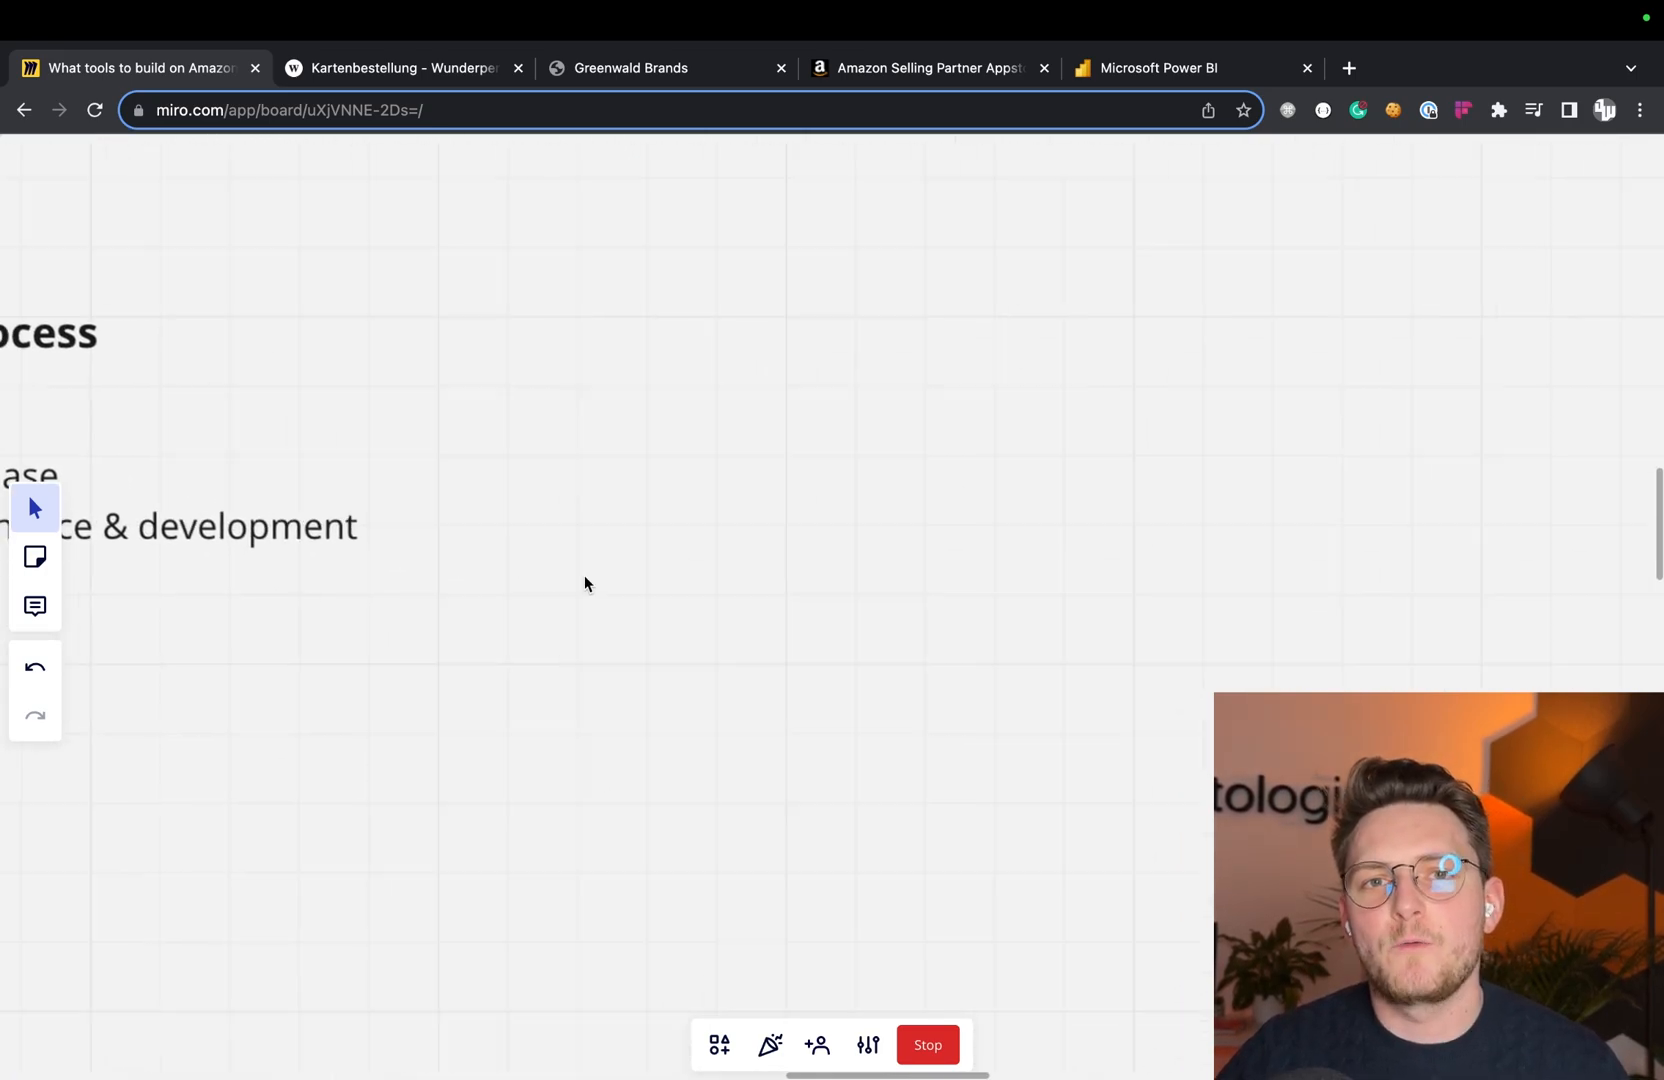
scroll(down, 3)
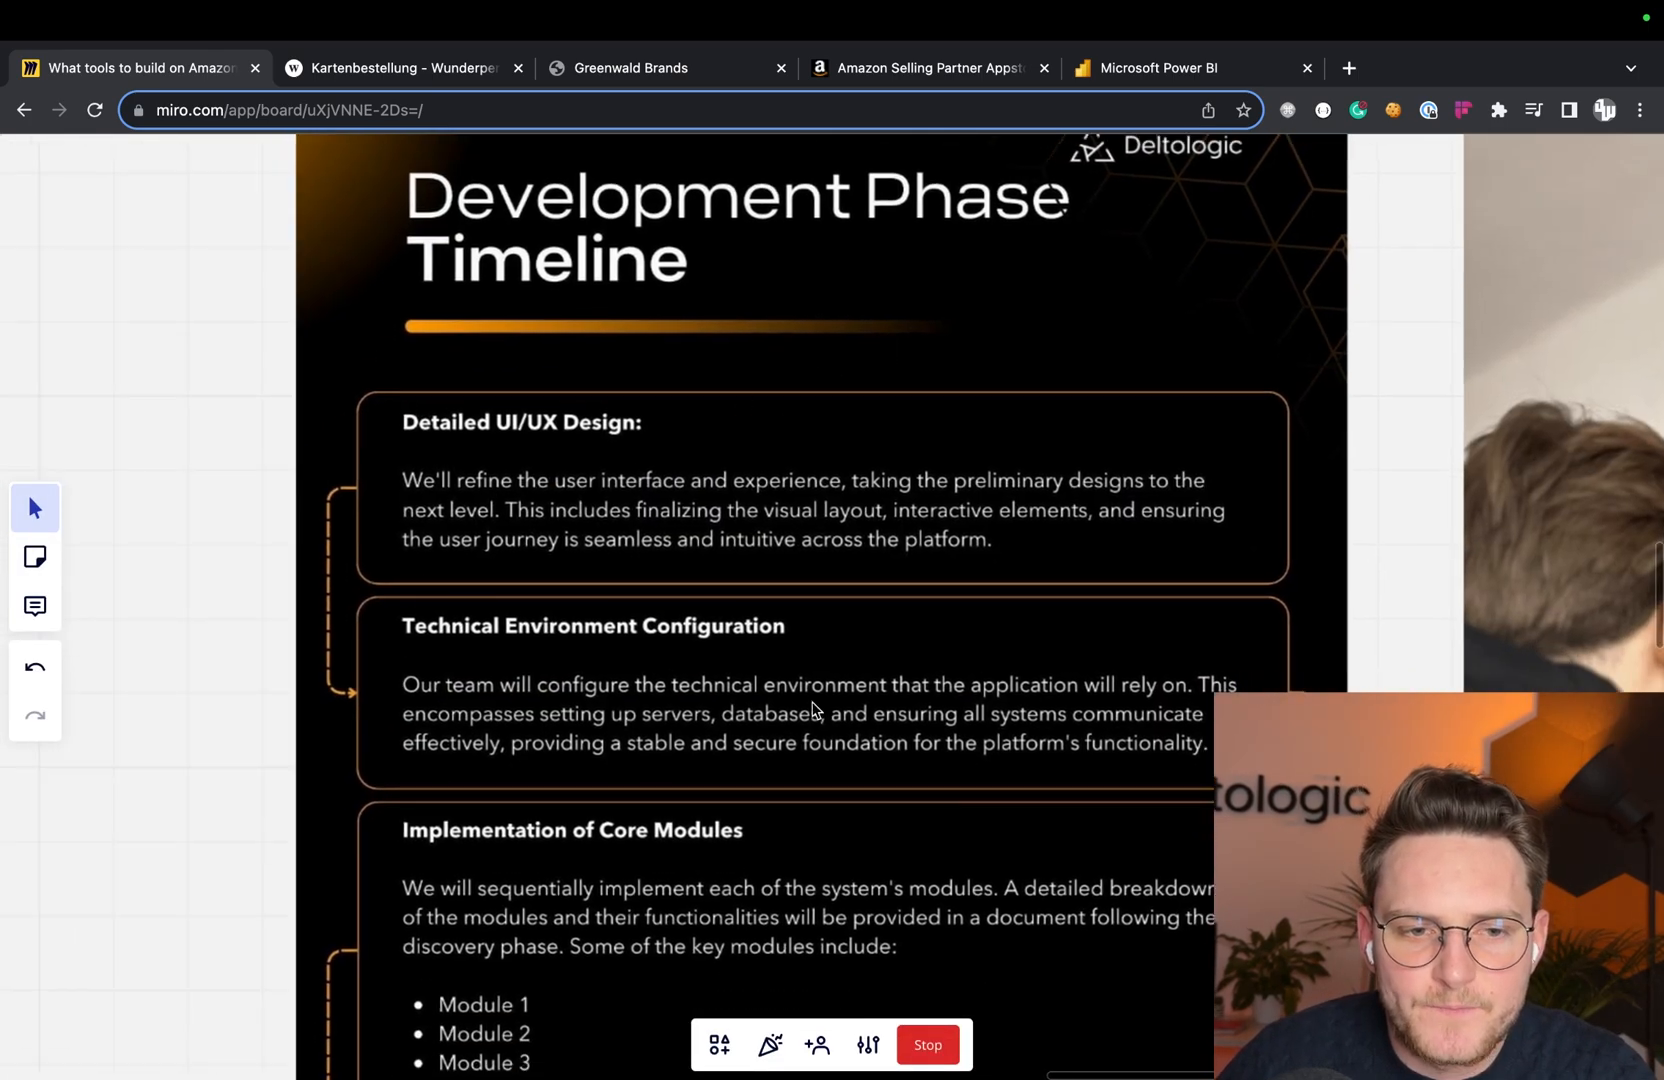
- Scroll the Development Phase Timeline down through Modules 1–3 to the Quality Assurance section
scroll(down, 3)
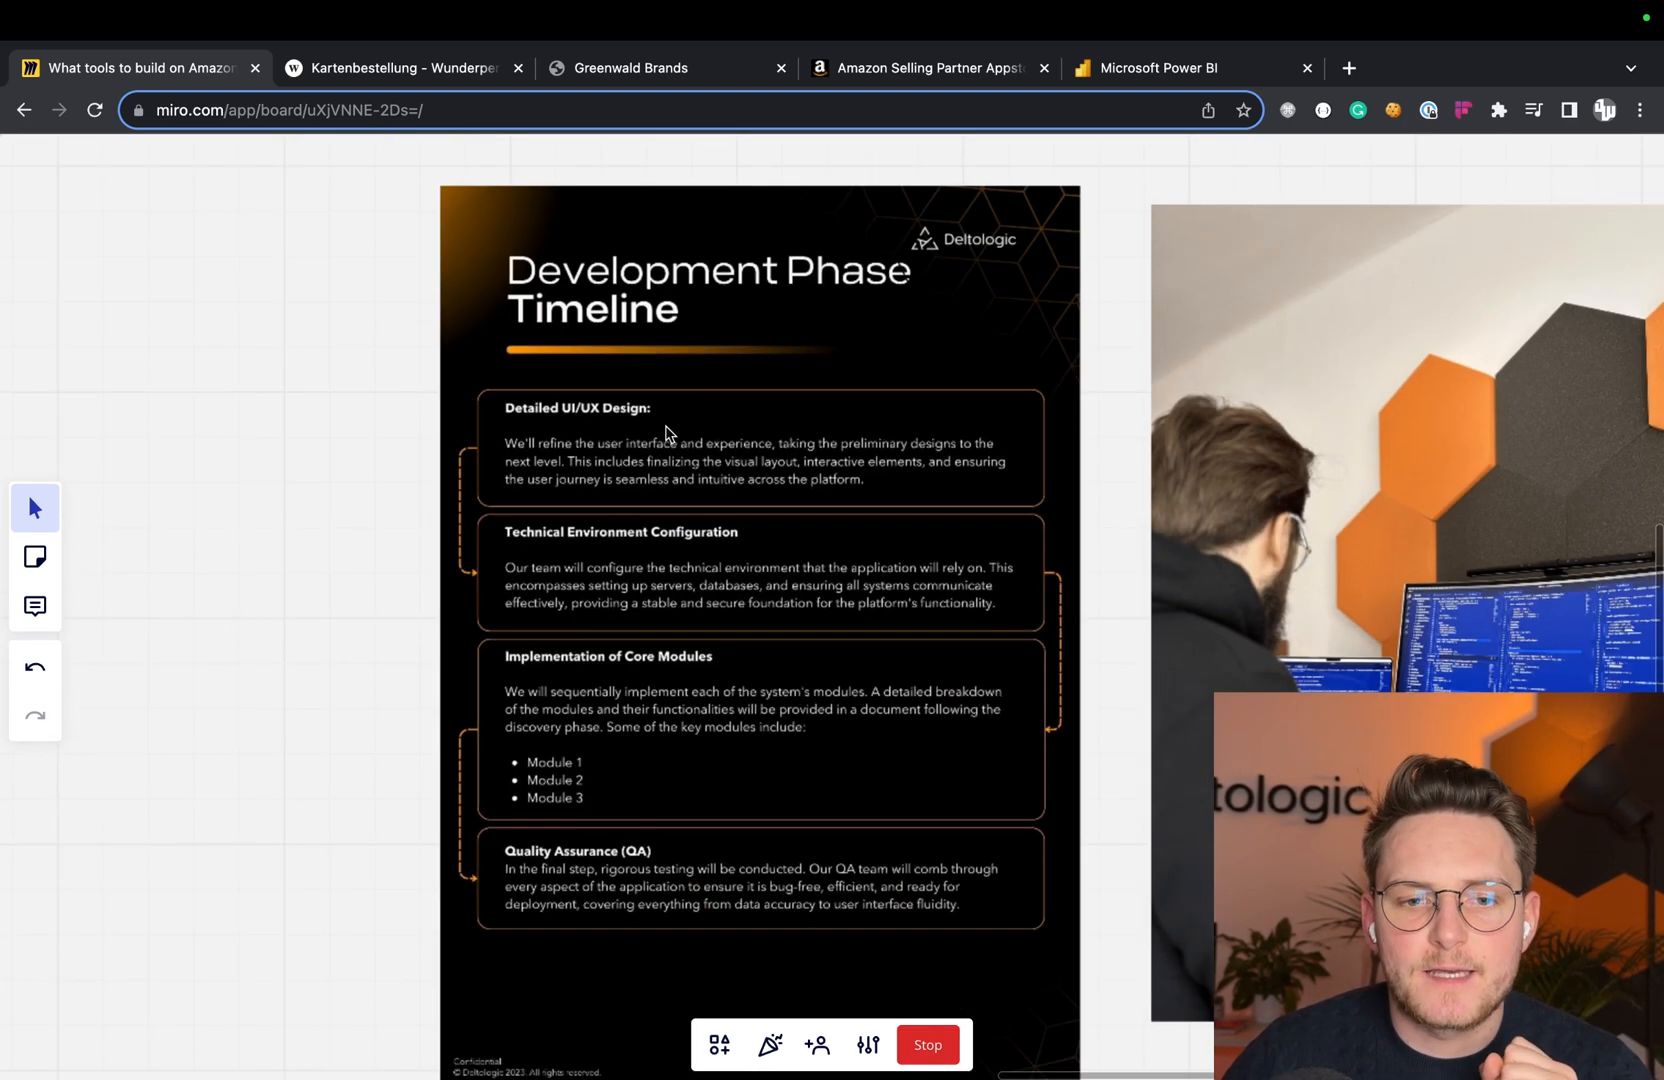
scroll(down, 3)
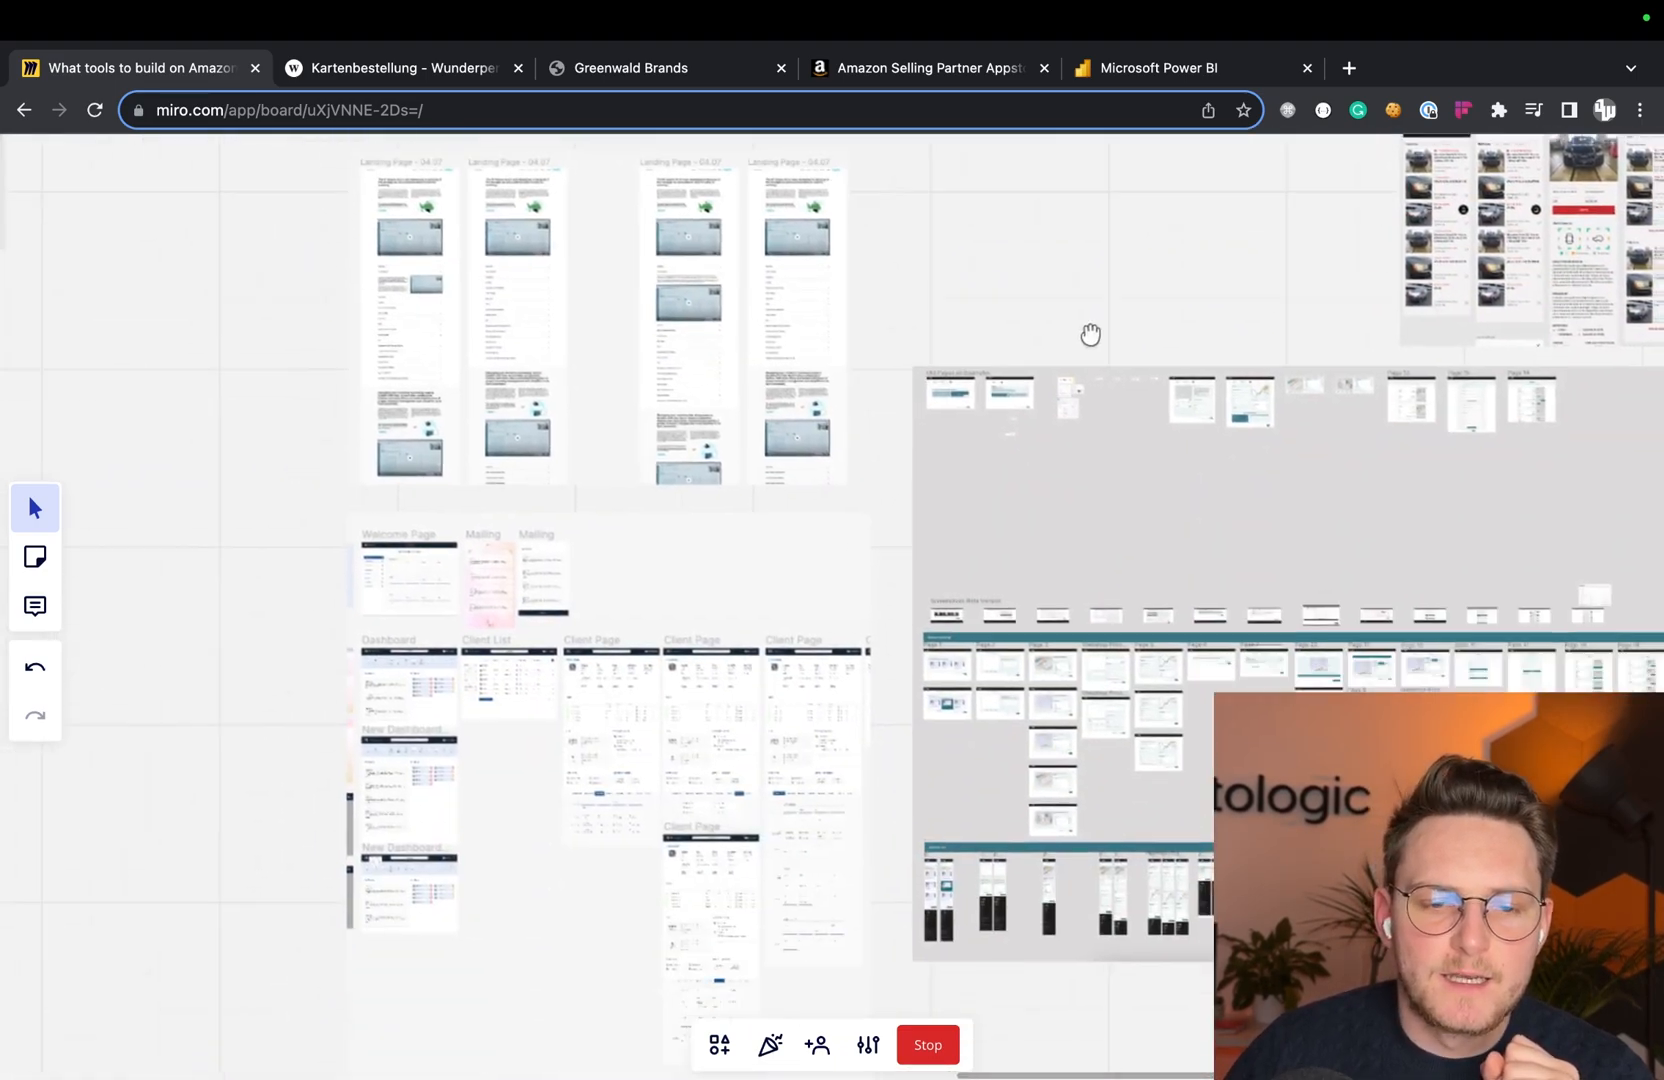
drag(1090, 334, 1156, 566)
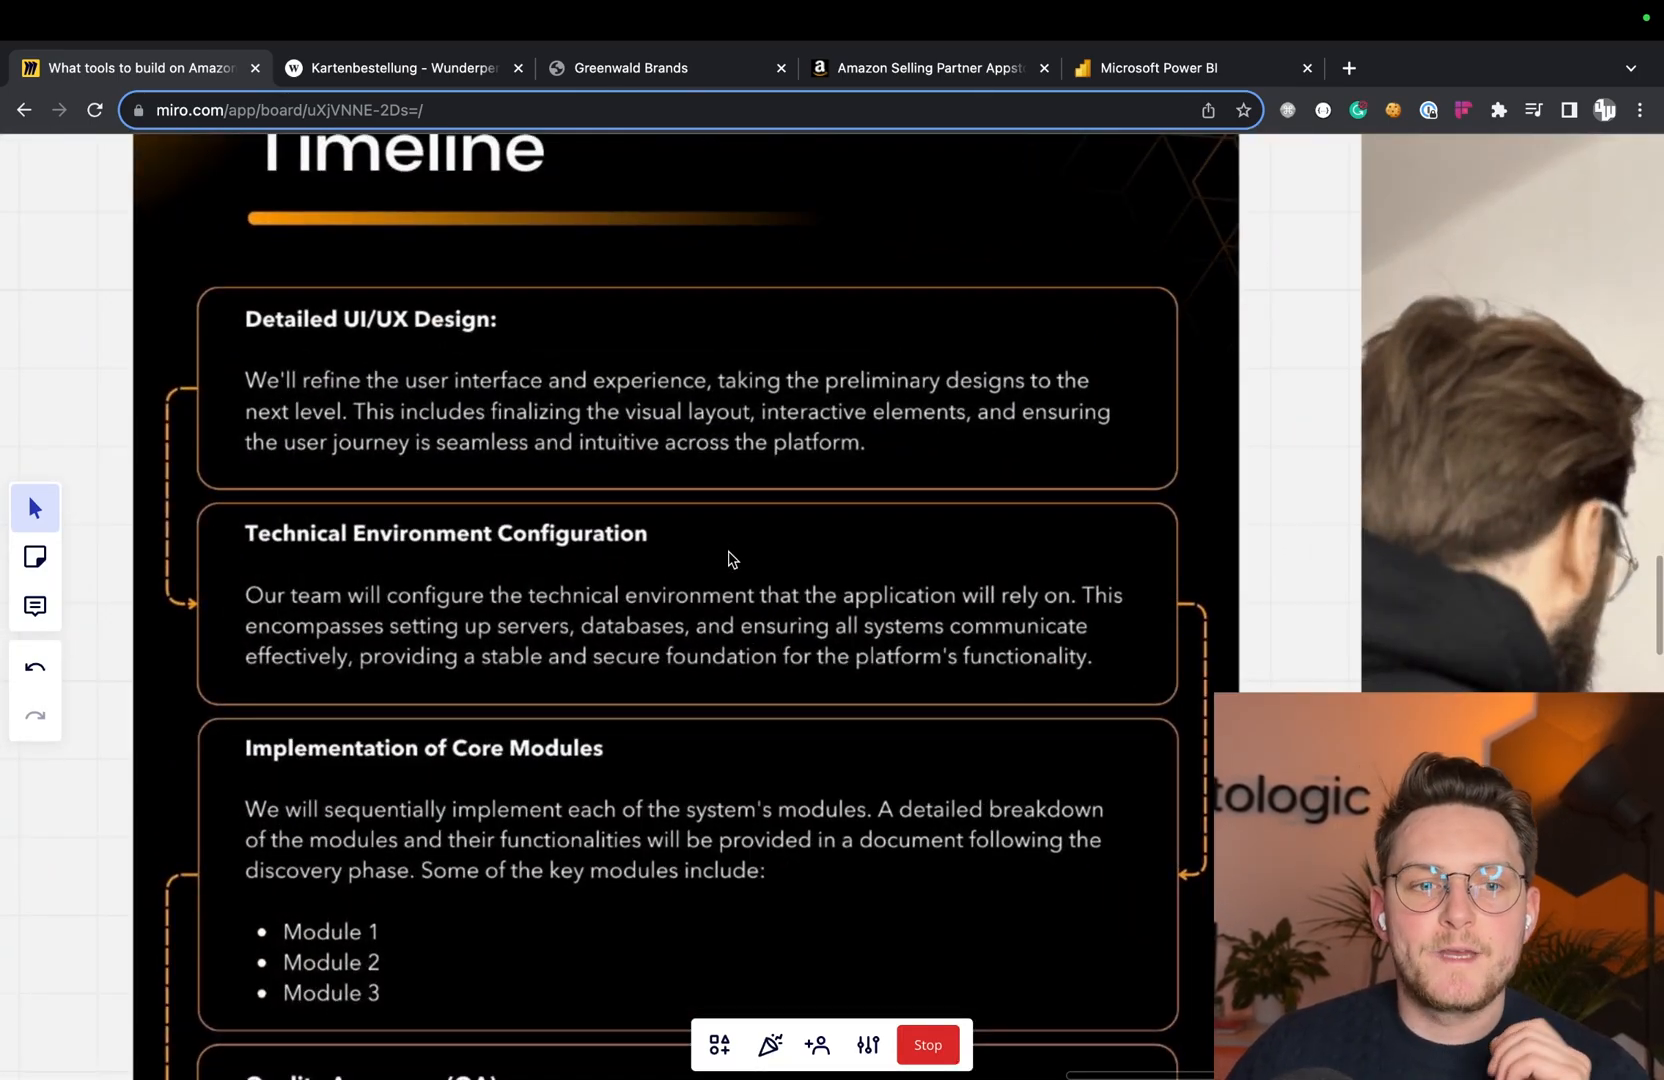
scroll(down, 3)
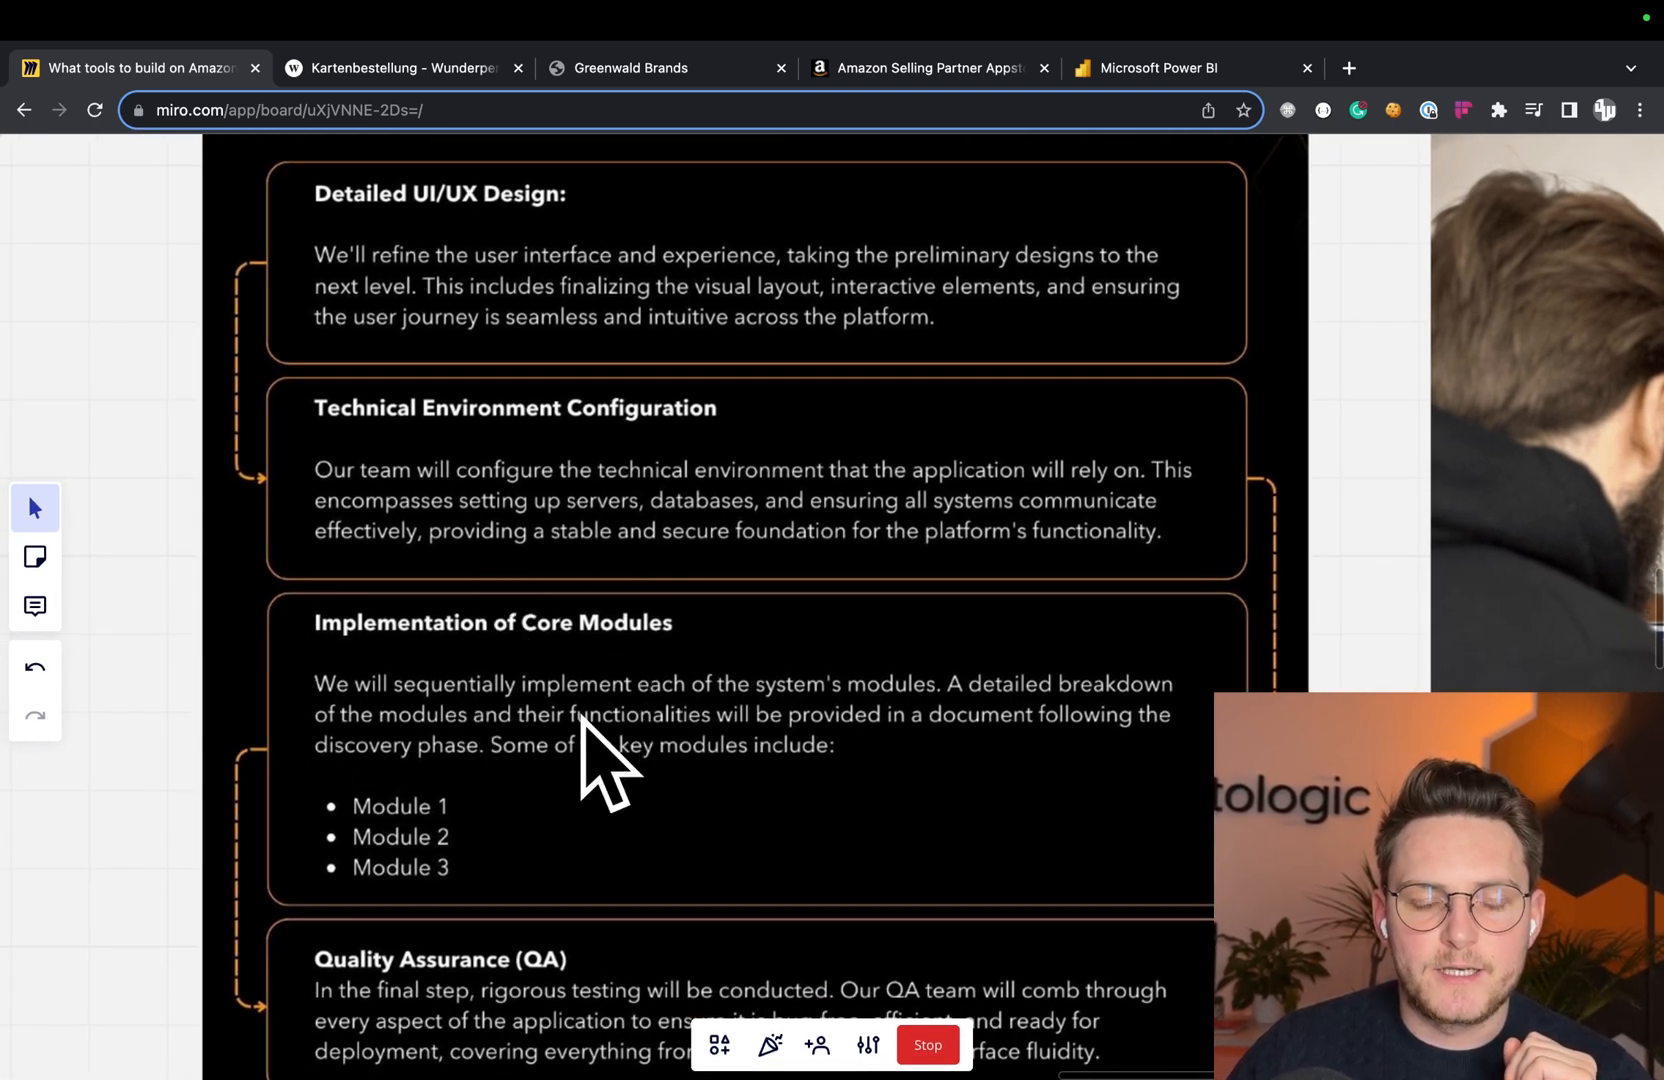
mouse_move(600, 424)
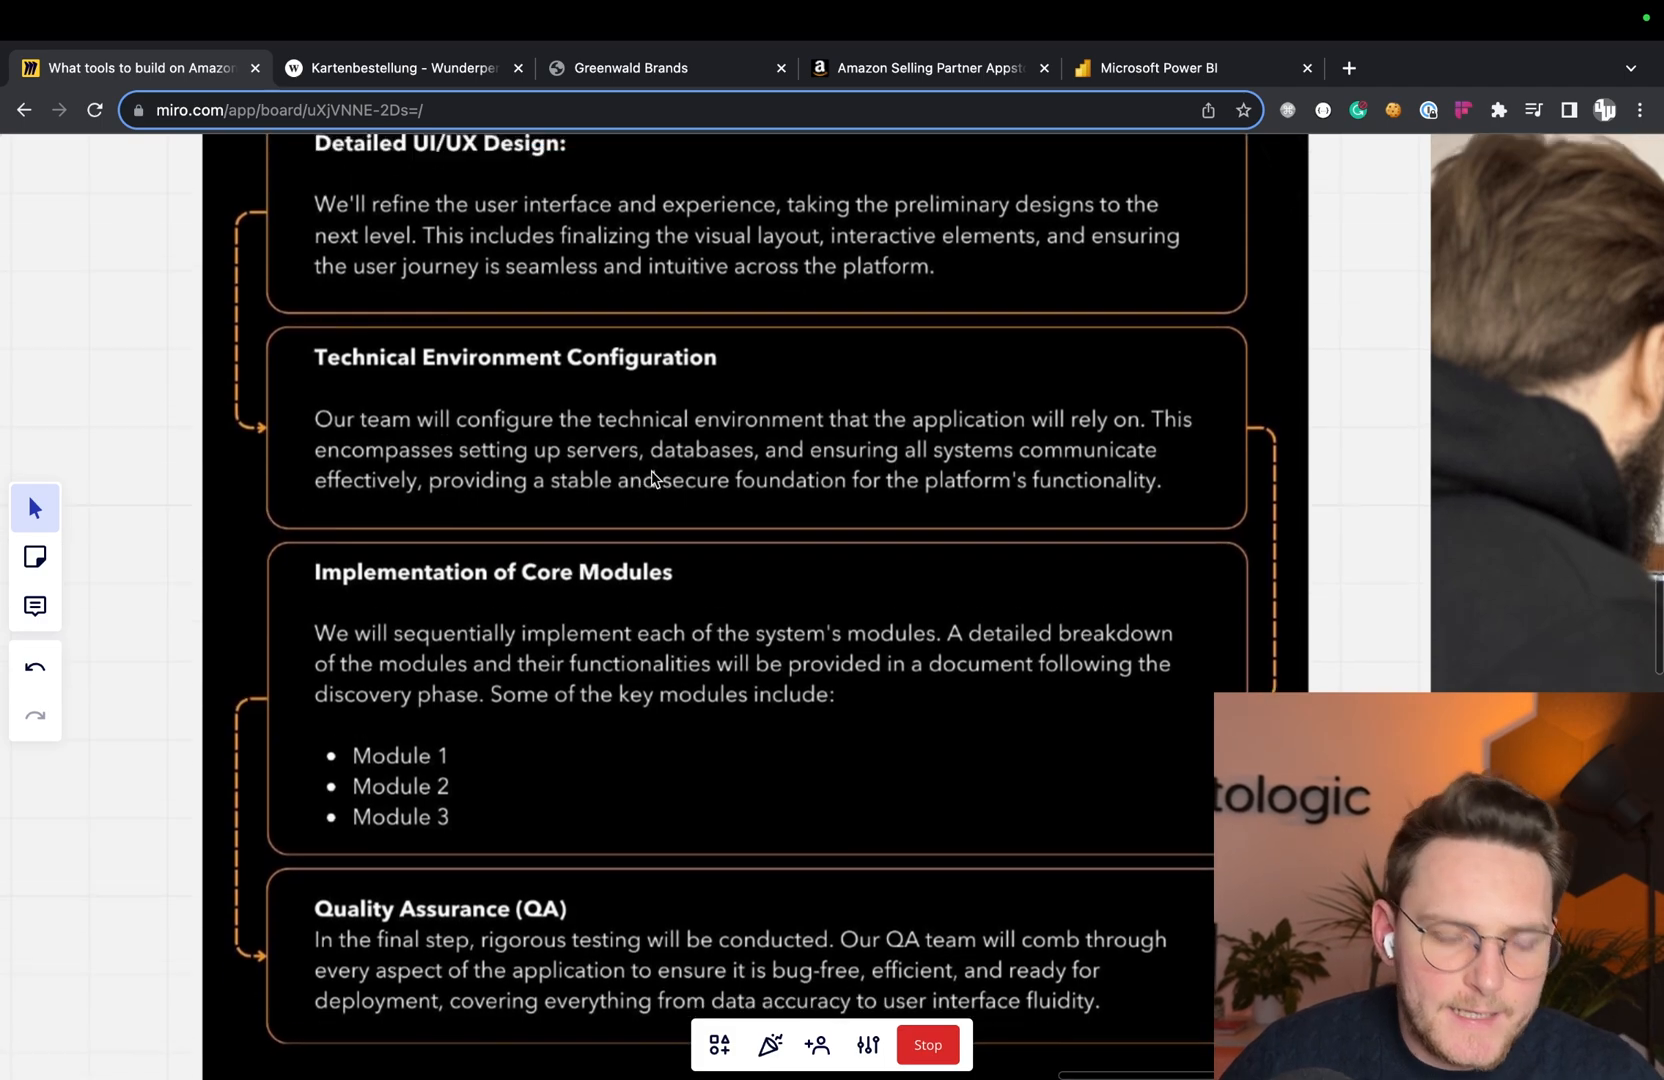
- Scroll further to the closing Quality Assurance step at the end of the timeline slide
scroll(down, 3)
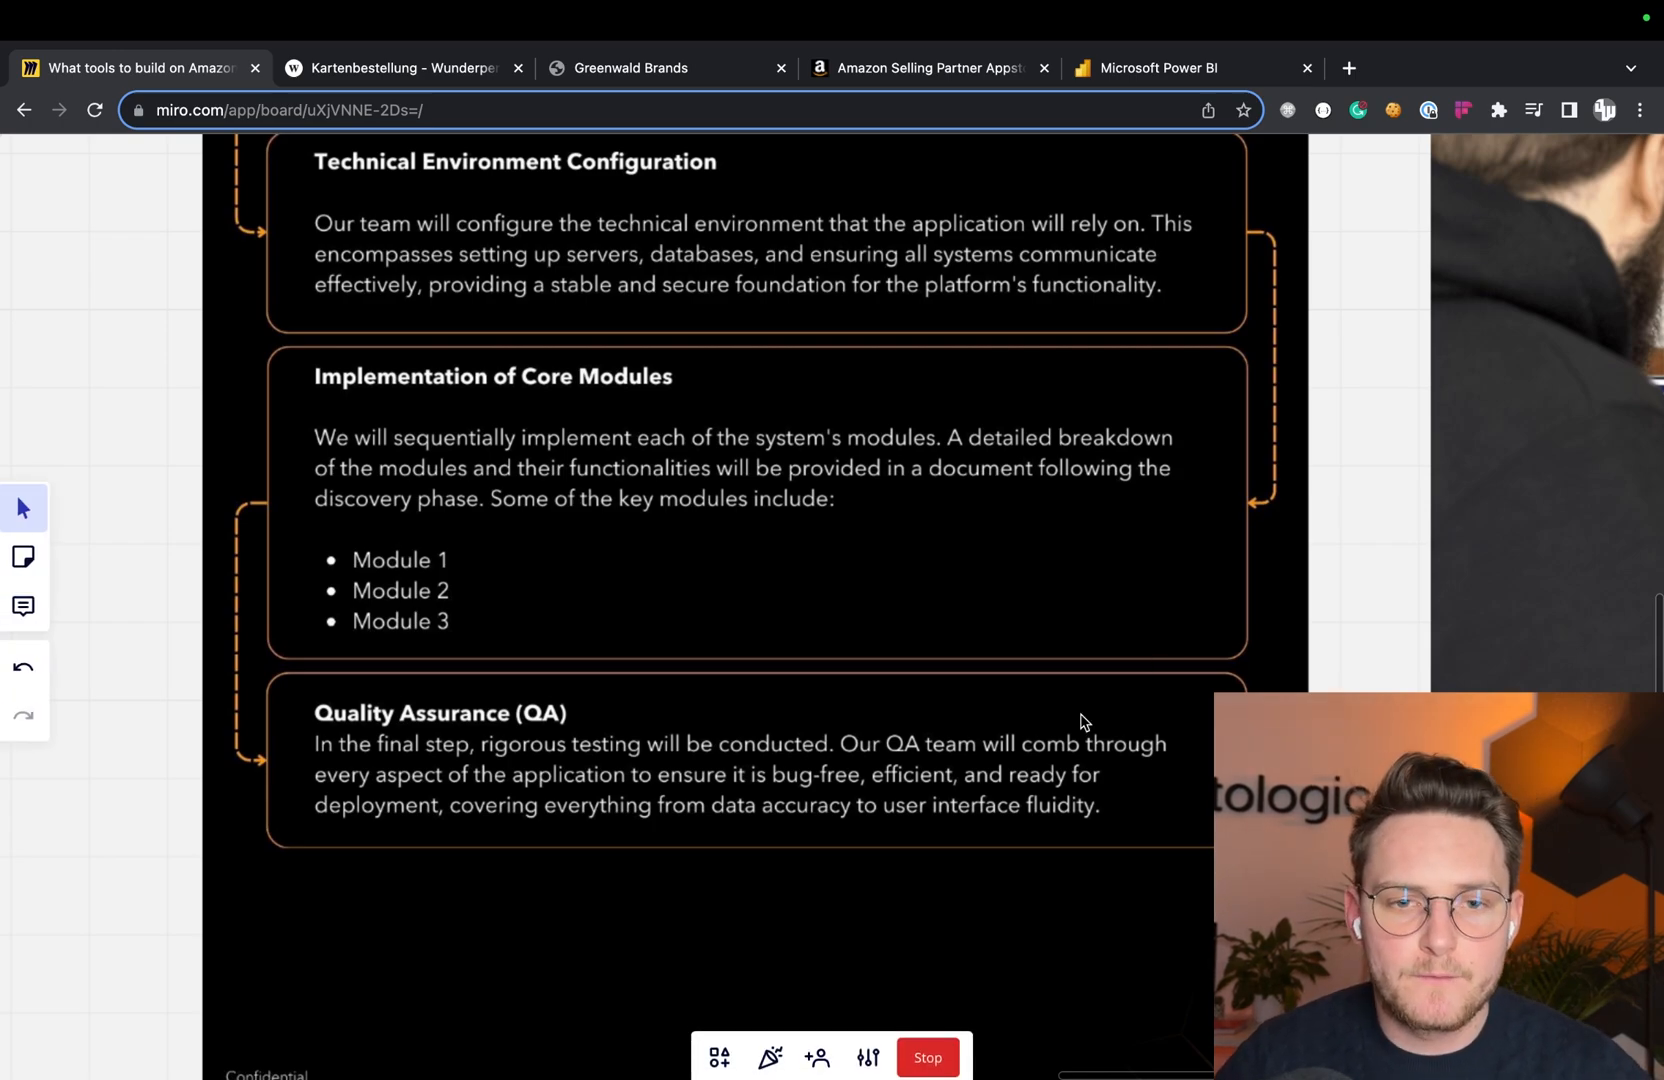
mouse_move(1226, 632)
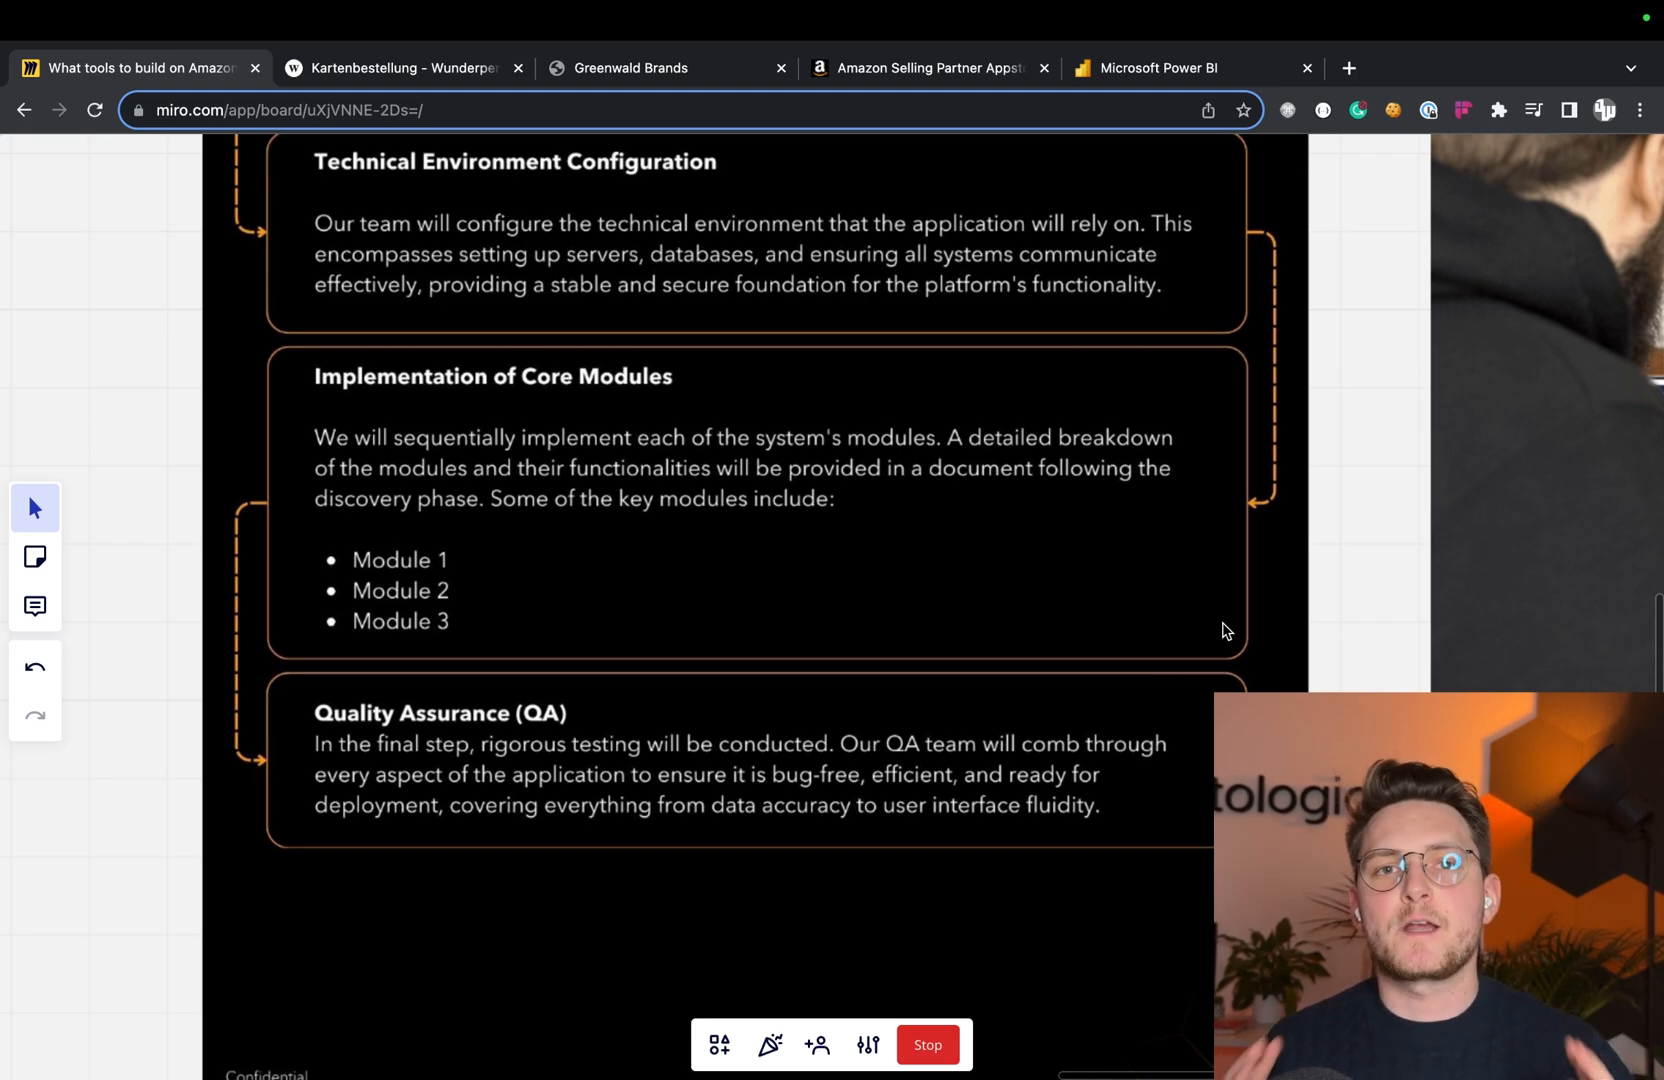
mouse_move(1150, 566)
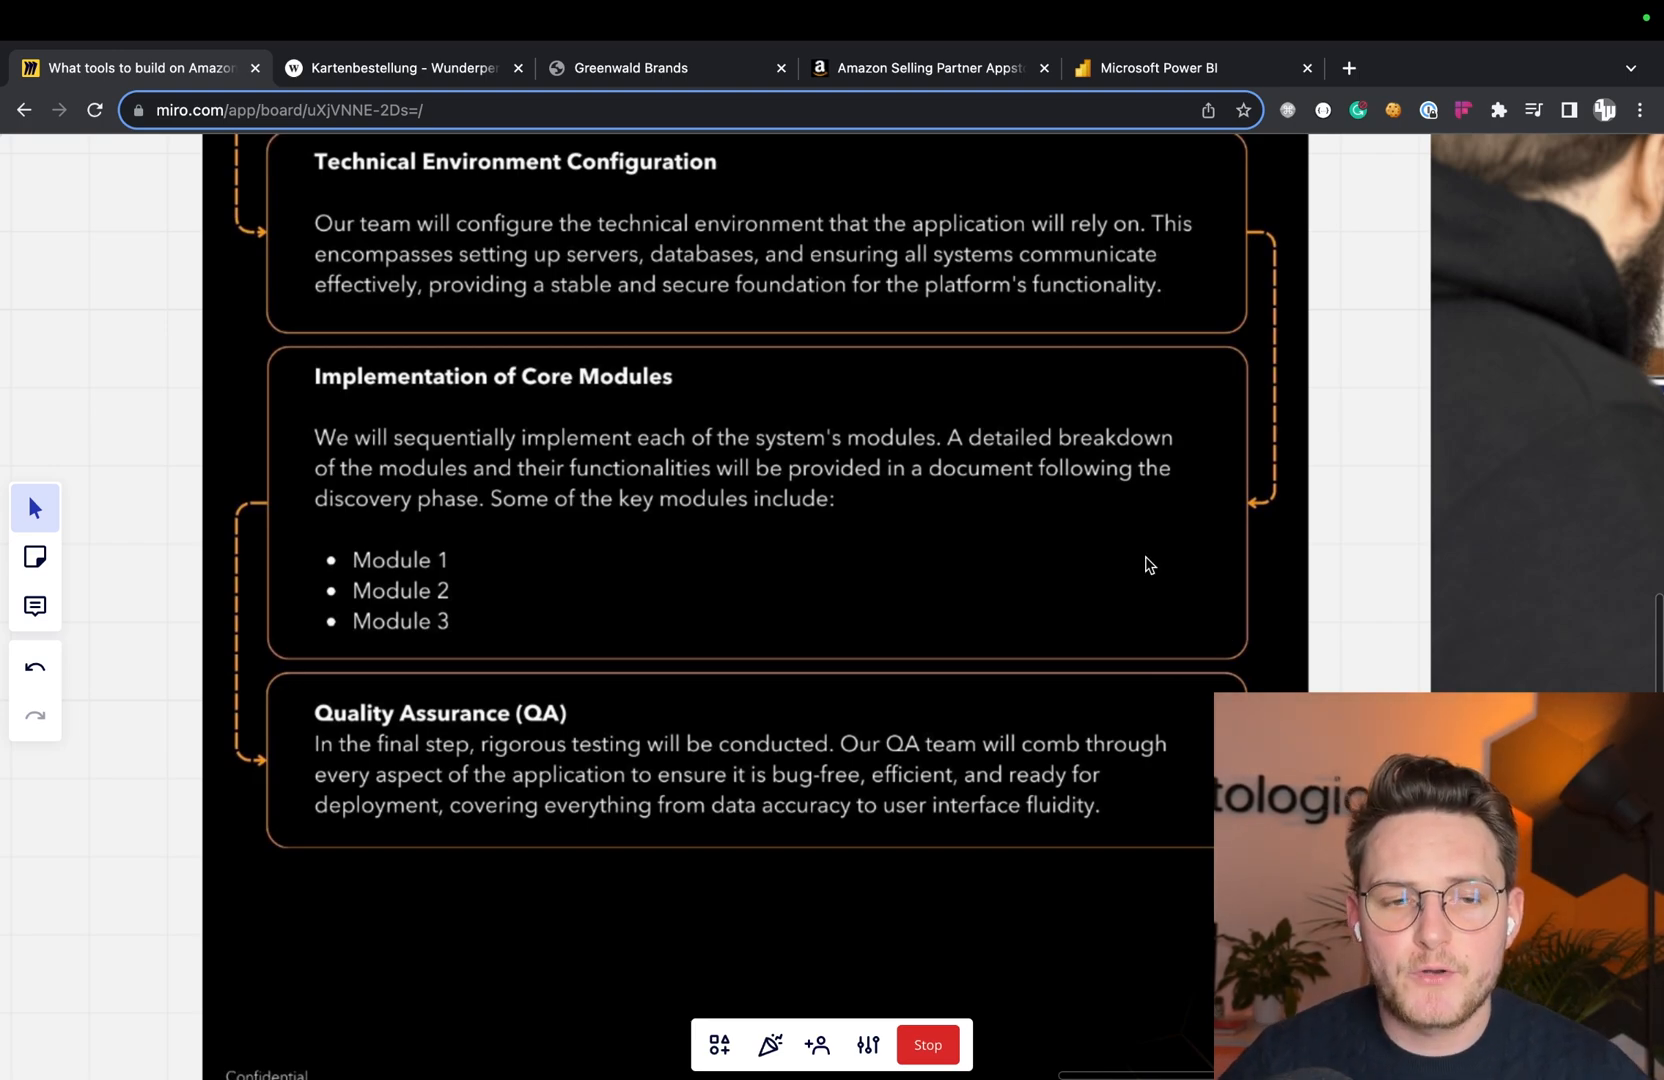
mouse_move(1324, 528)
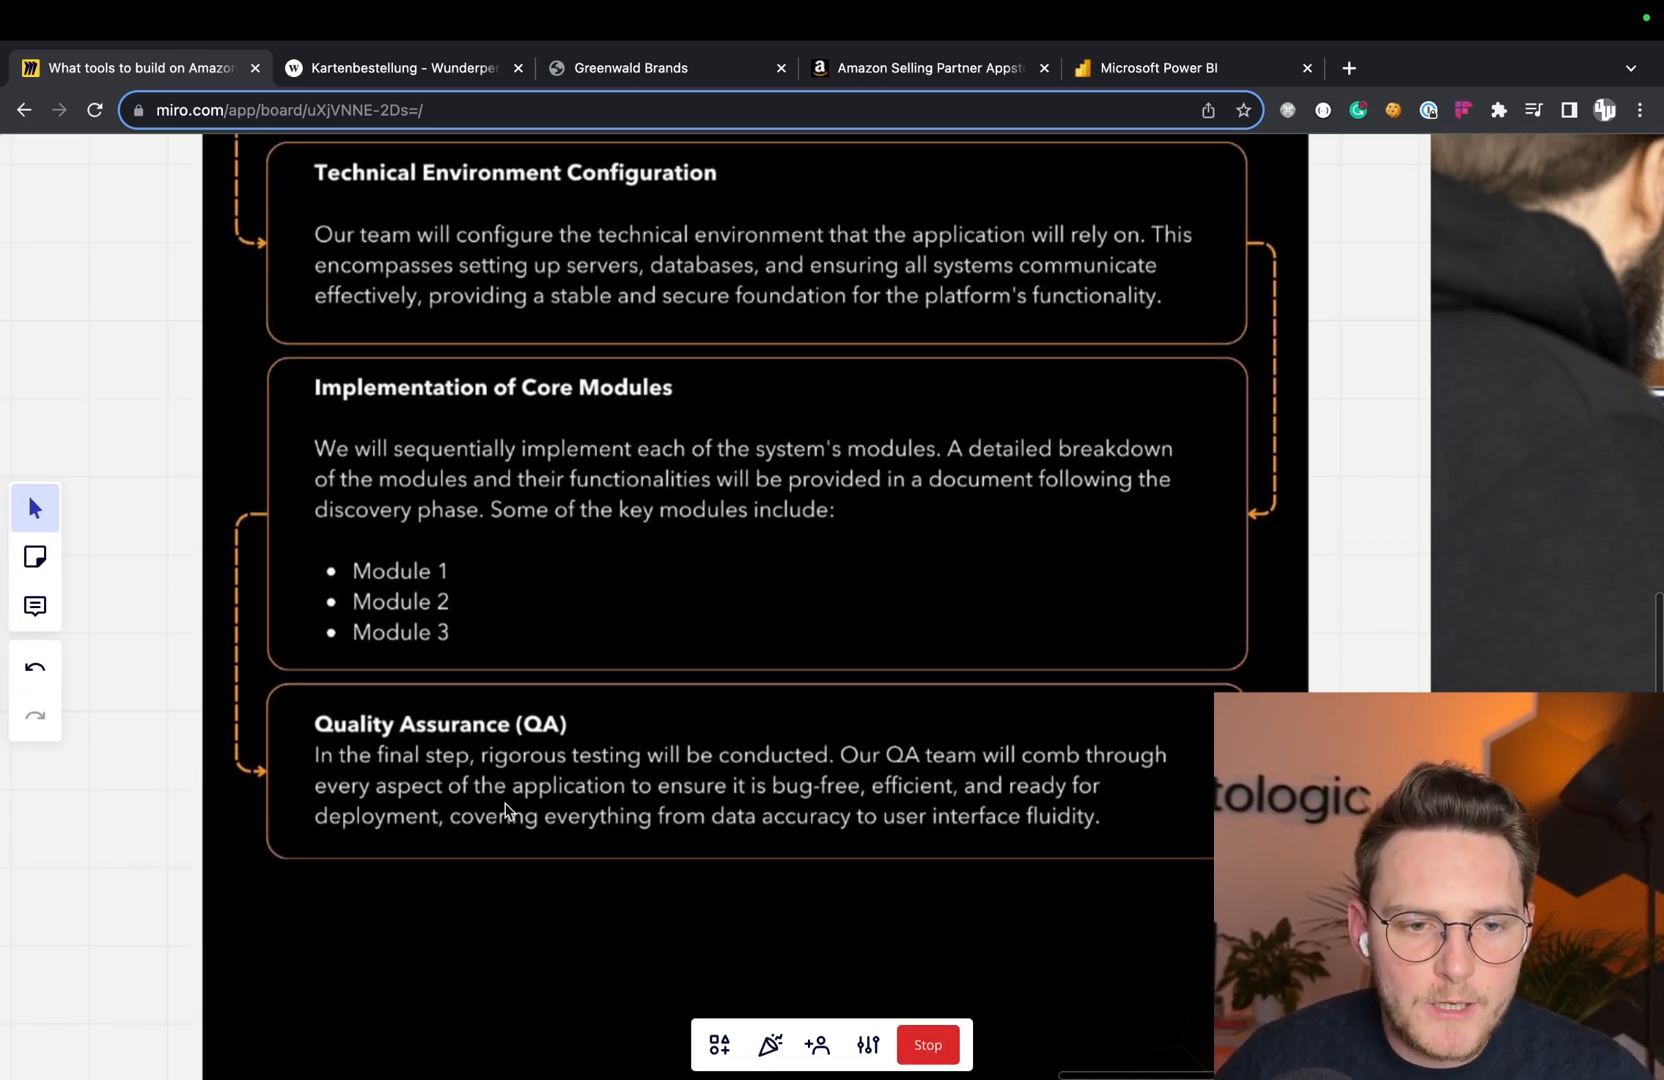
mouse_move(908, 628)
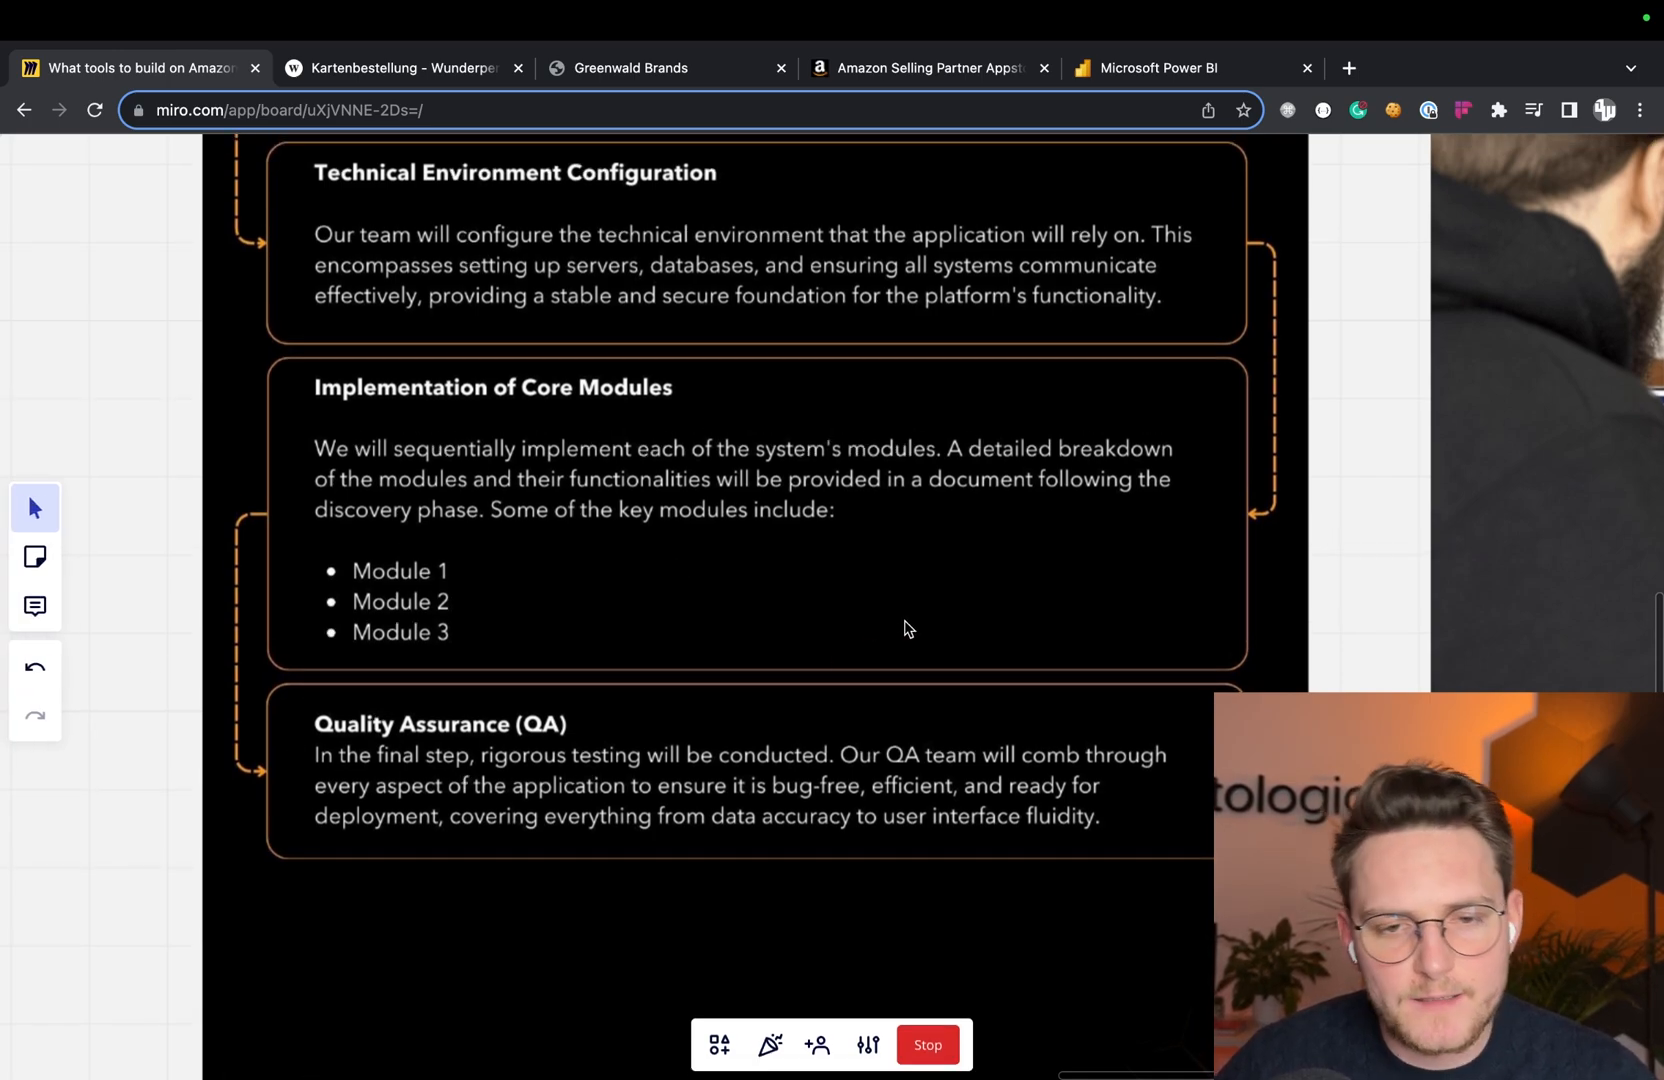
mouse_move(1096, 712)
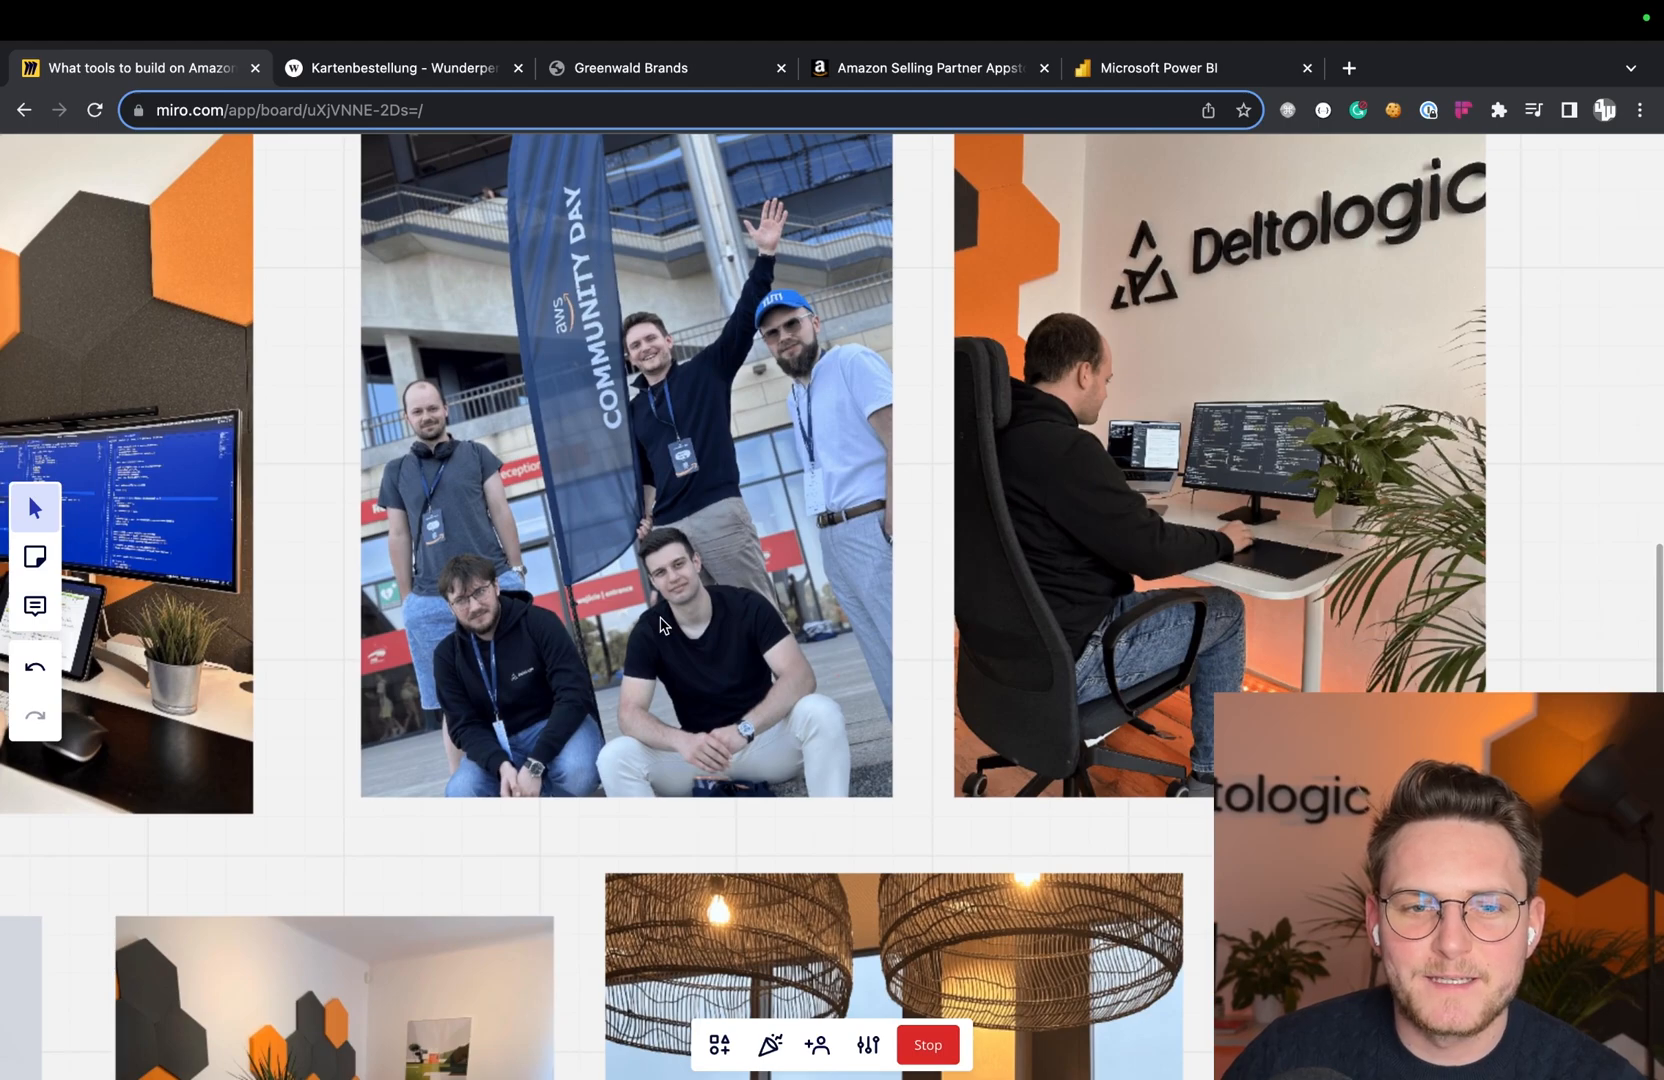
- Zoom out to the full board and recentre on the process map with Discovery and Development sections
scroll(down, 3)
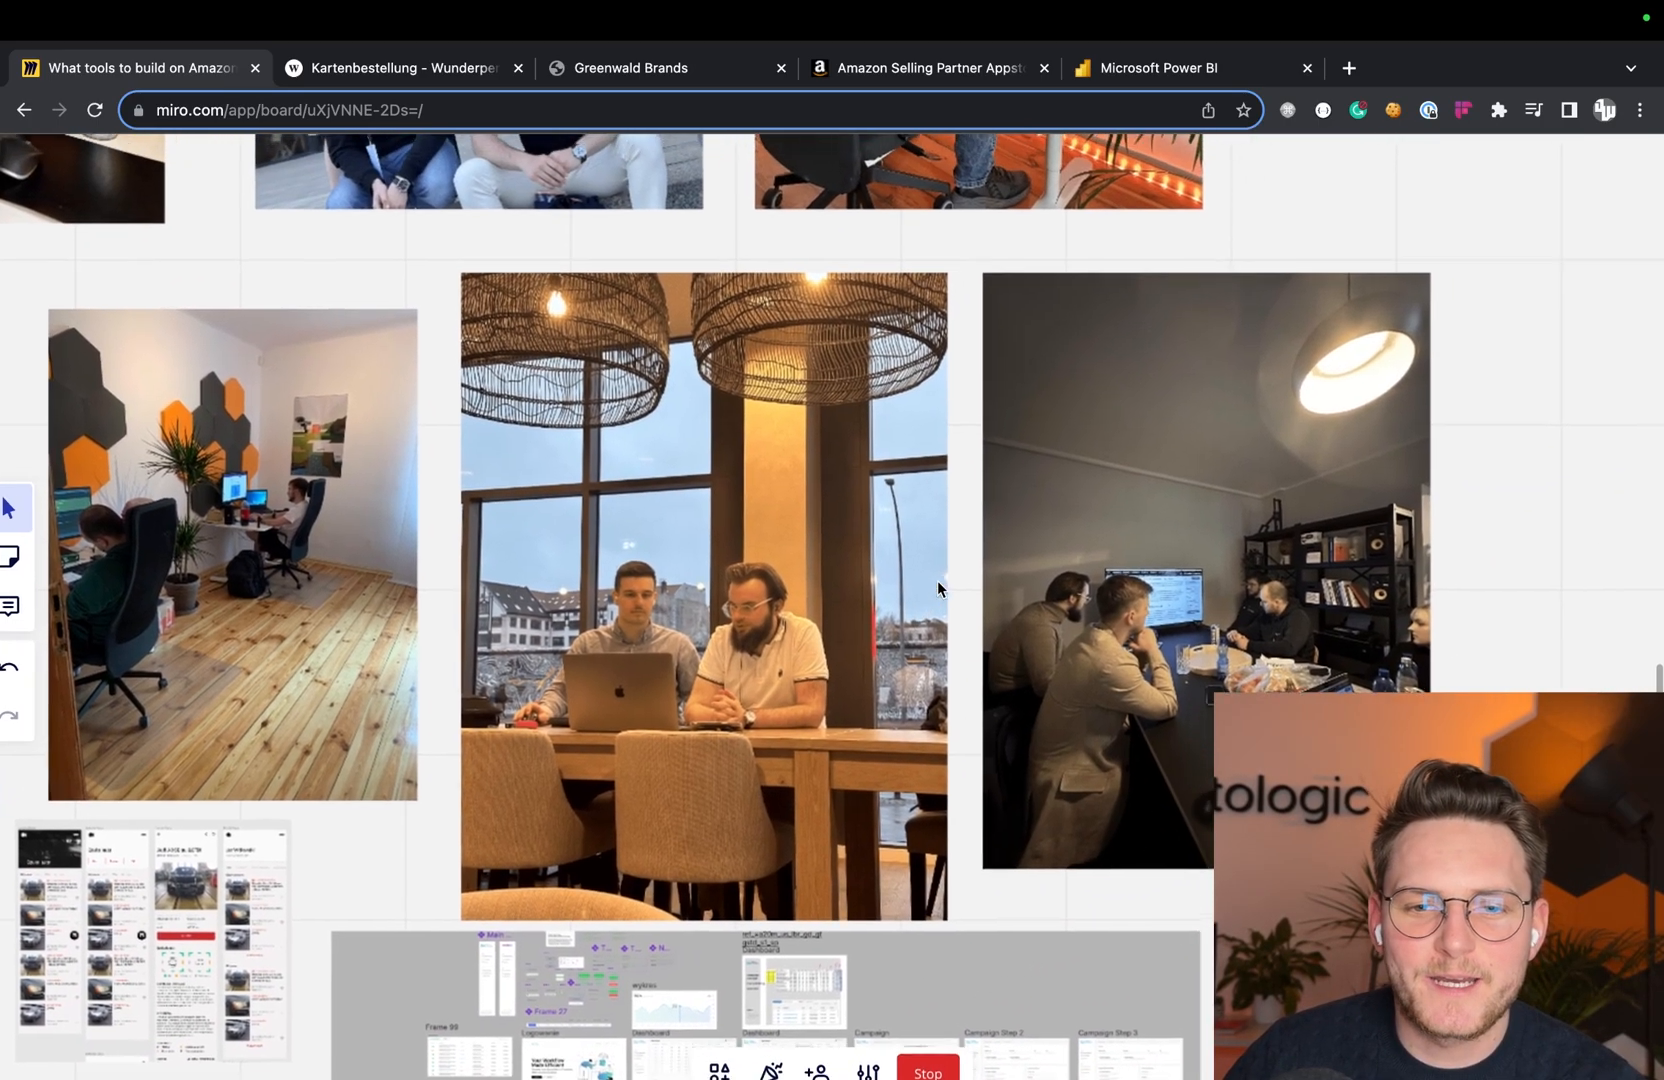
scroll(down, 3)
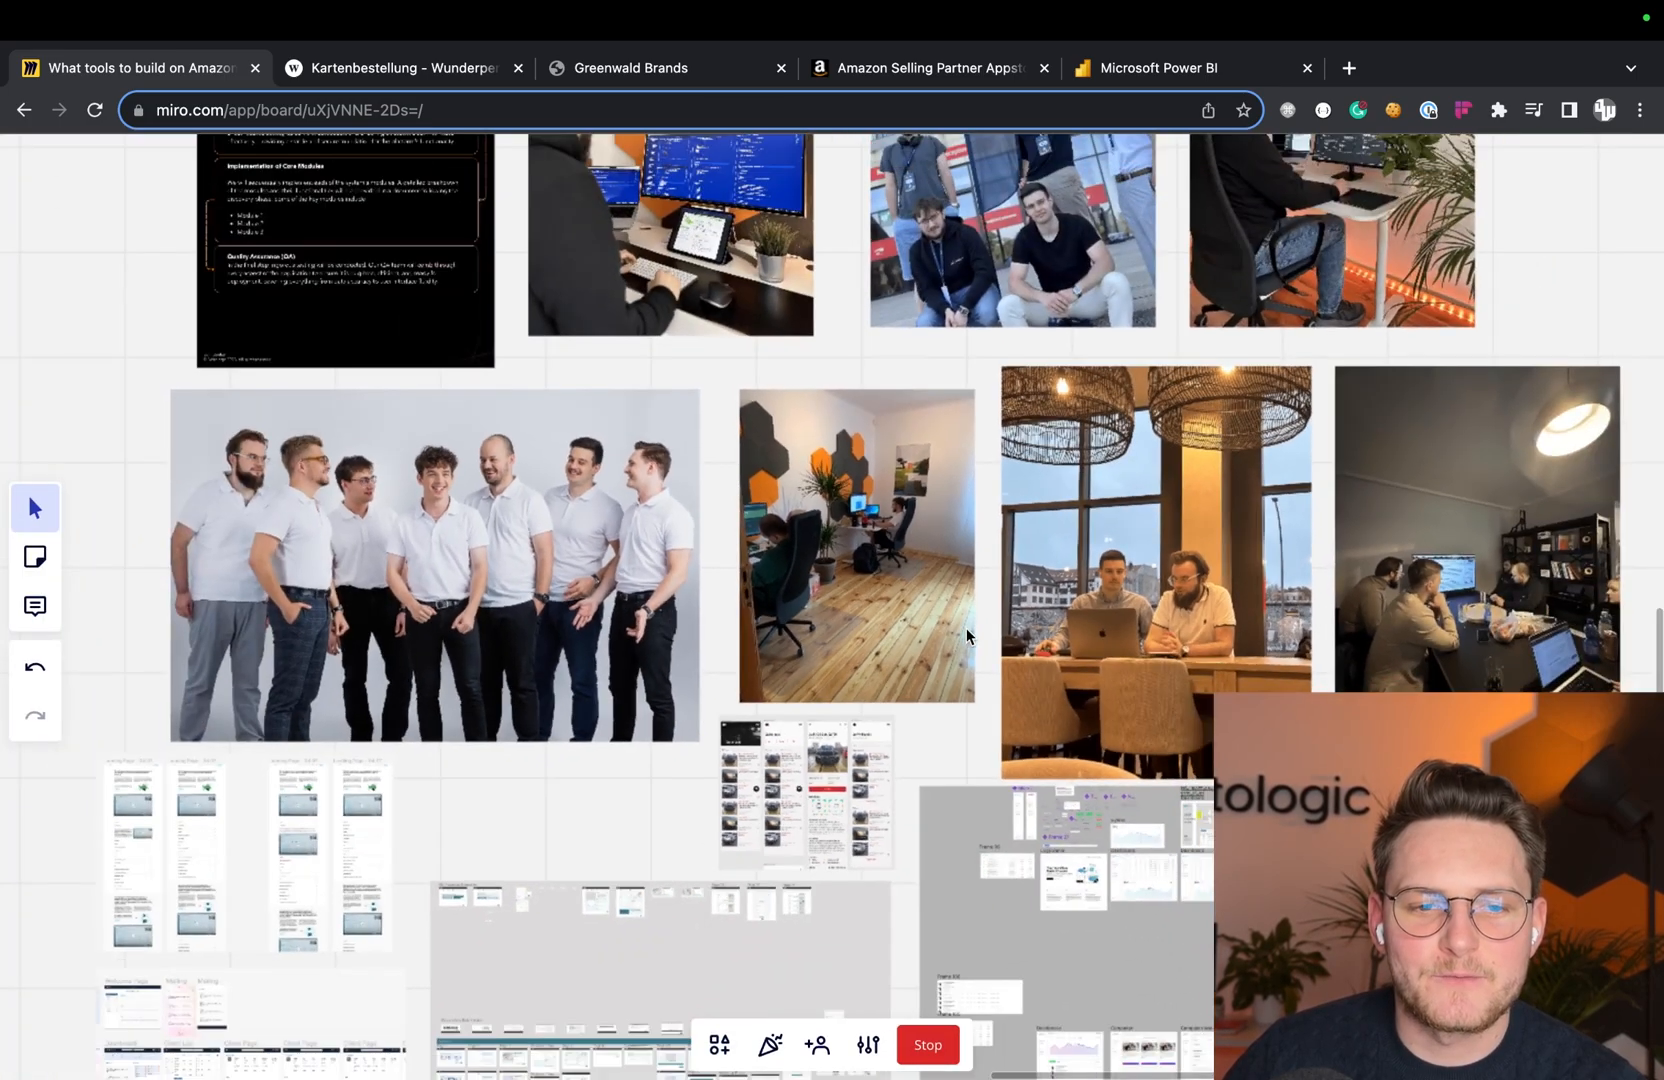
scroll(down, 3)
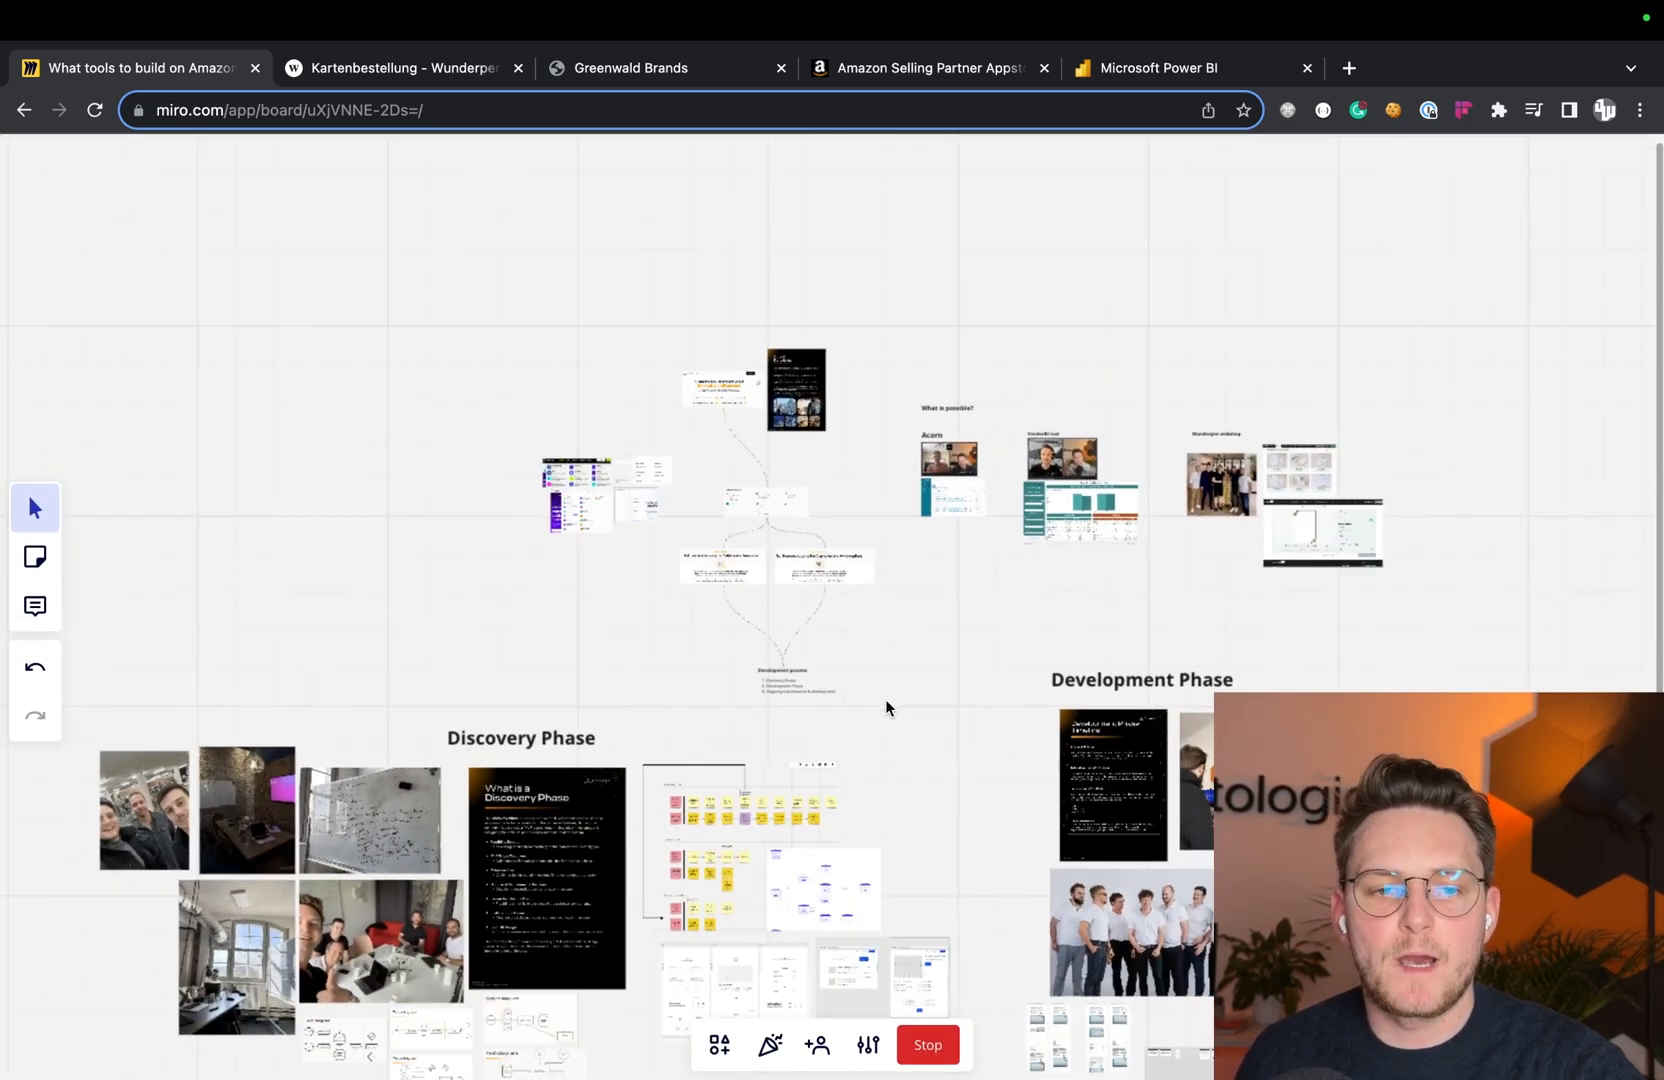
drag(886, 708, 908, 548)
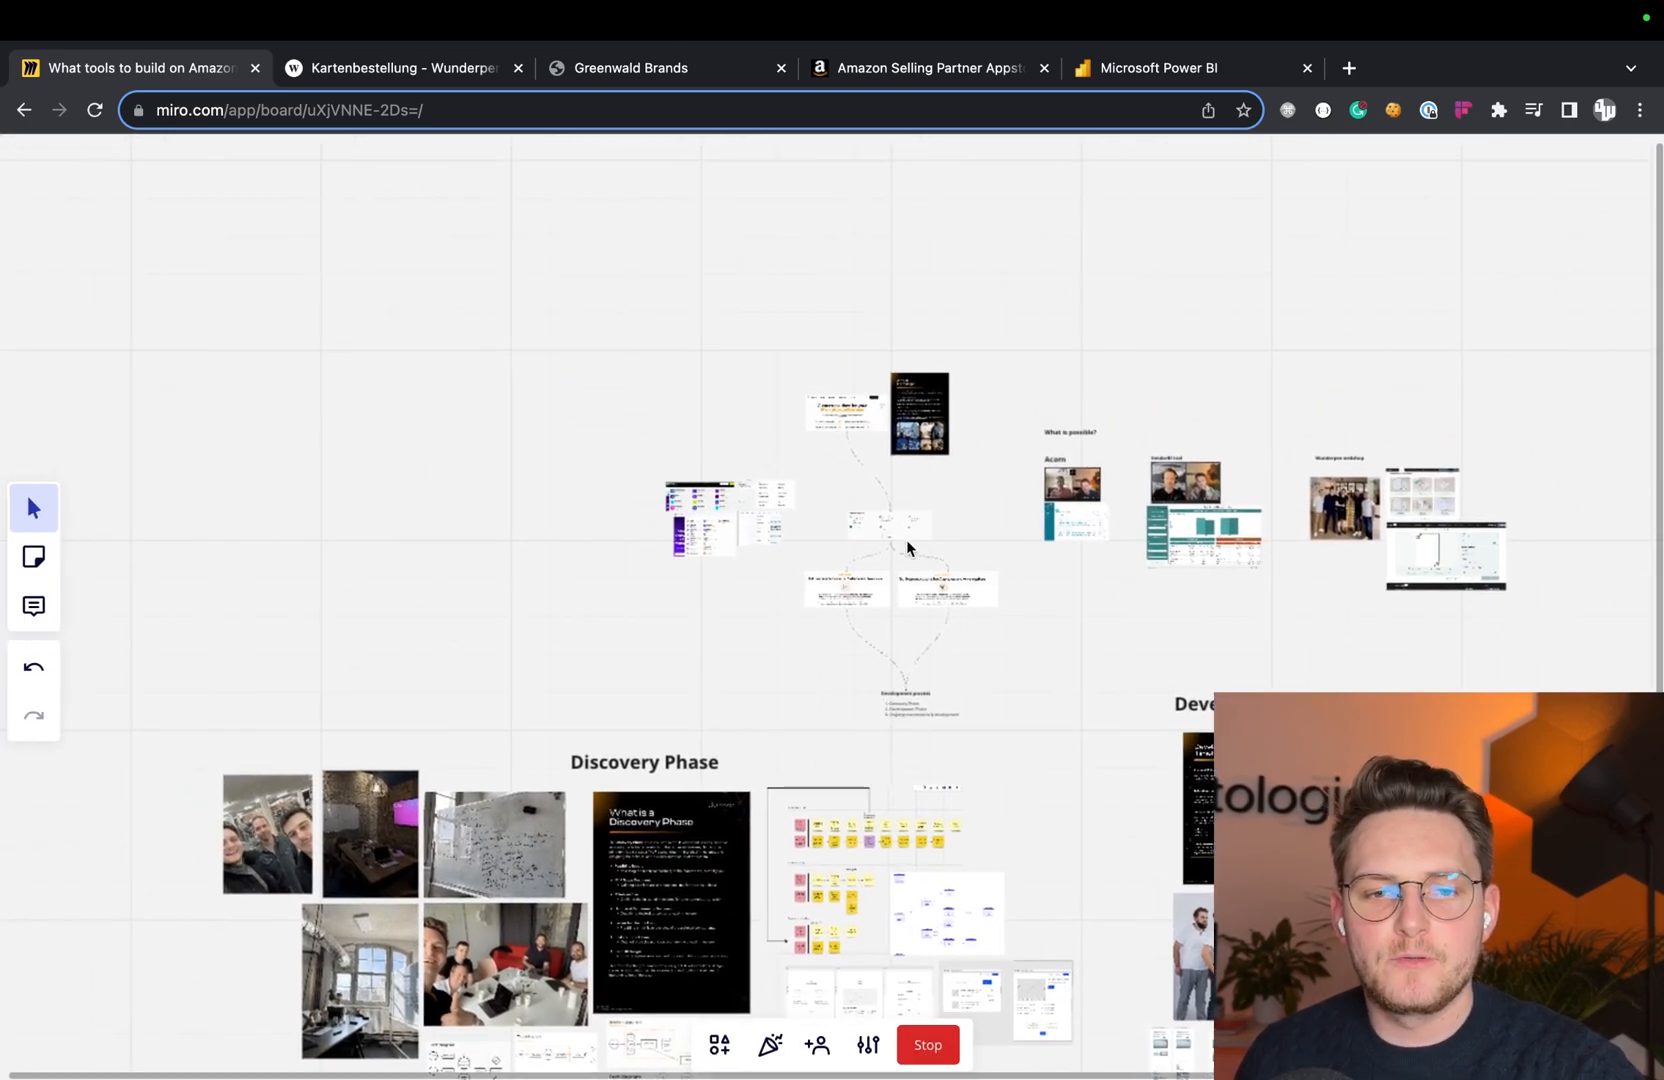